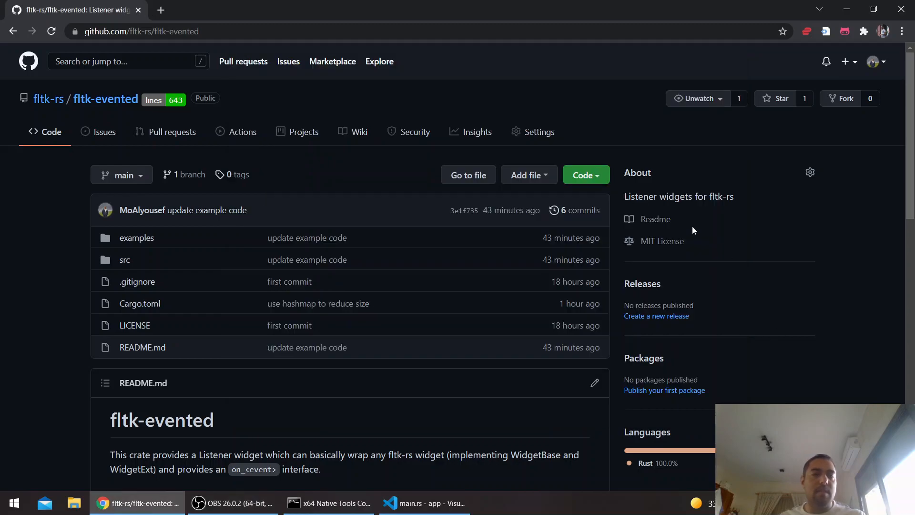
mouse_move(281, 111)
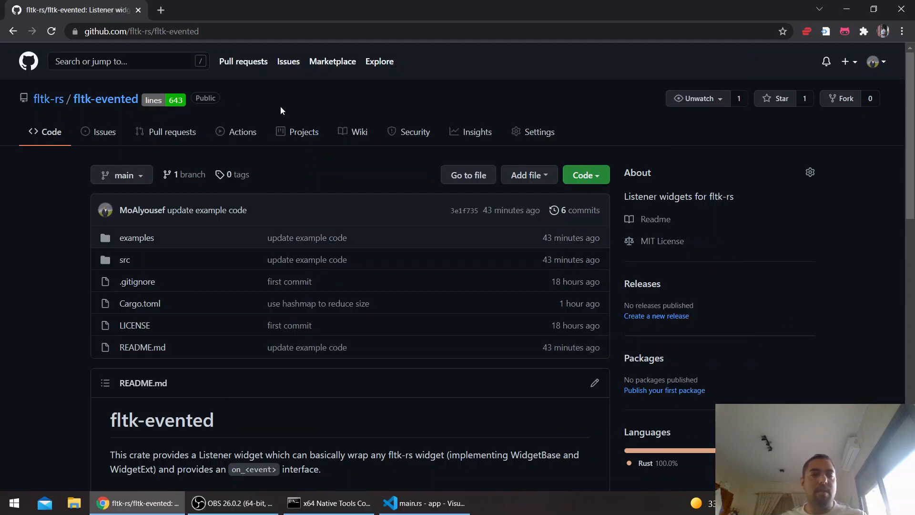
mouse_move(105, 99)
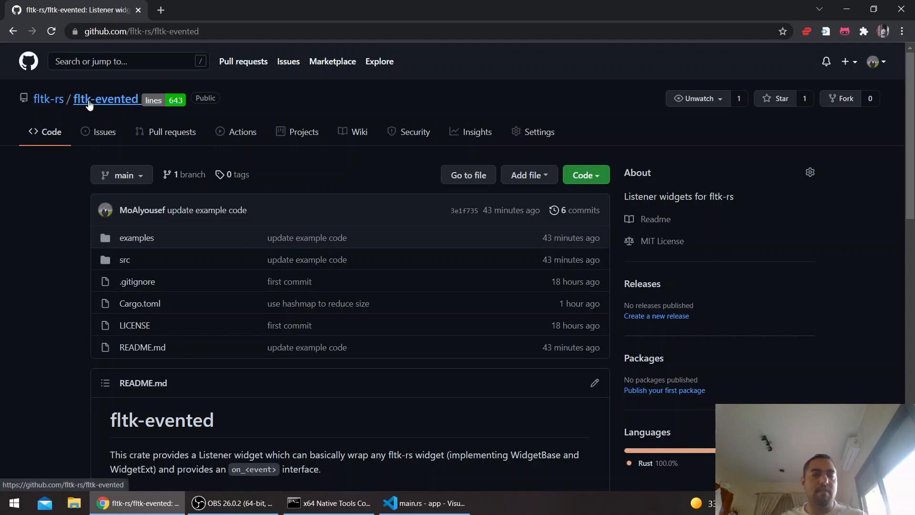
mouse_move(115, 102)
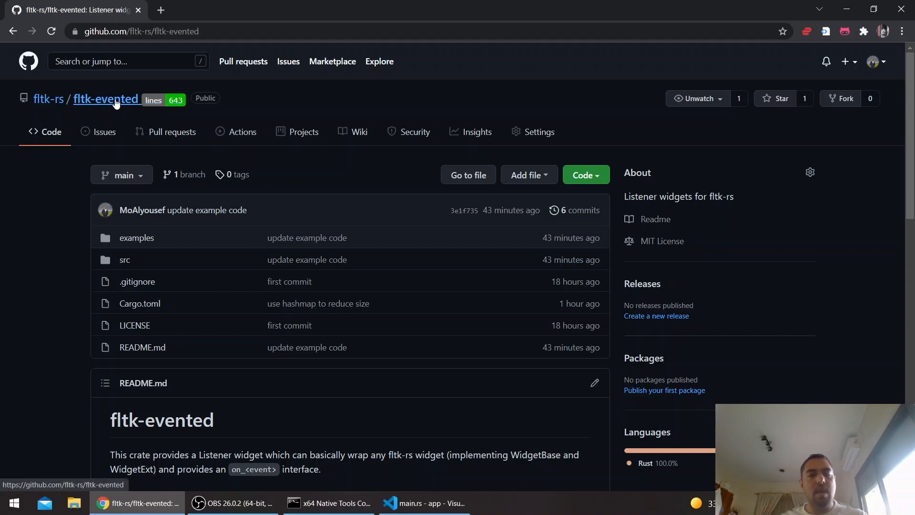
Switch to VS Code and check Cargo.toml's fltk 1.2.10 dependency
scroll(down, 3)
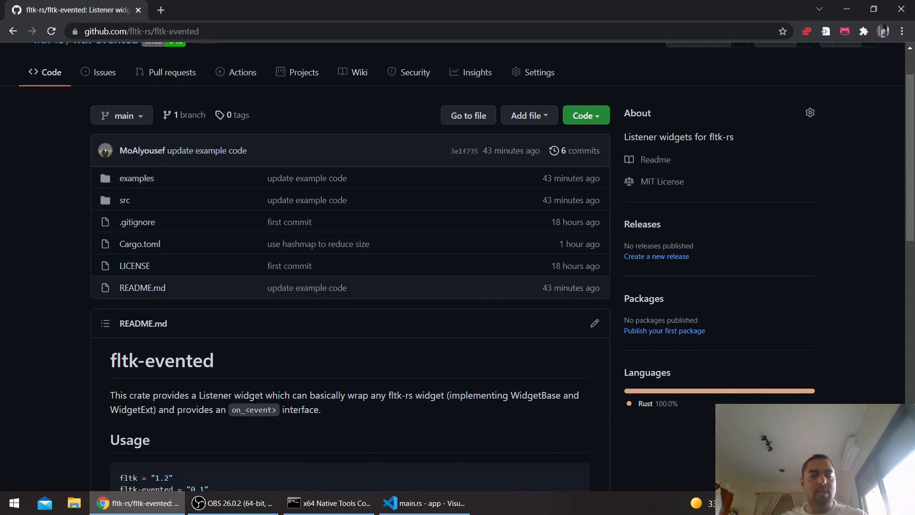
scroll(down, 3)
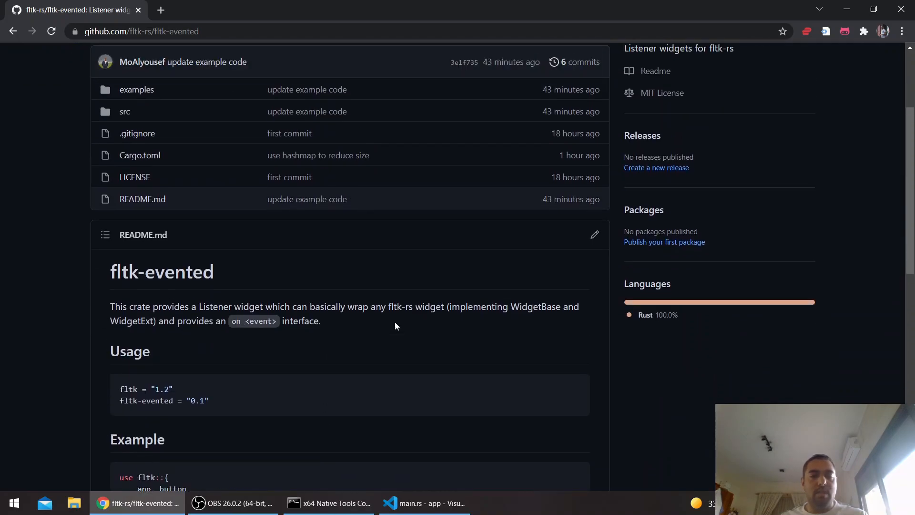
scroll(up, 3)
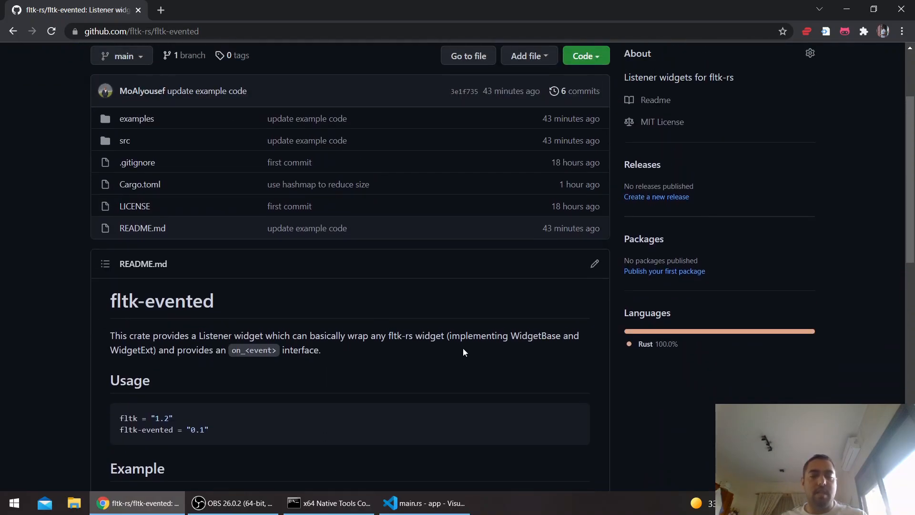
mouse_move(537, 361)
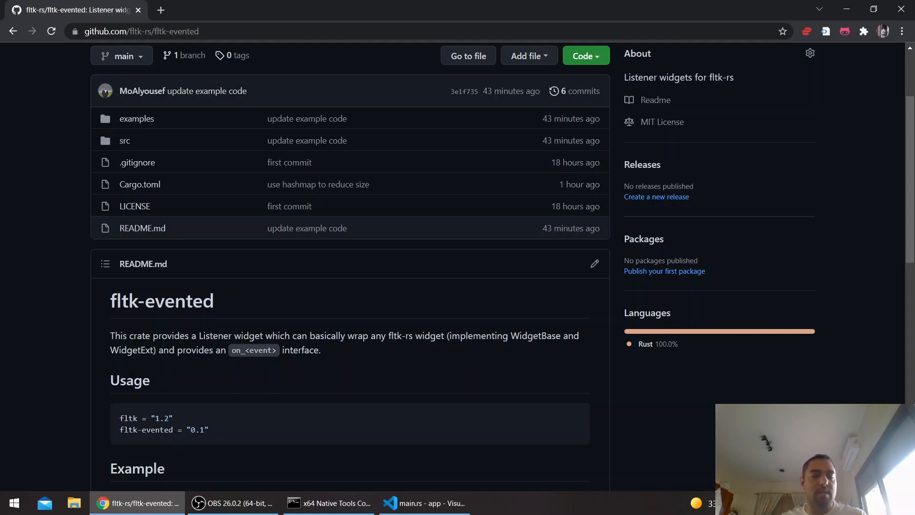
scroll(down, 3)
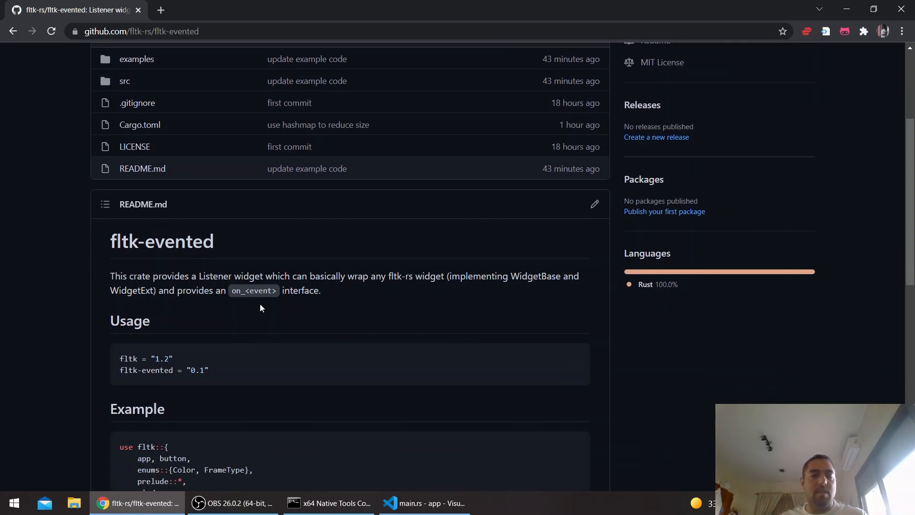
scroll(up, 3)
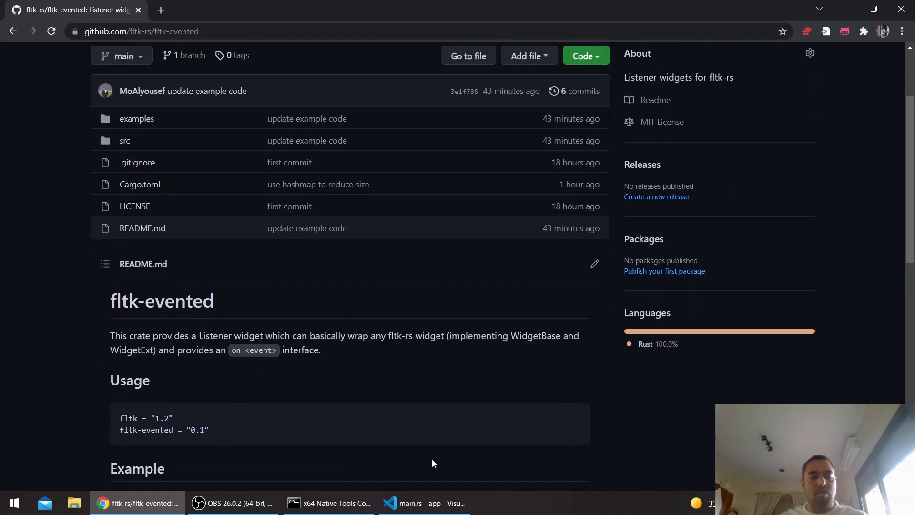
click(425, 503)
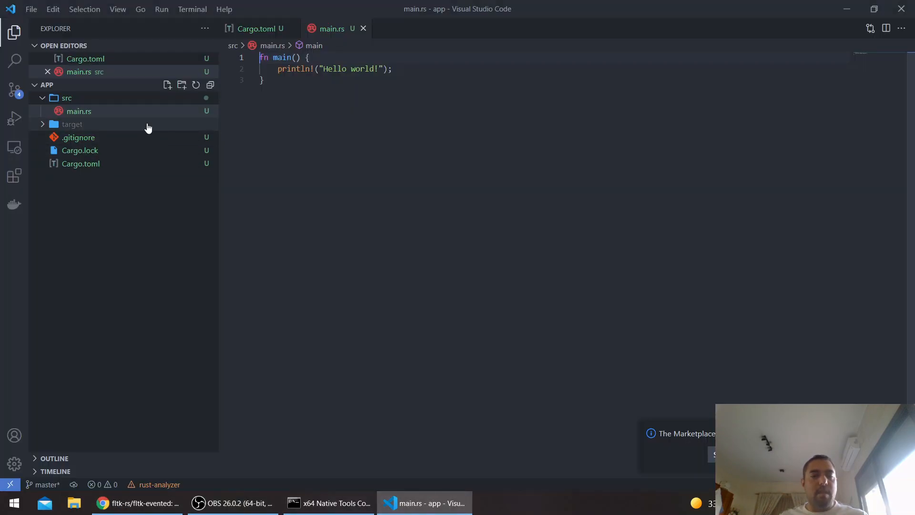
mouse_move(80, 163)
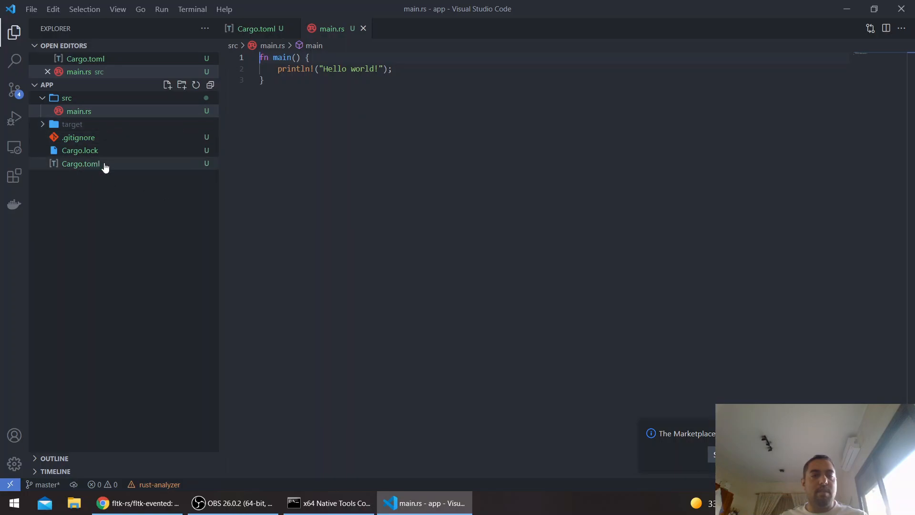
click(81, 164)
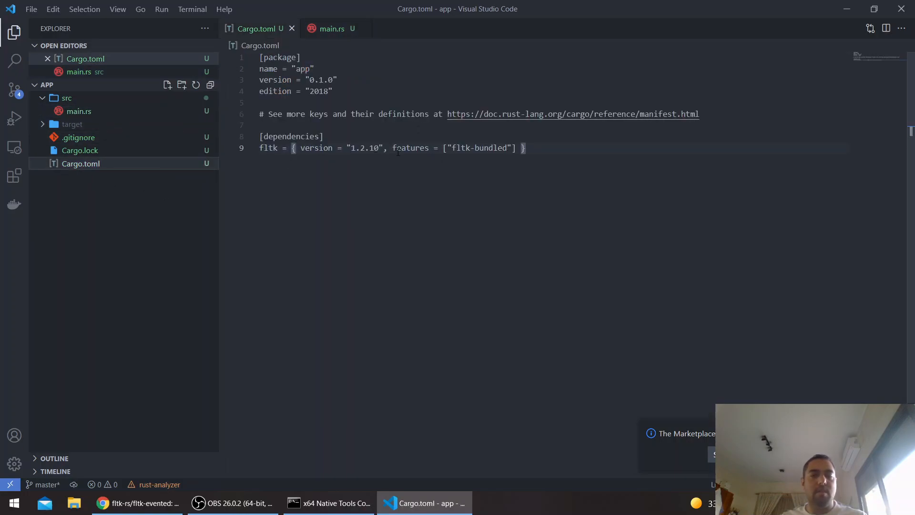
mouse_move(480, 198)
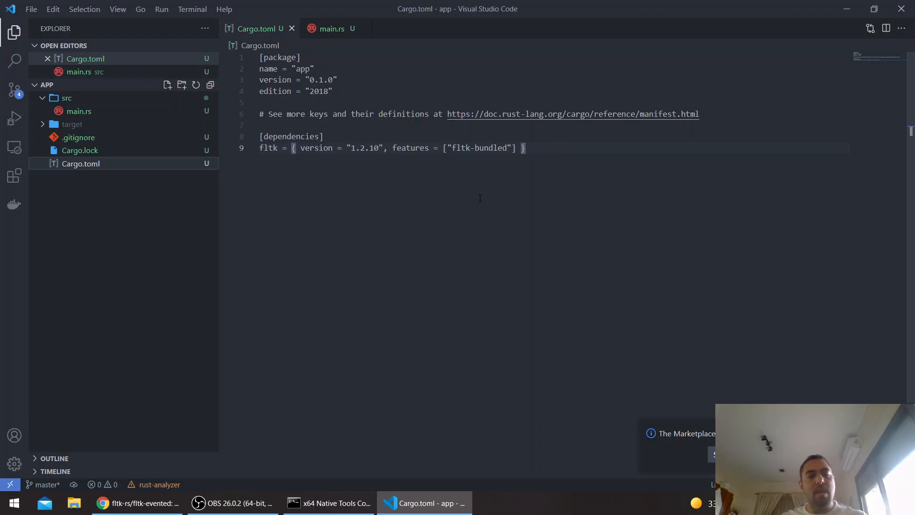
Glance at the build output in the command prompt, then return to main.rs
click(328, 503)
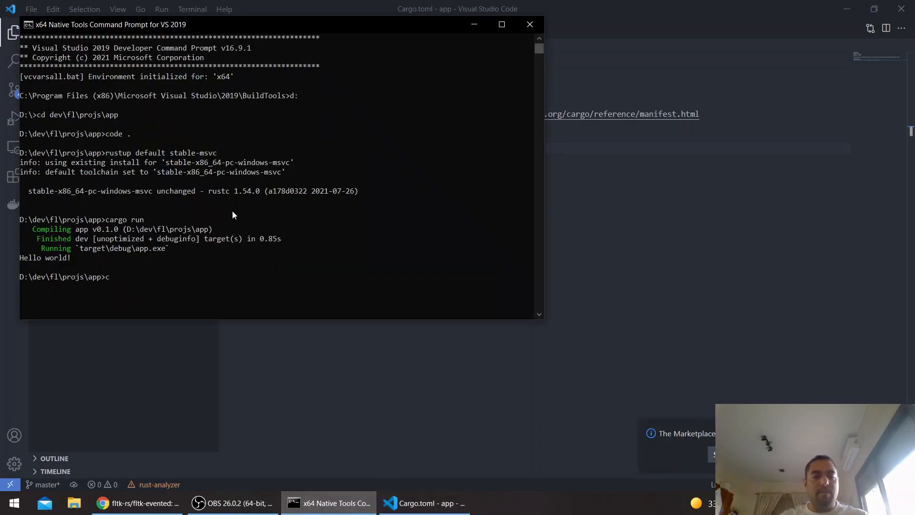
click(425, 503)
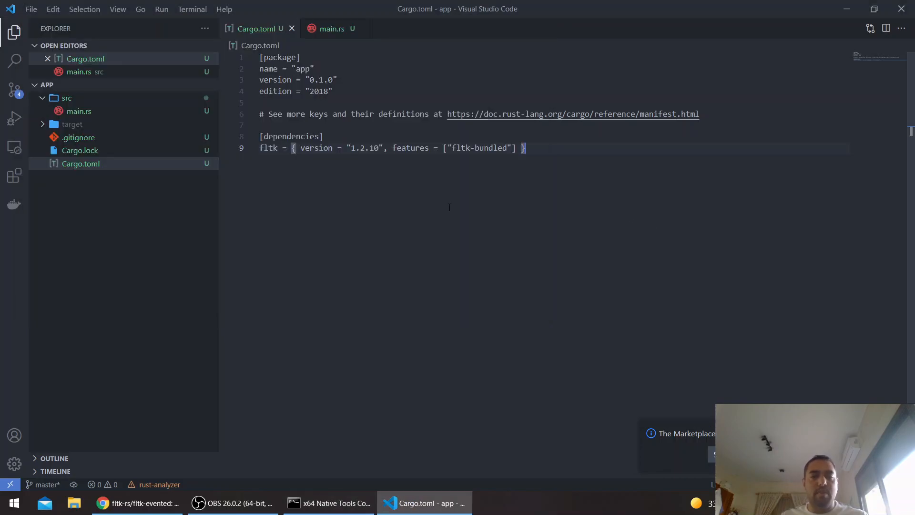
click(332, 28)
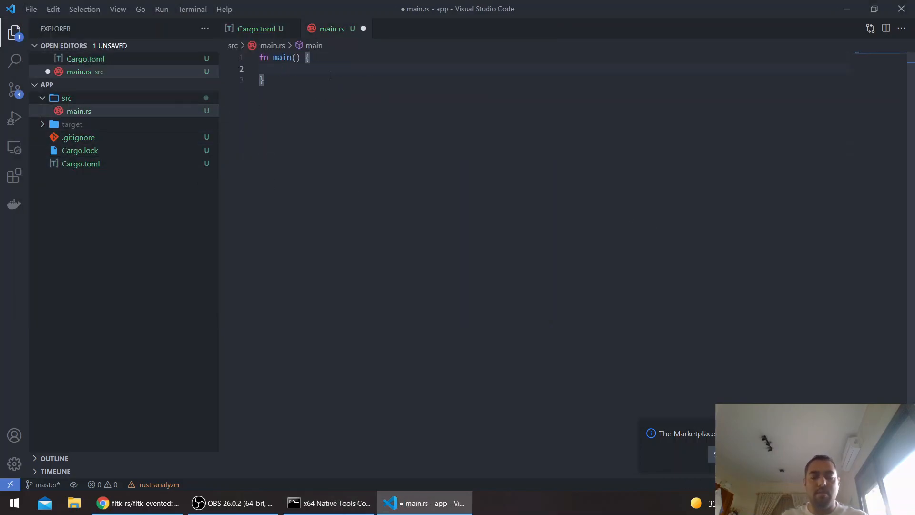
Import the fltk prelude and create the app with app::App::default()
key(Enter)
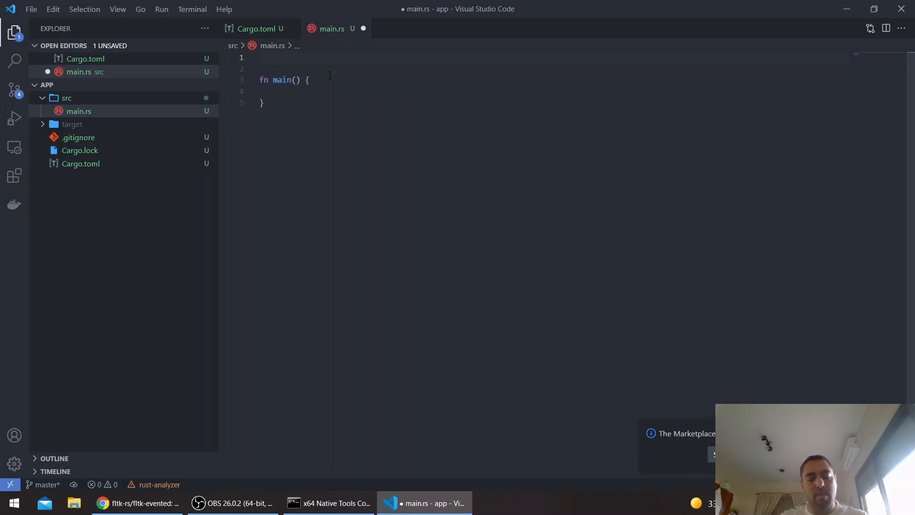
text(use fltk)
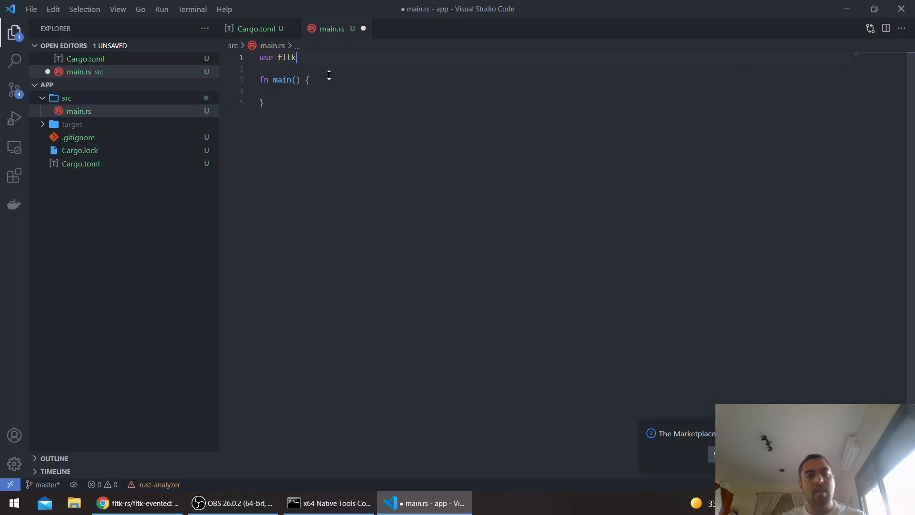
text(::{prelude::*, *)
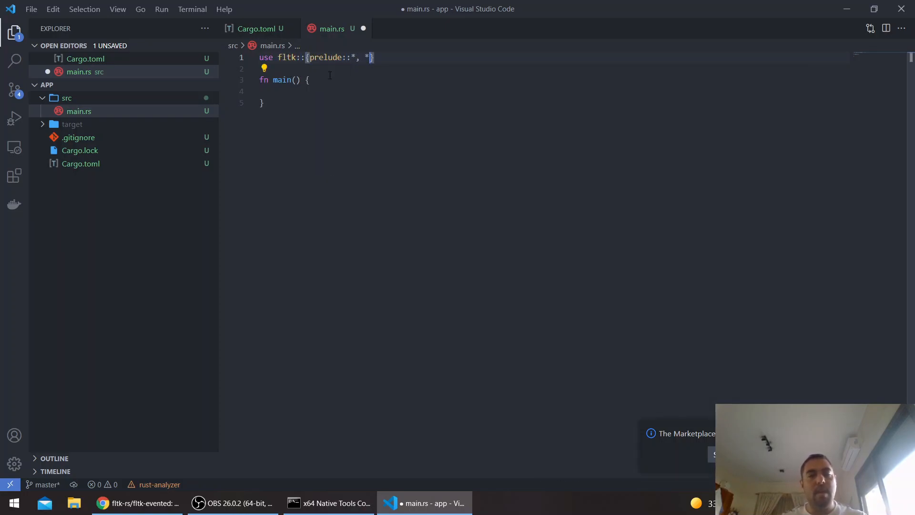
text(le)
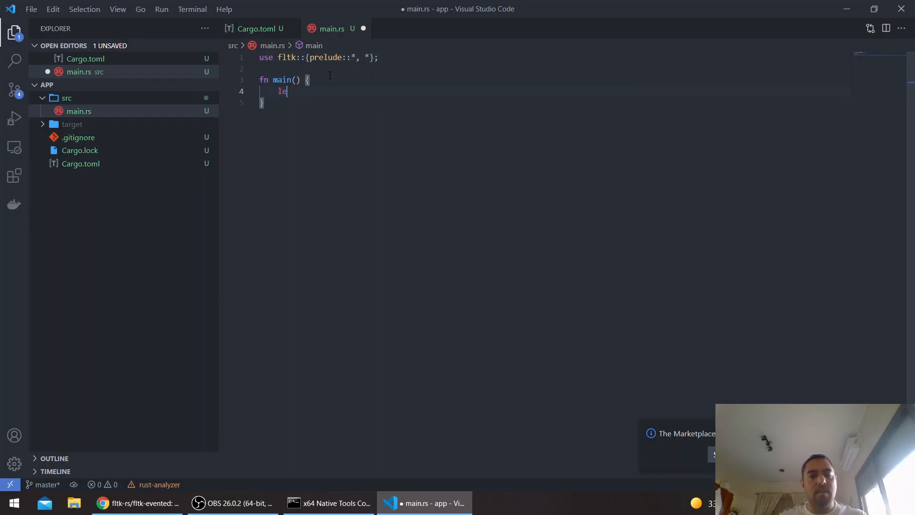
text(a = a)
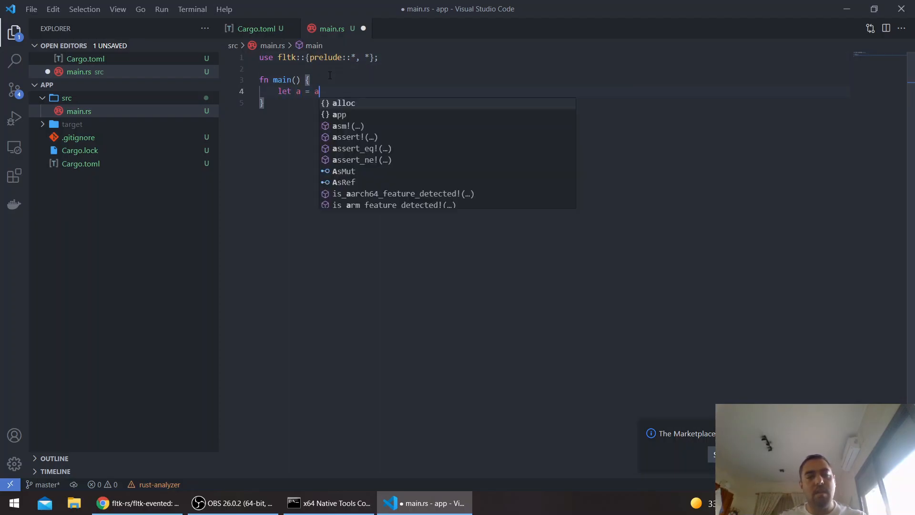
text(pp::App::default();)
text(let)
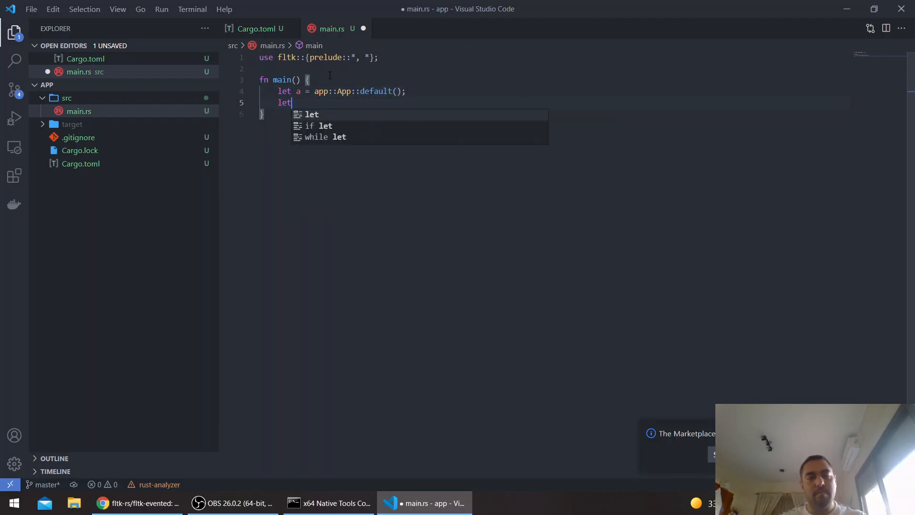
Create a 400×300 window, end and show it, and run the app with unwrap
text(mut win = window::Window::d)
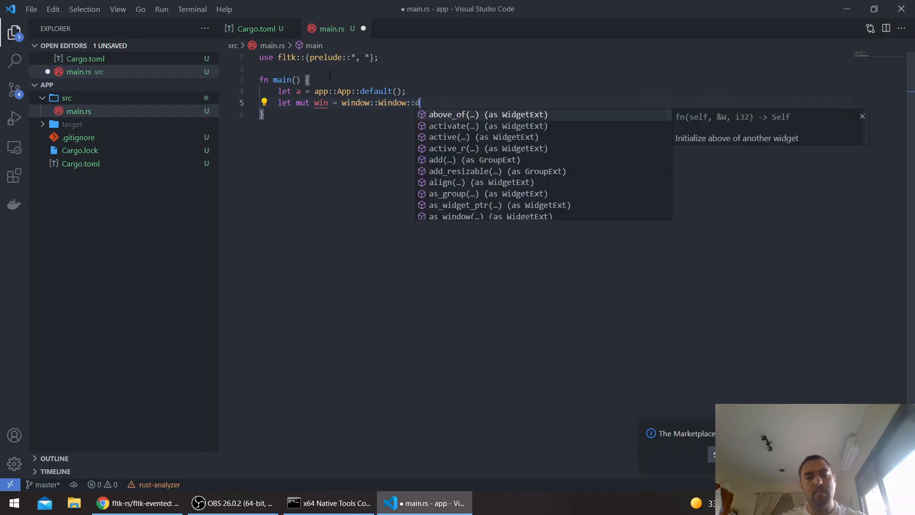
text(efault()l)
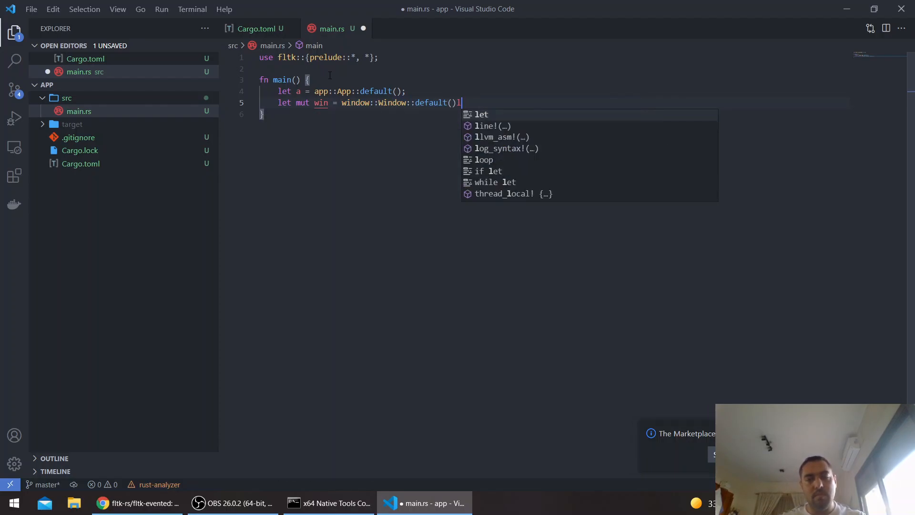
text(.with_size())
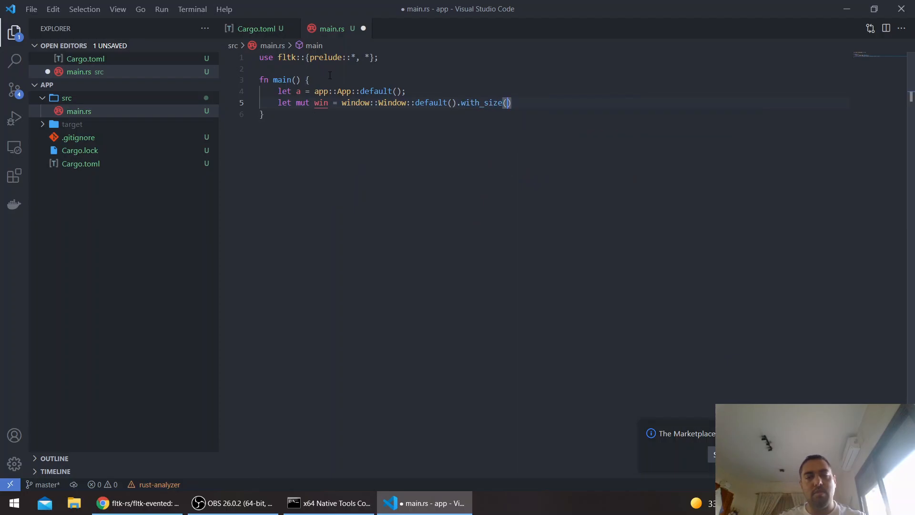
text(400, 300)
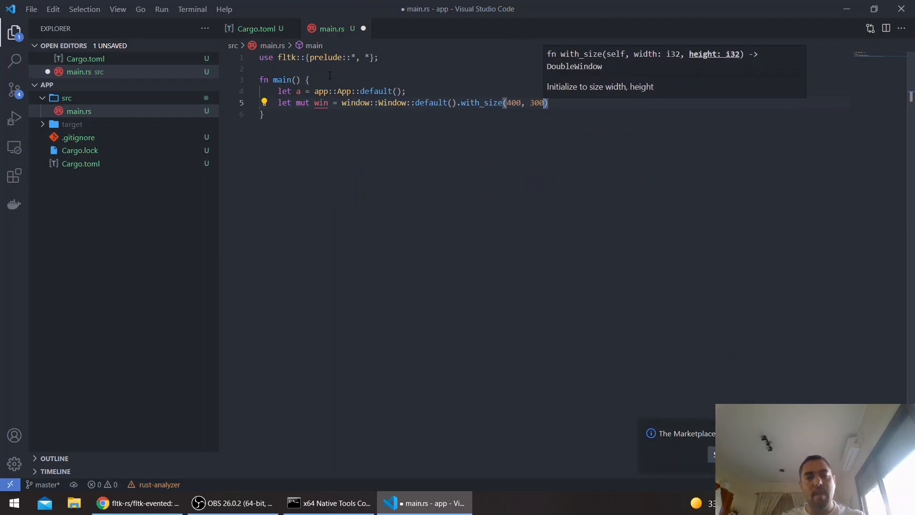
text(win)
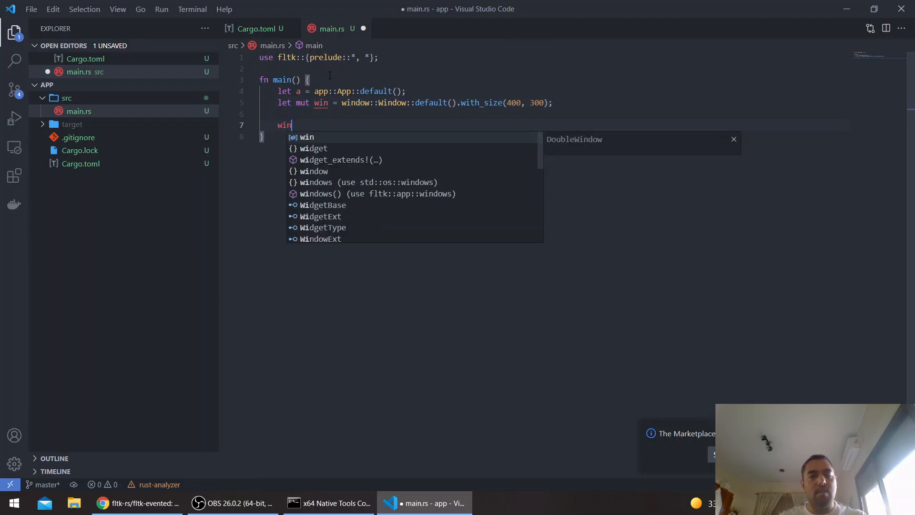
text(.end())
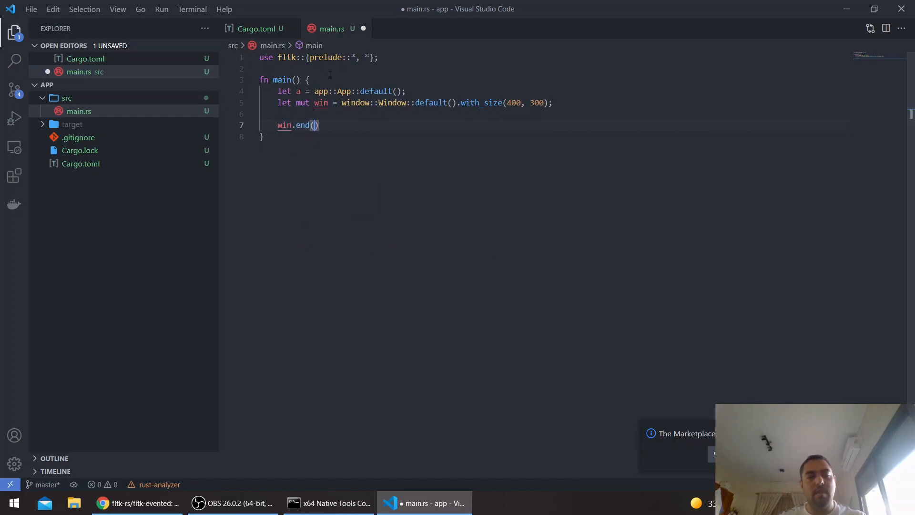
text(win.show();)
text(a.run)
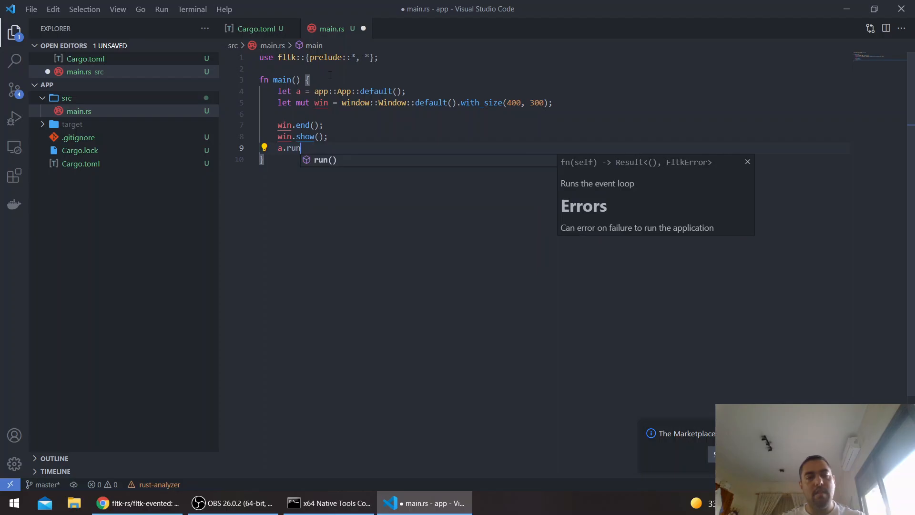
text(().)
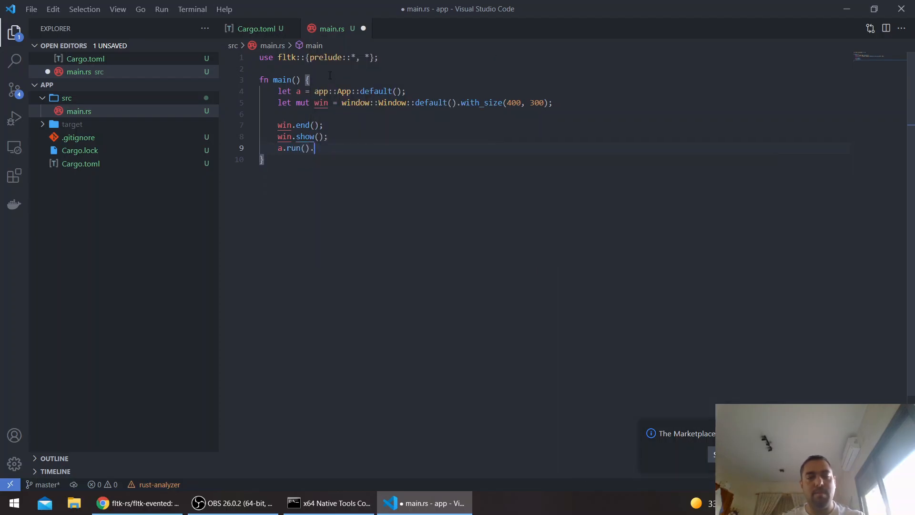
text(unwrap();)
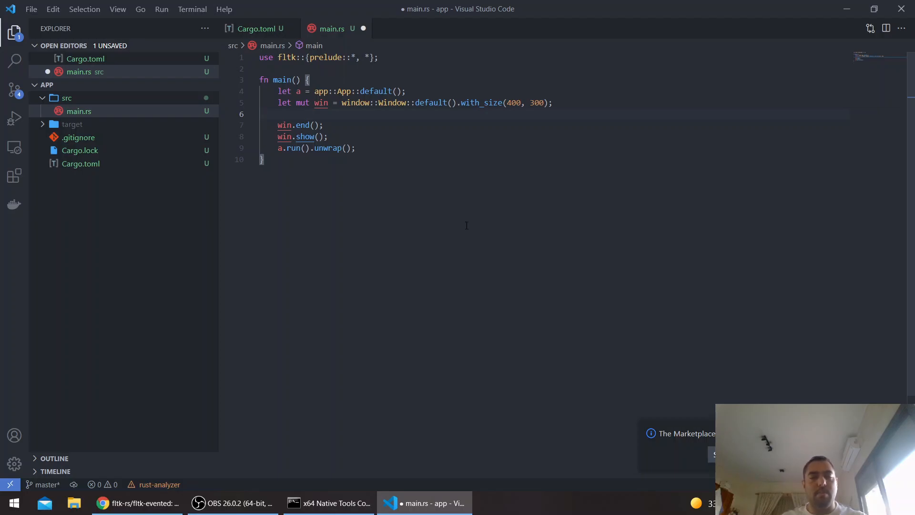
Add an 80×30 'Click' button at 160, 200, then run the app from the prompt
text(let mut)
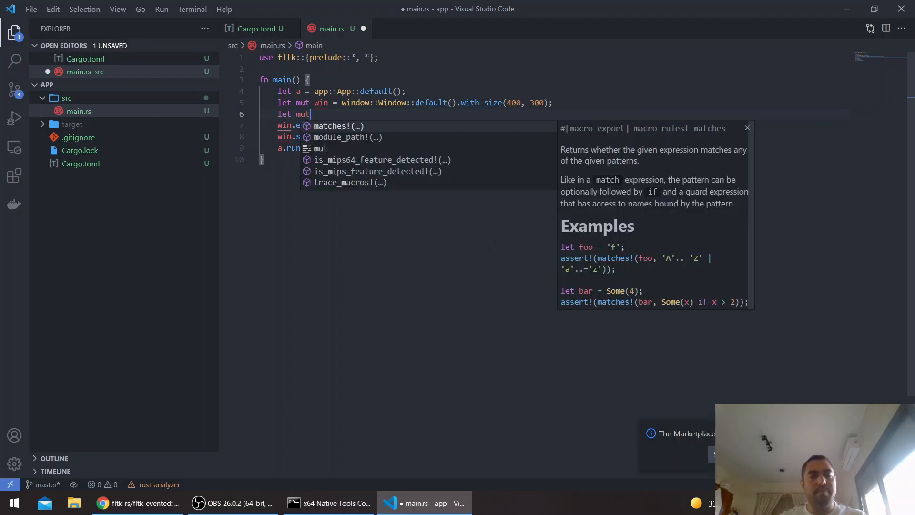
text(btn = button::Button::new(160)
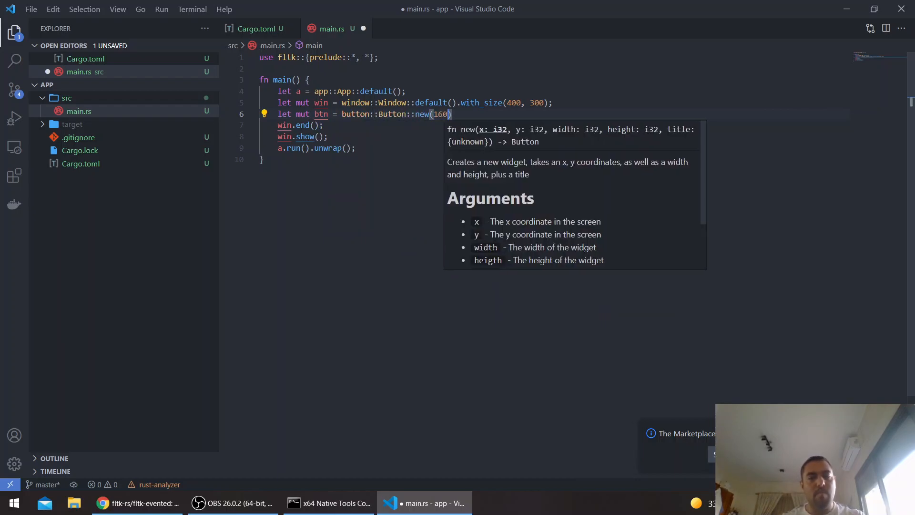
text(, 200, 80)
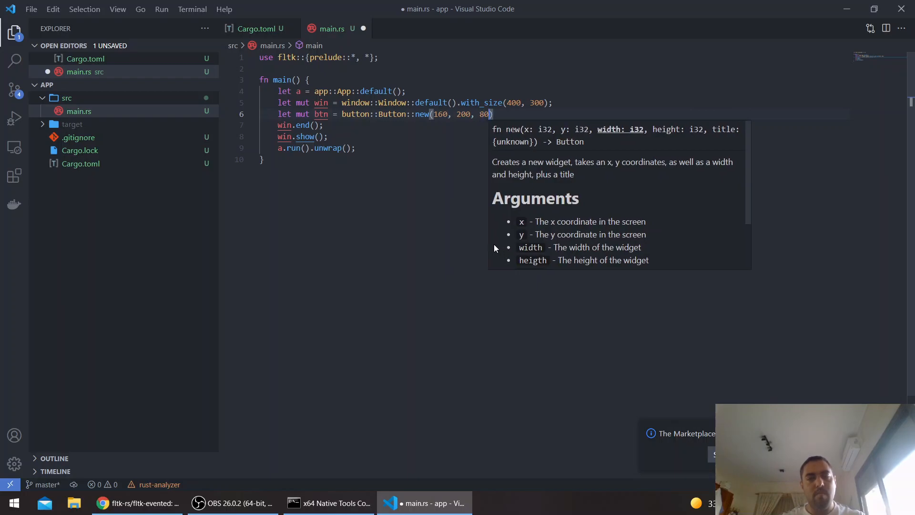
text(, 30,)
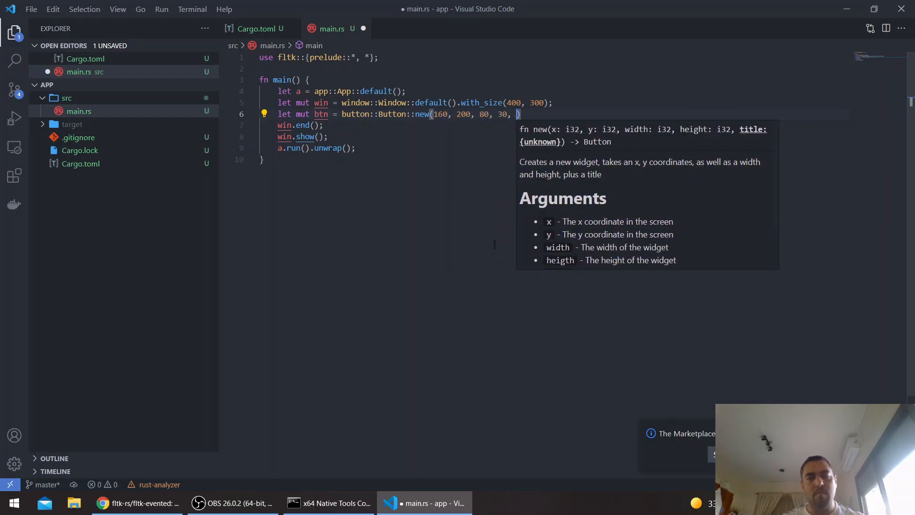
text("CLick")
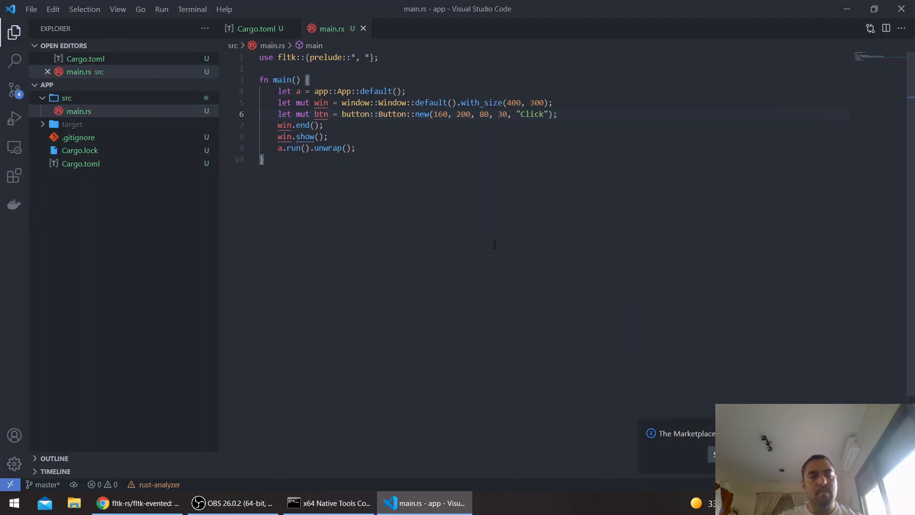
click(328, 502)
text(cargo run)
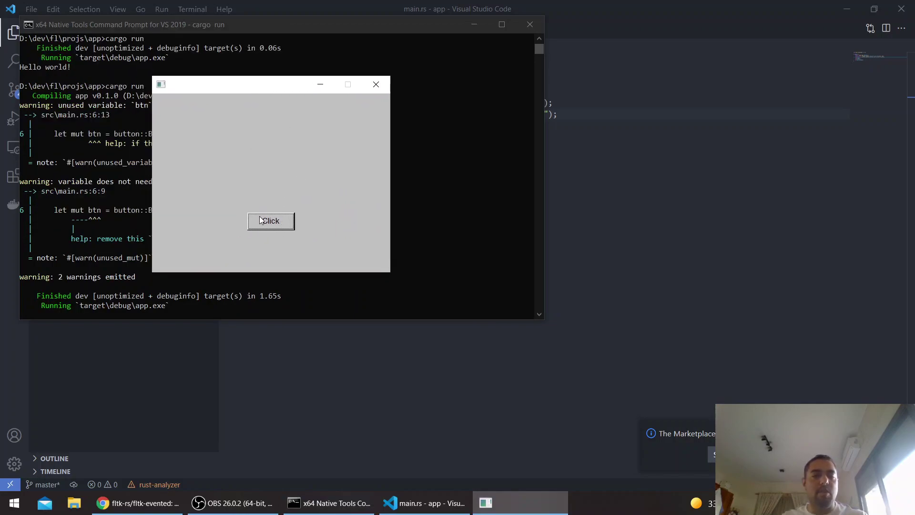
mouse_move(377, 84)
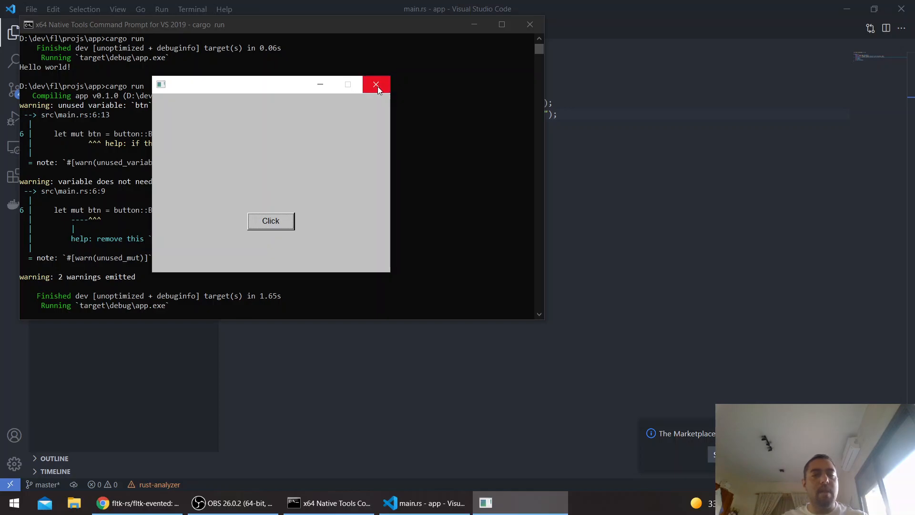
Close the test window, add a button callback printing 'Clicked', and rerun with cargo run
click(376, 85)
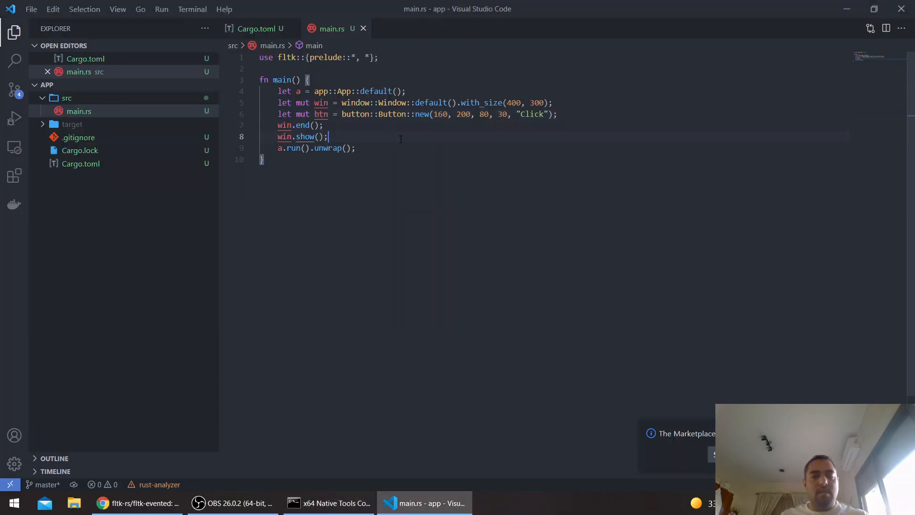
key(Enter)
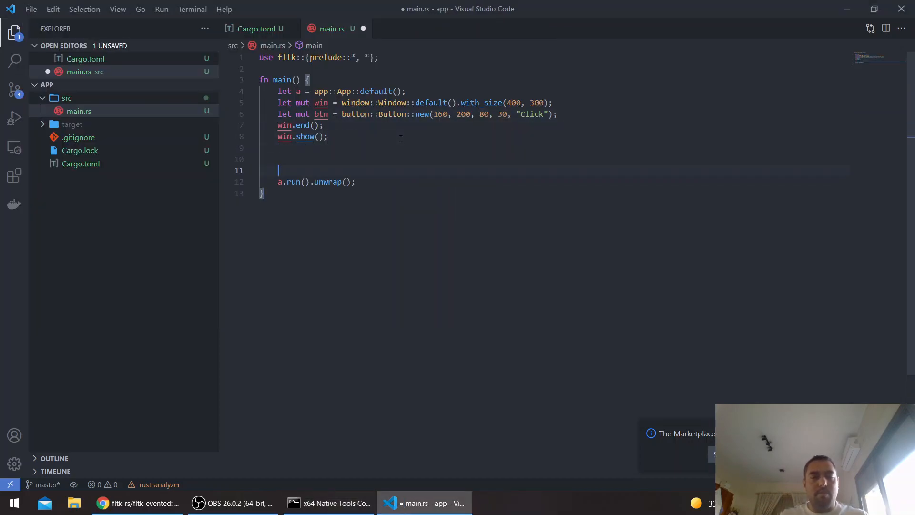
text(b)
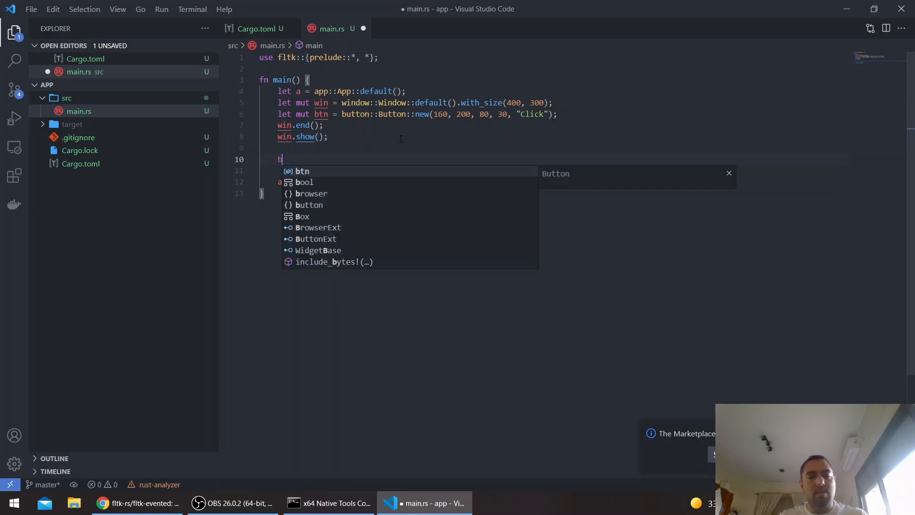
text(tn.set_callback(||)
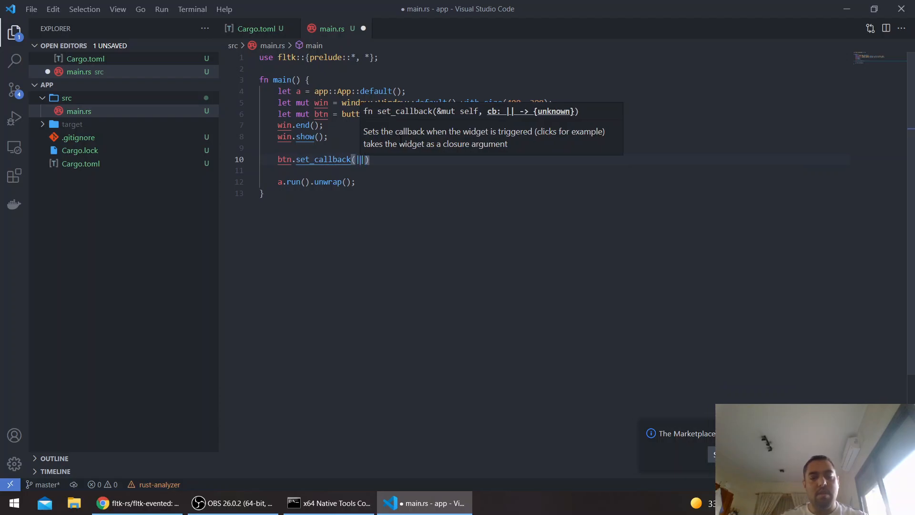
text(|_| println!(" C)
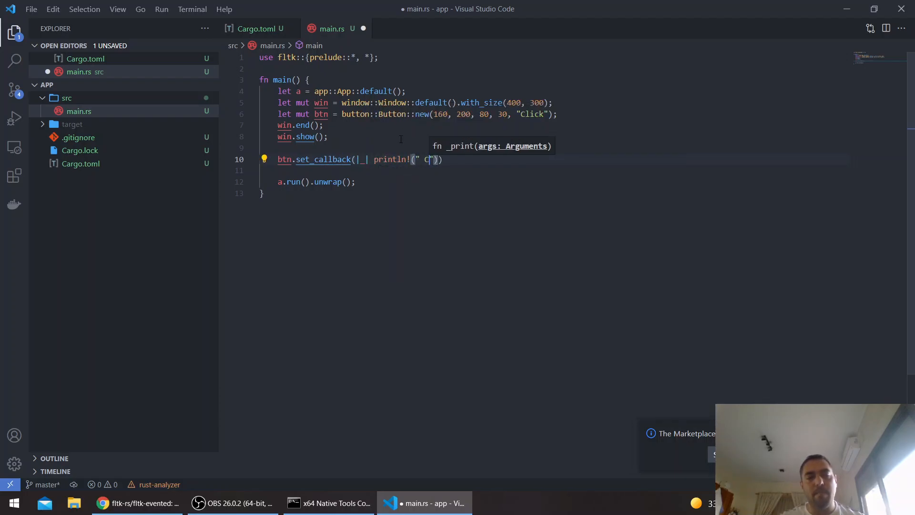
text(licked)
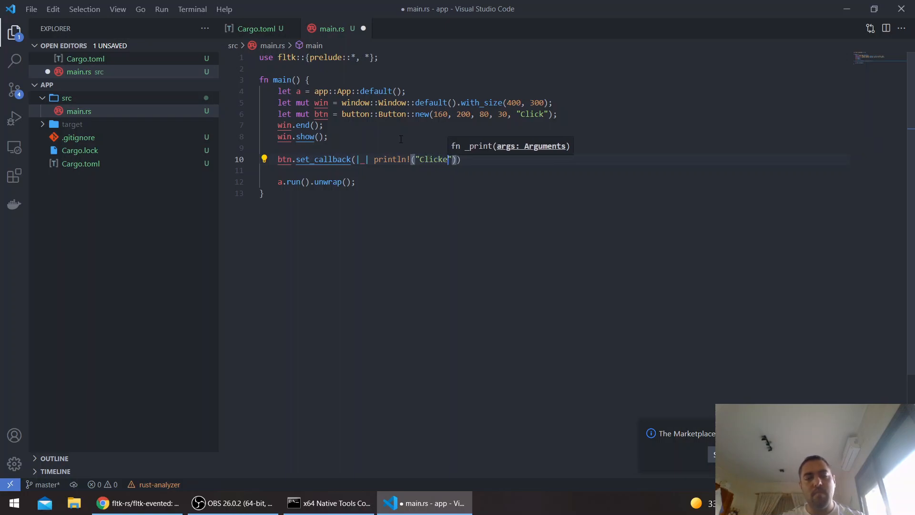
click(329, 503)
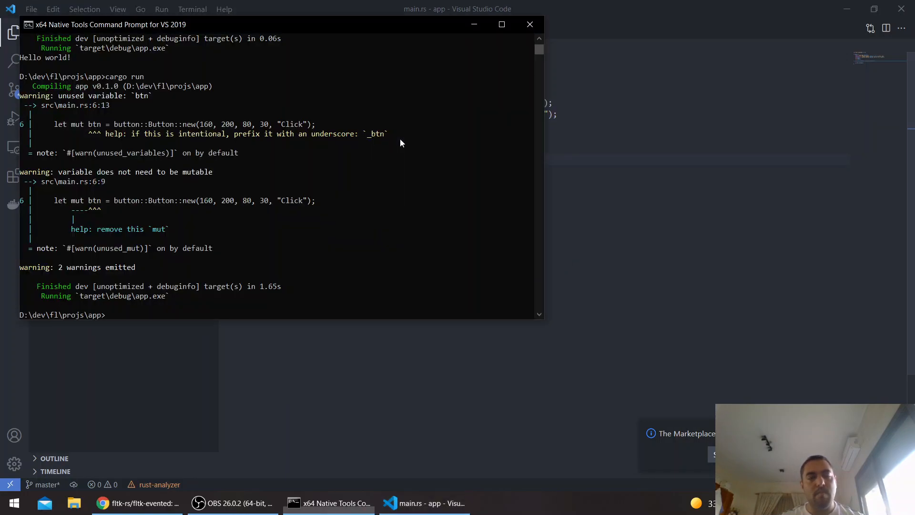
text(cargo run)
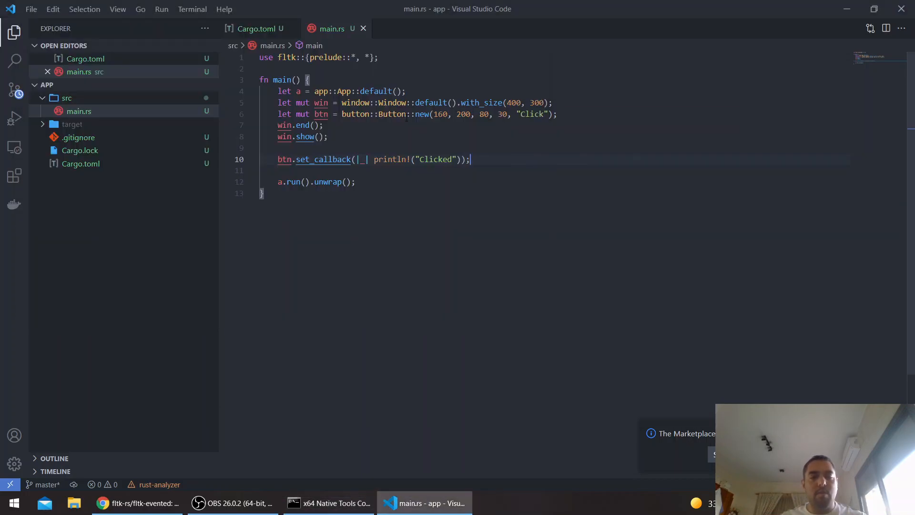
mouse_move(703, 221)
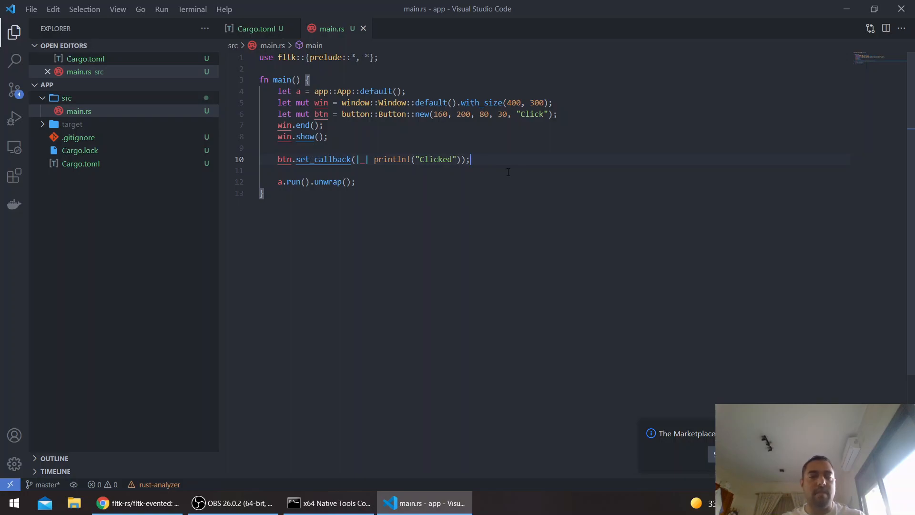
Start a btn.handle closure that matches on the event
text(b)
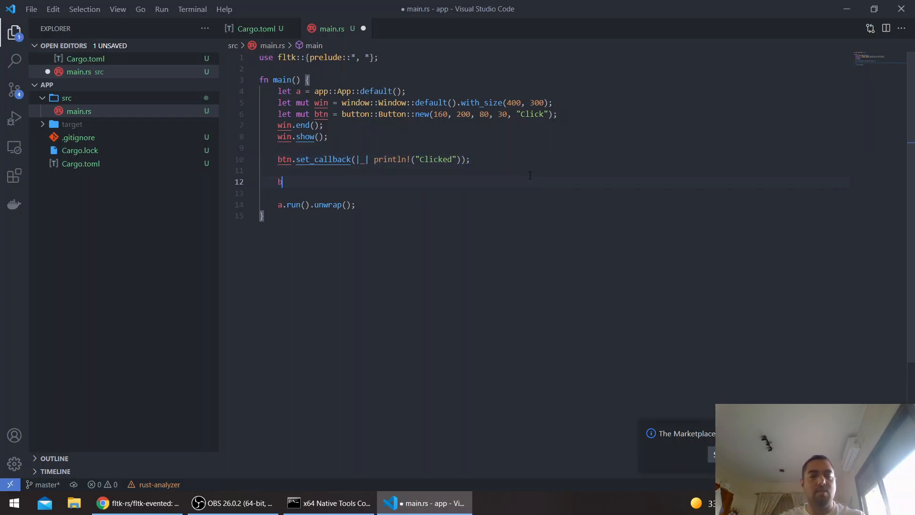
text(tn.handle(||)
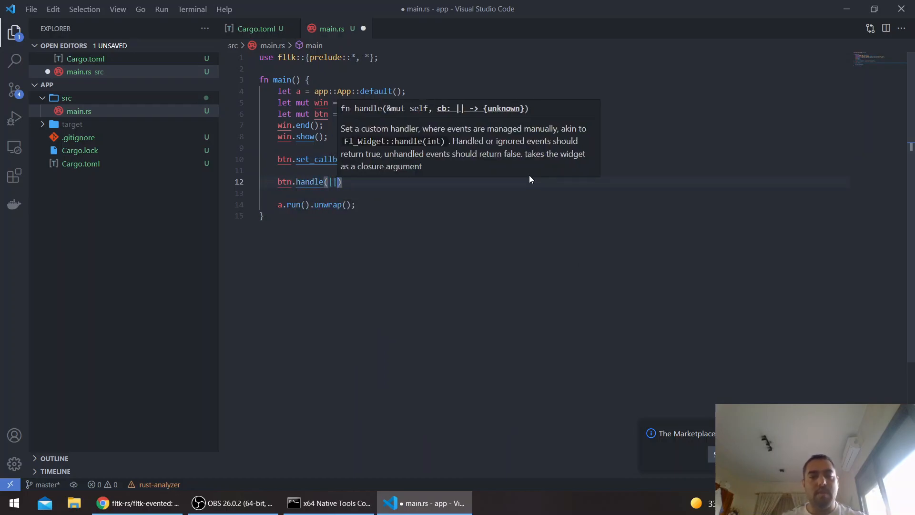
text(b, ev)
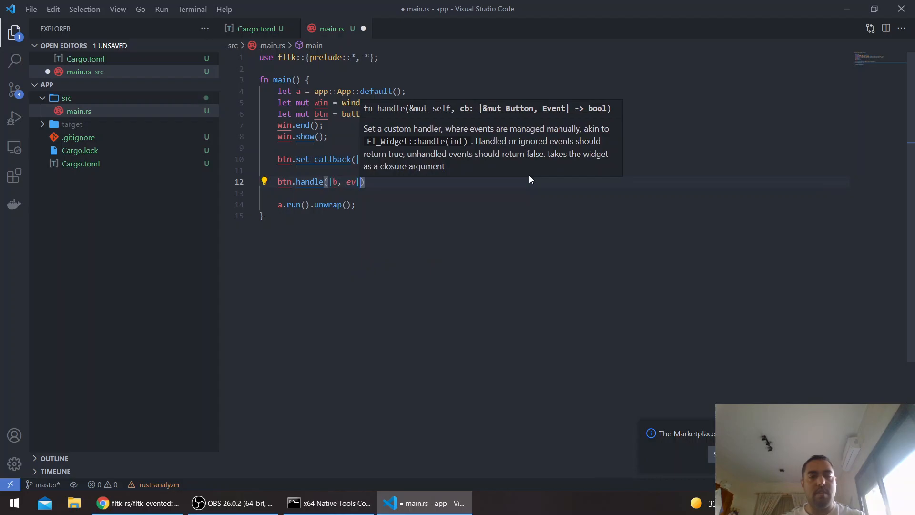
text(na)
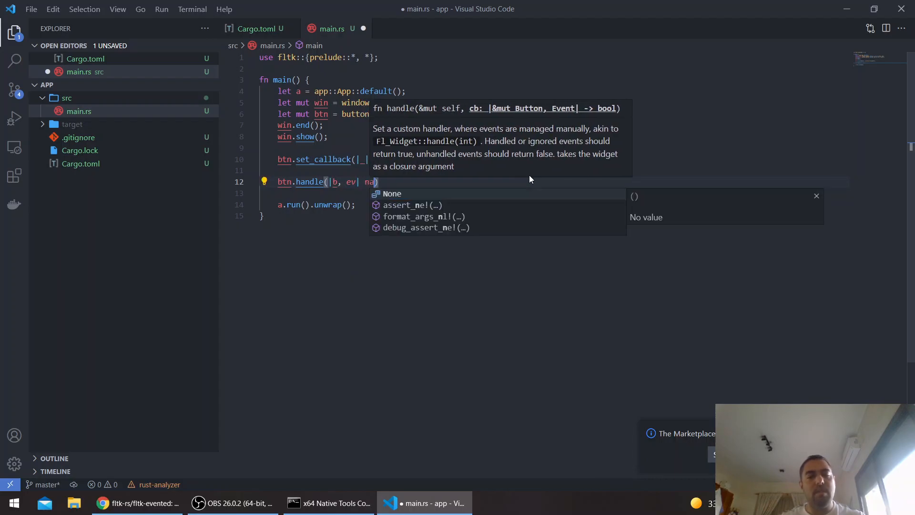
text(match ev {)
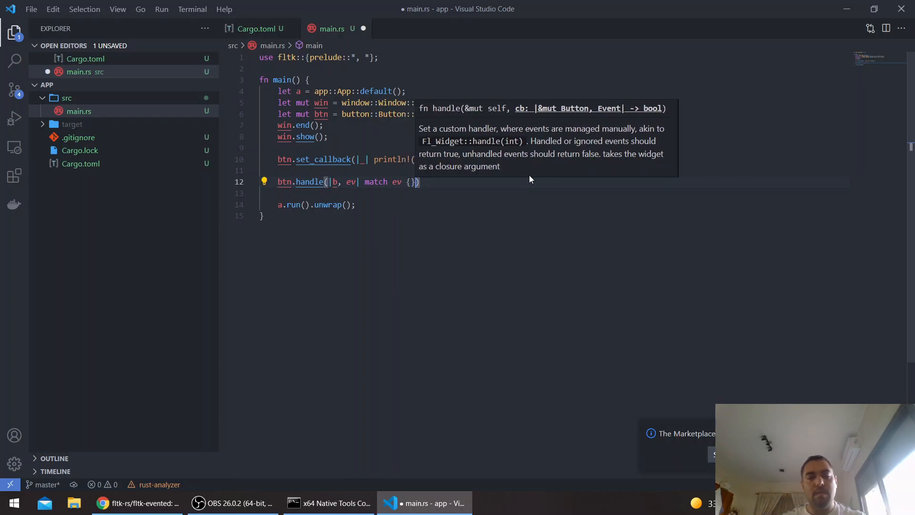
key(Enter)
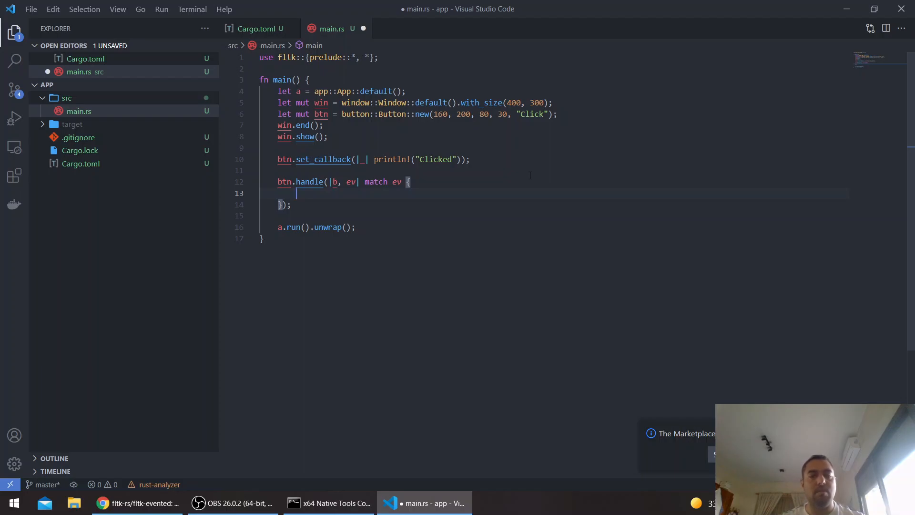
Add Enter and Leave arms printing 'Entered' and 'Left', returning false otherwise
text(enums::Event:)
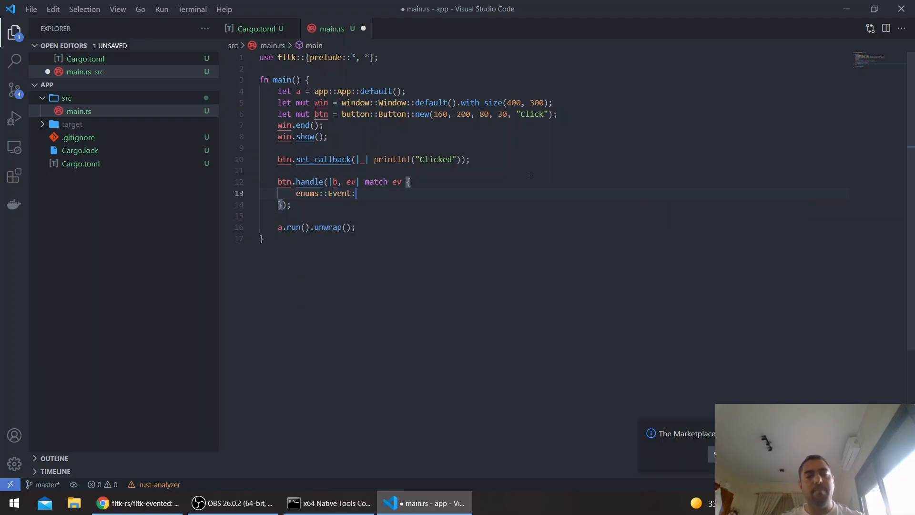
text(Enter =)
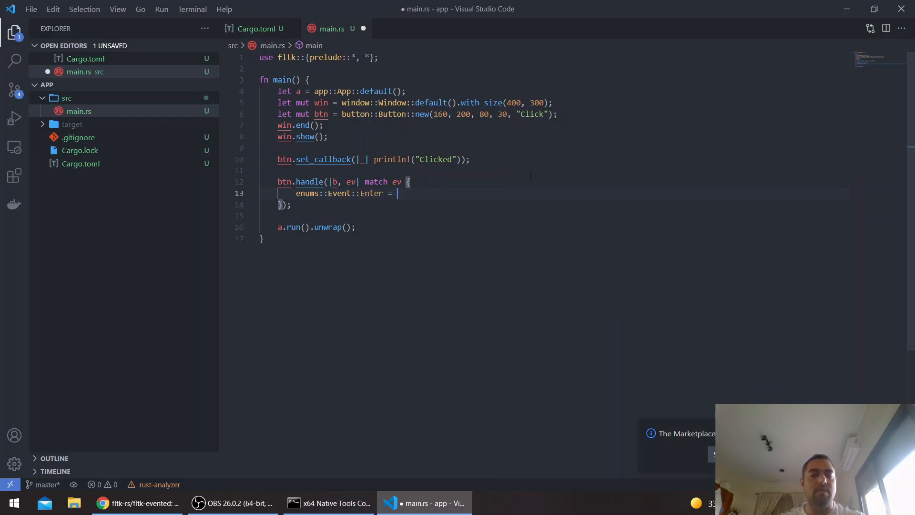
text(> {)
text(tru)
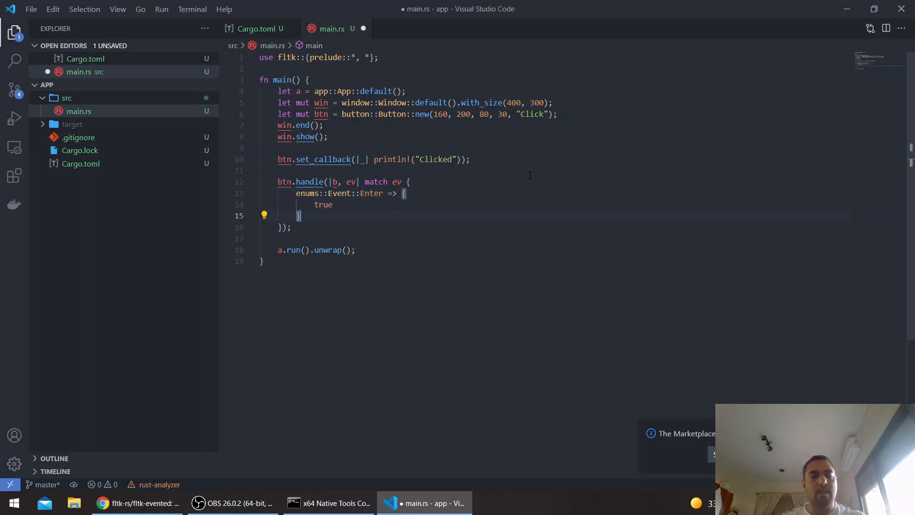
text(enums:)
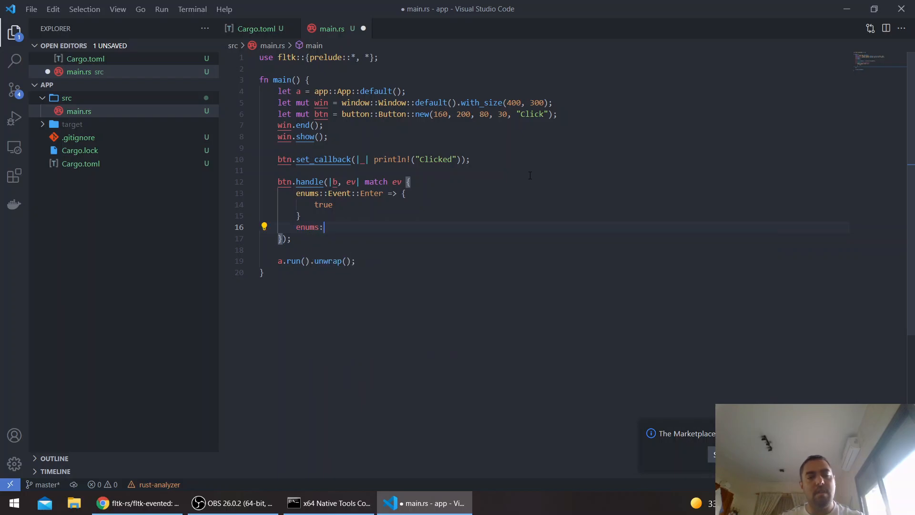
text(:Event:)
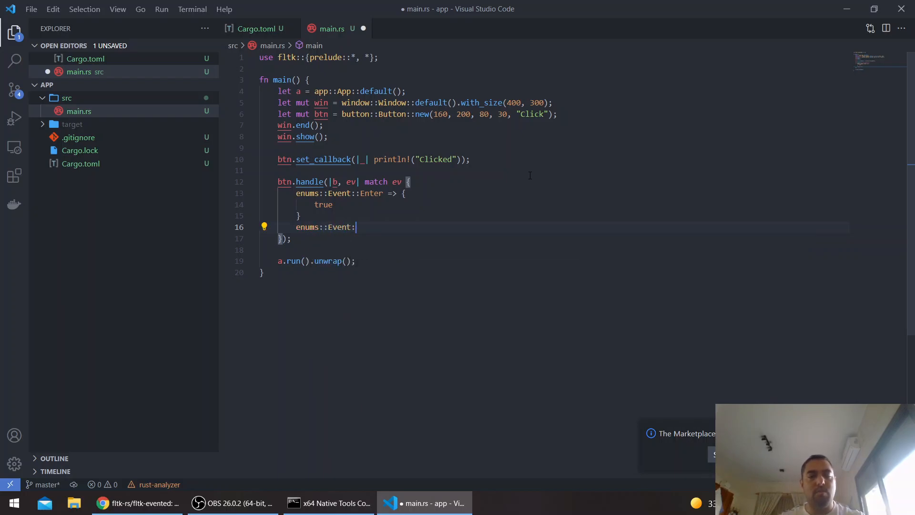
text(Leave => {)
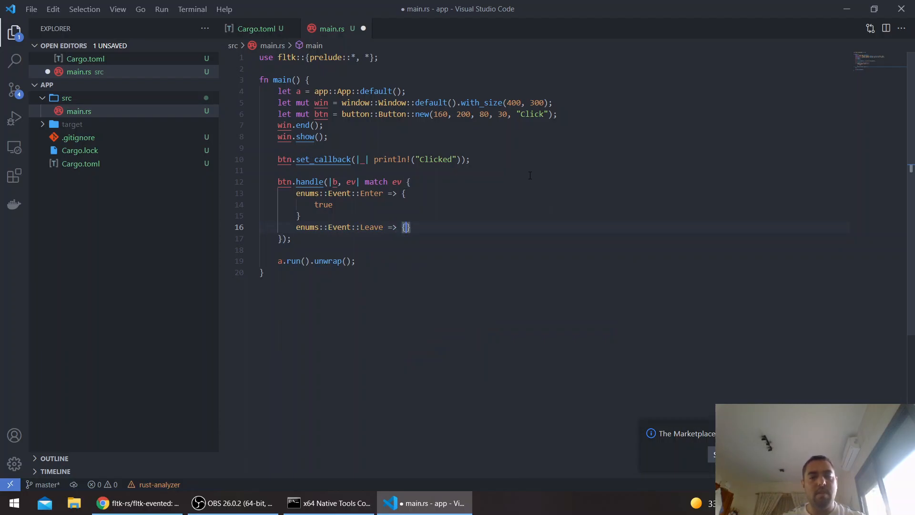
text(true)
text(_ =>)
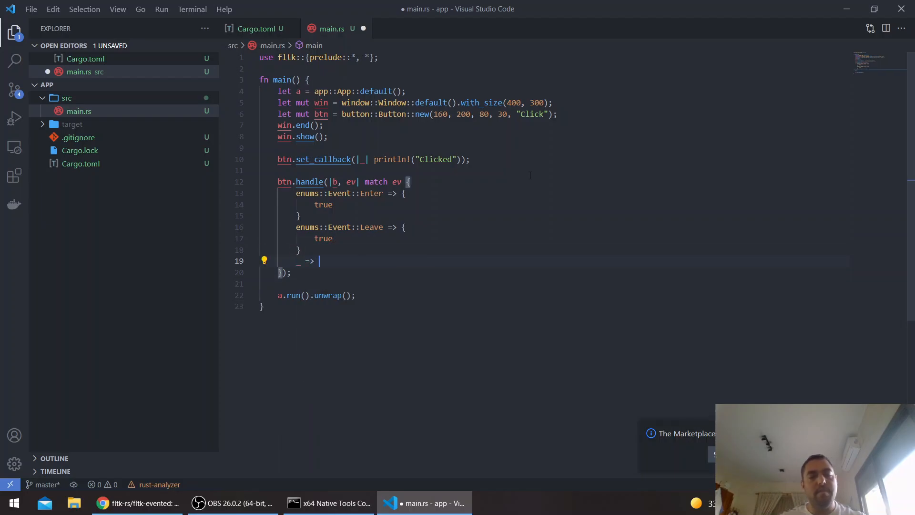
text(false)
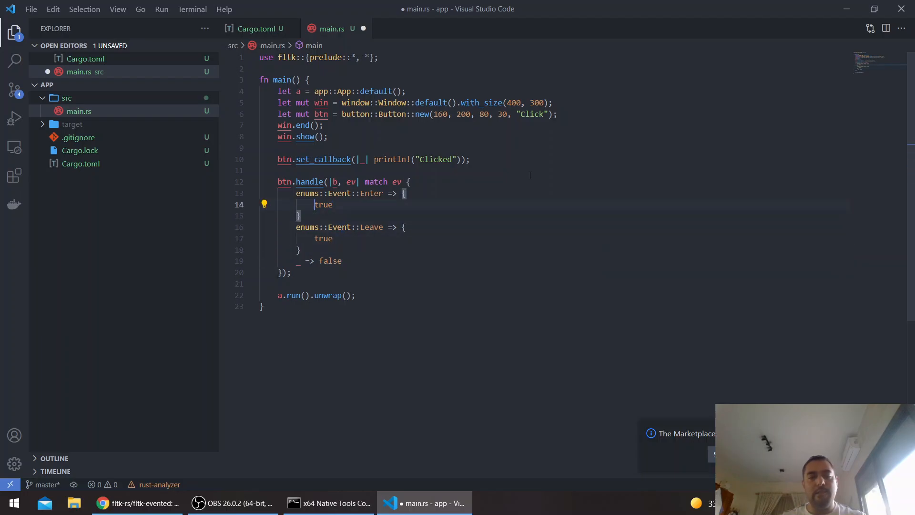
text(println!(")
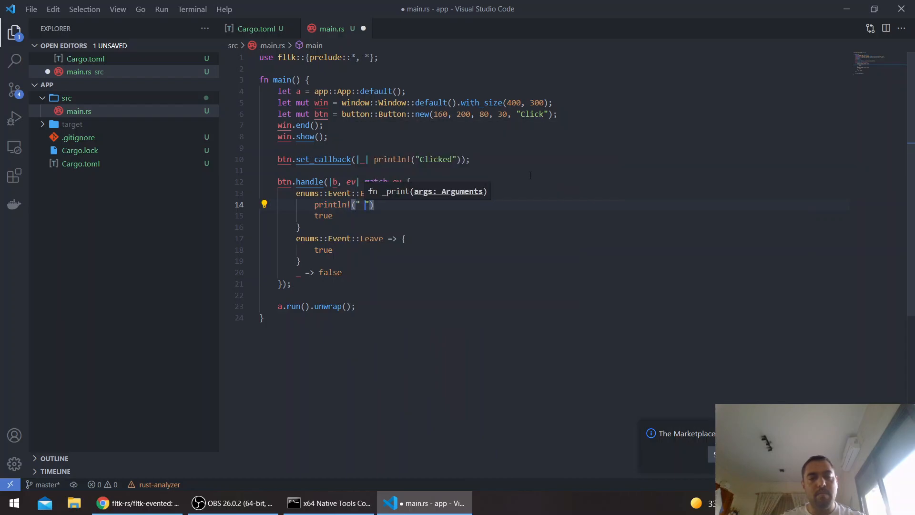
text(ntered)
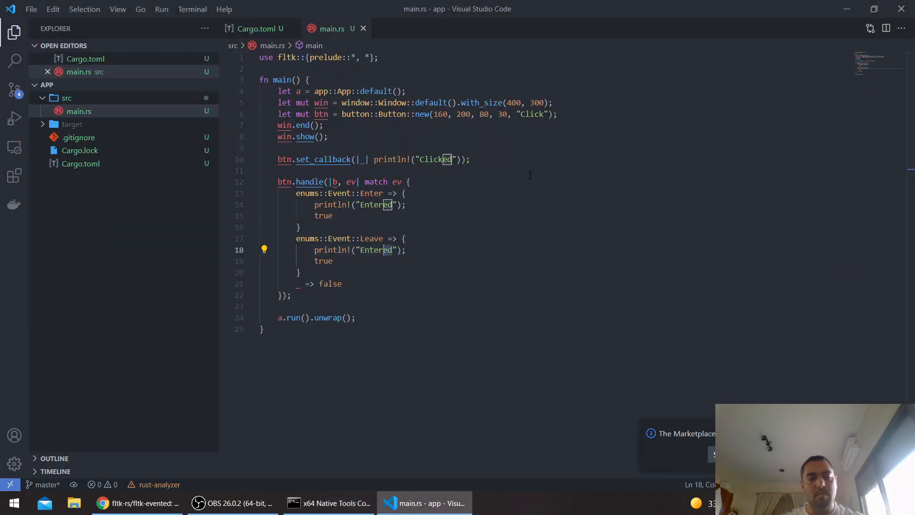
text(Left)
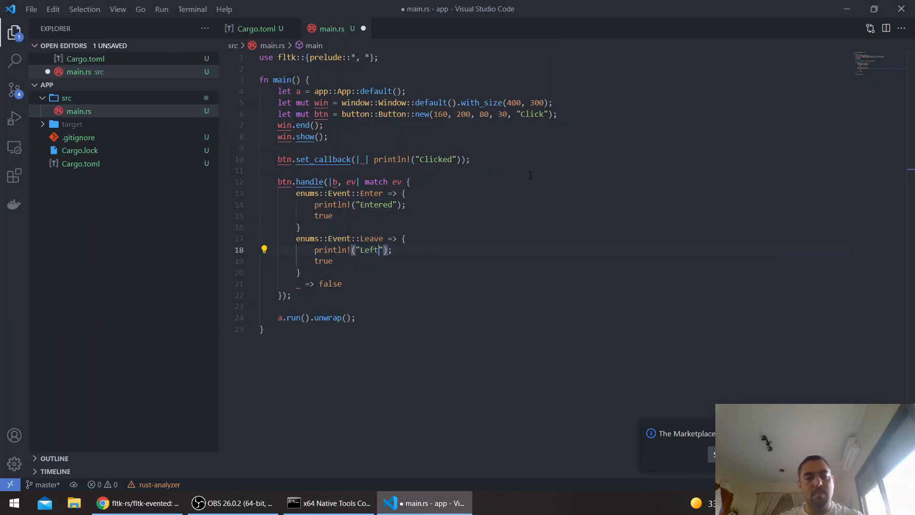
Run the app, hover the button to see Entered/Left, close it, and return to VS Code
click(328, 504)
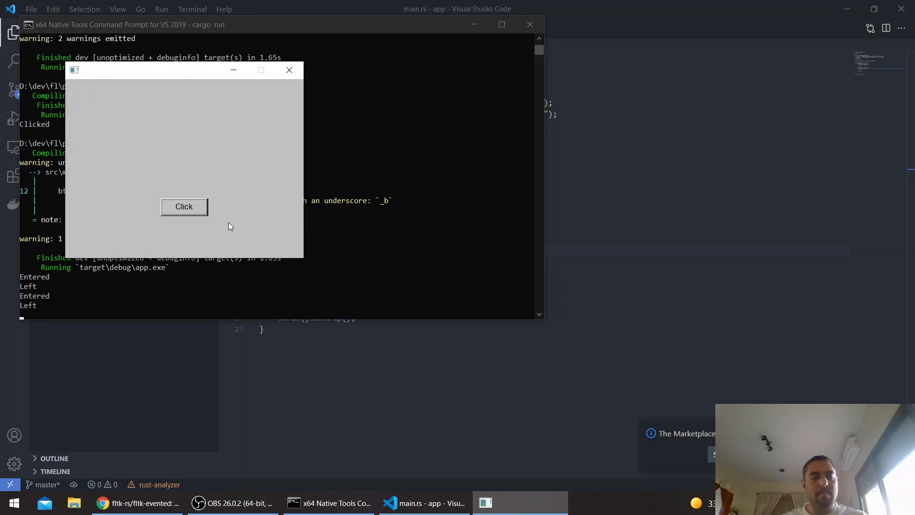
click(289, 70)
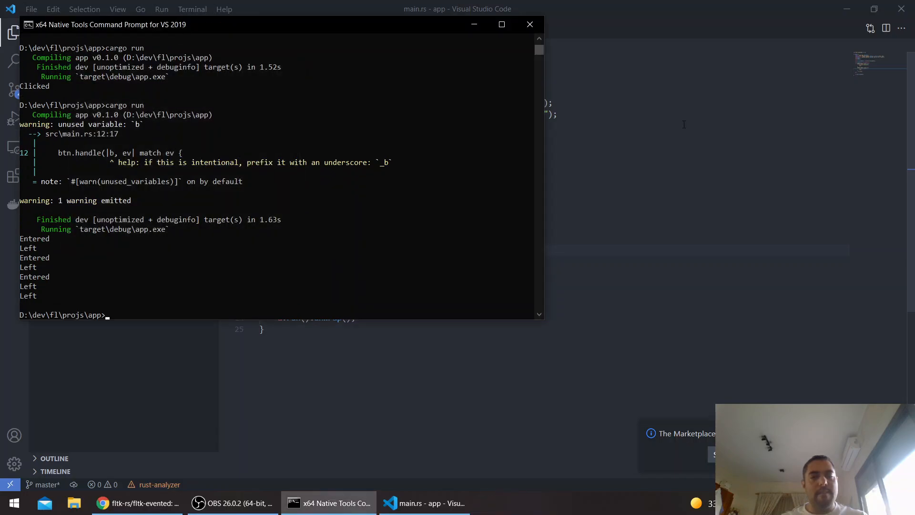
click(232, 503)
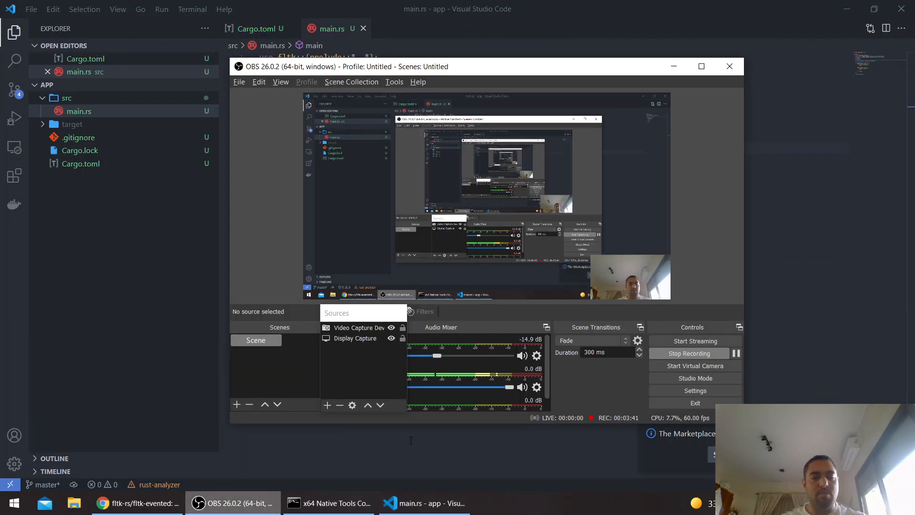
click(424, 503)
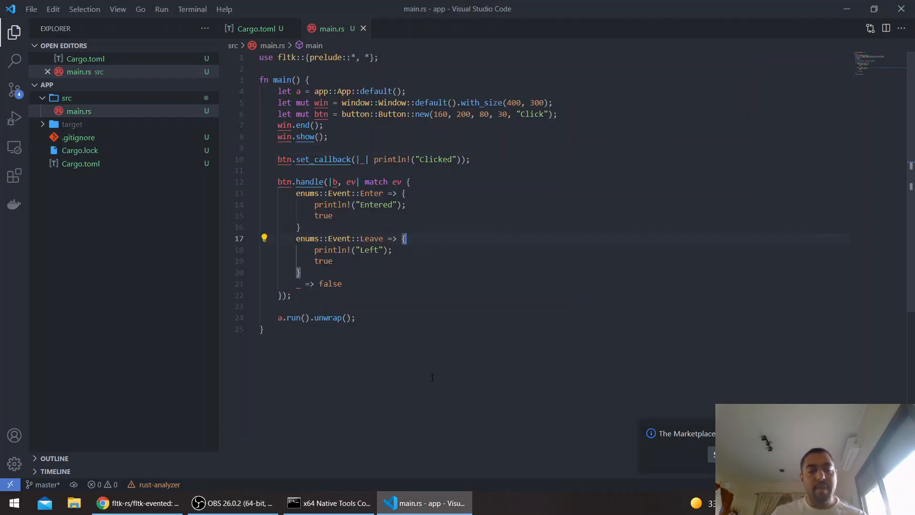
mouse_move(245, 474)
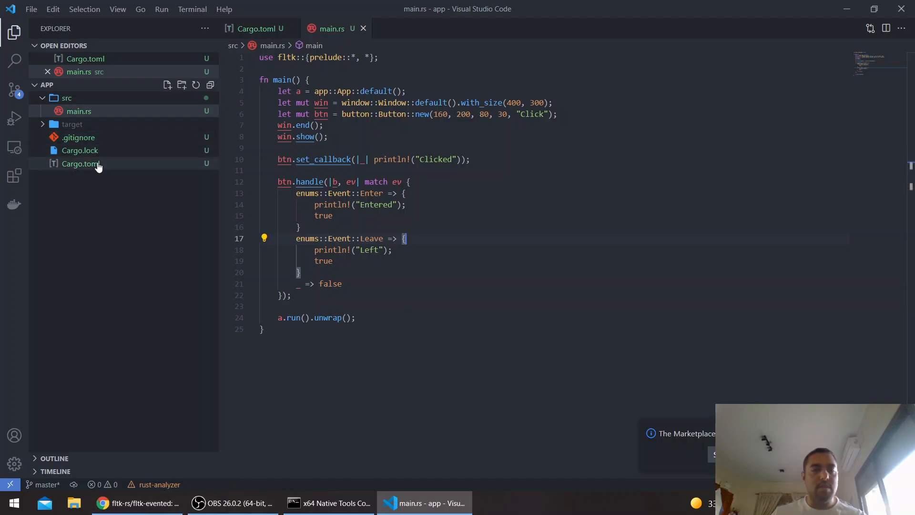
Add fltk-evented = "0.1" under [dependencies] in Cargo.toml and save
click(81, 163)
text(fltk-event)
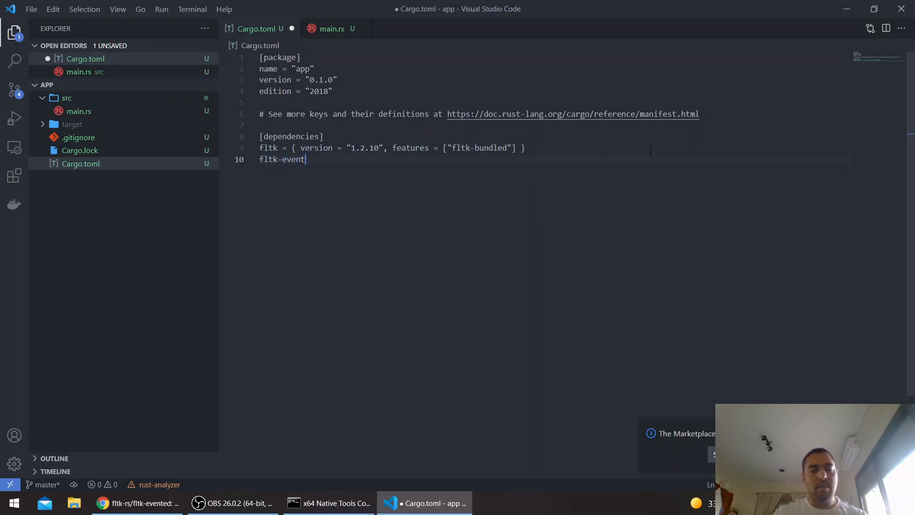
text(ed =)
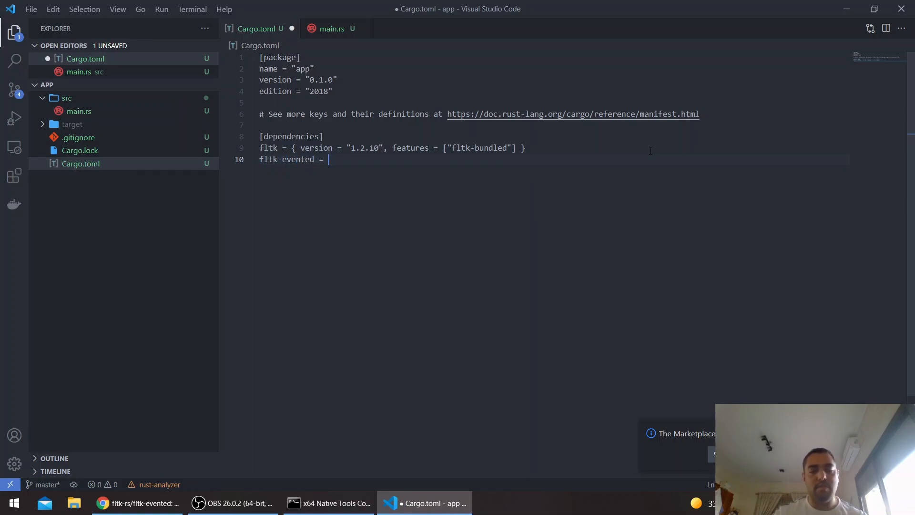
text("0.1.)
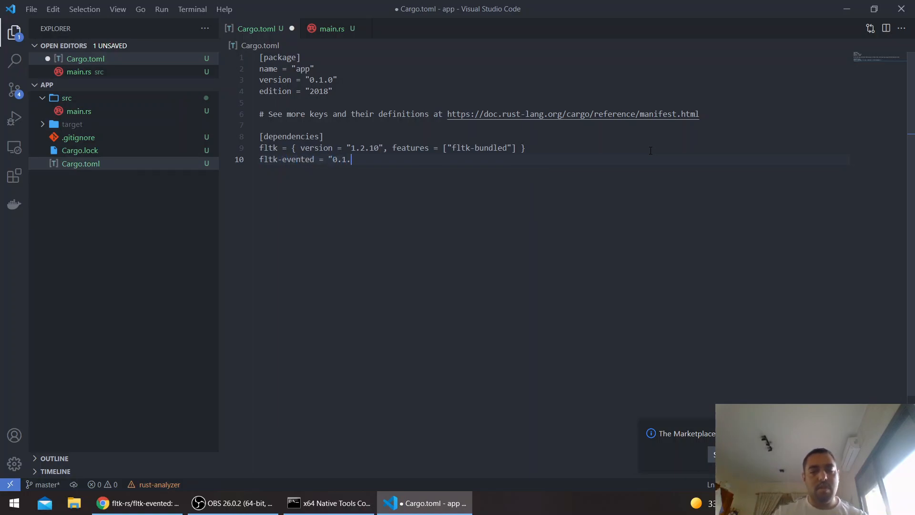
text(")
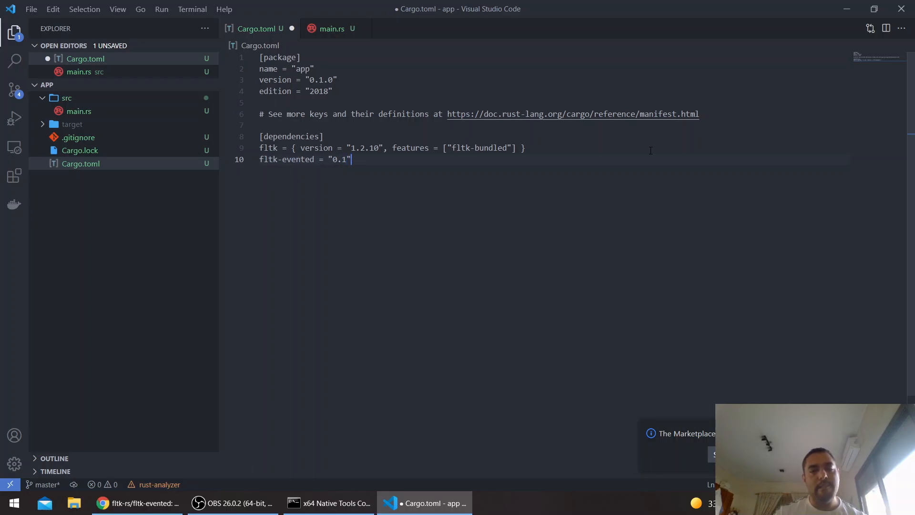
key(ctrl+s)
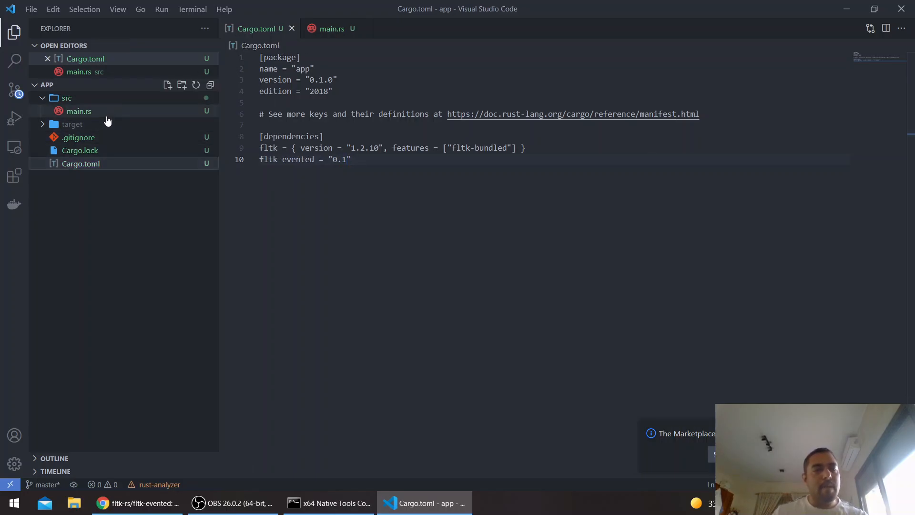
Add use fltk_evented::Listener to main.rs
click(330, 28)
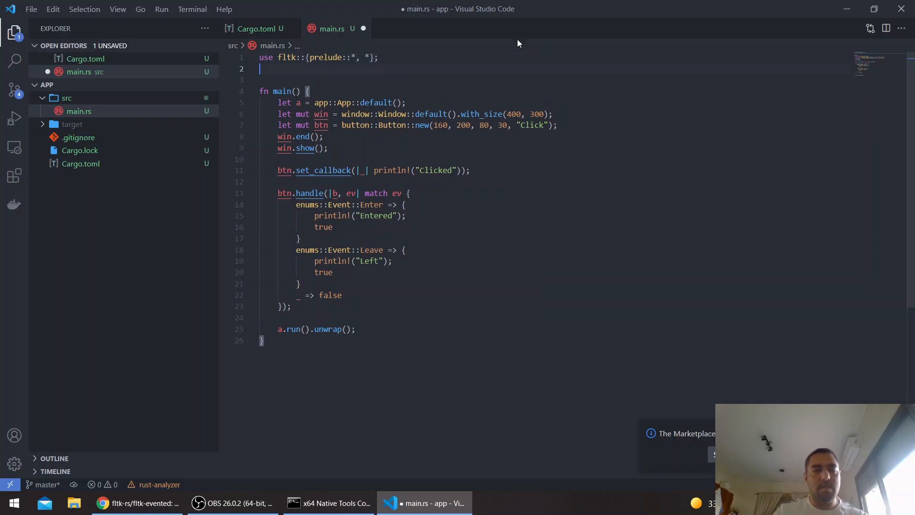
text(use fltk)
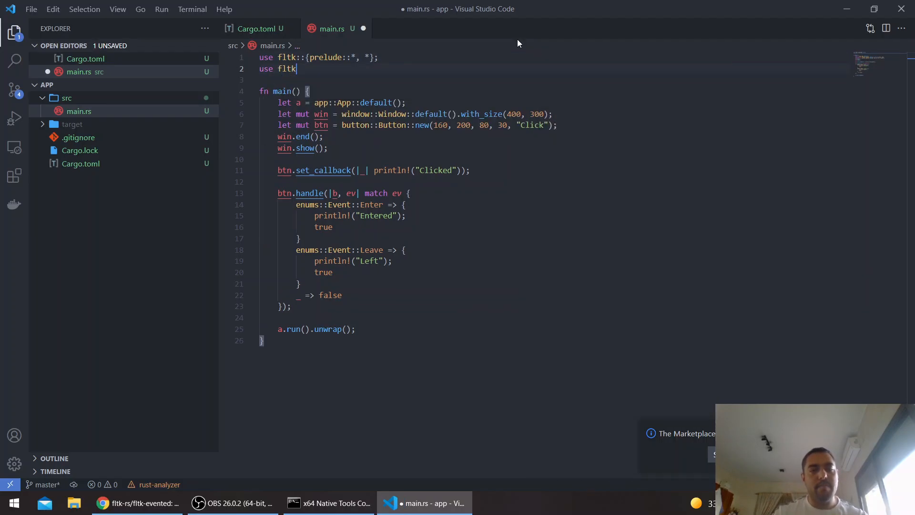
text(_evented)
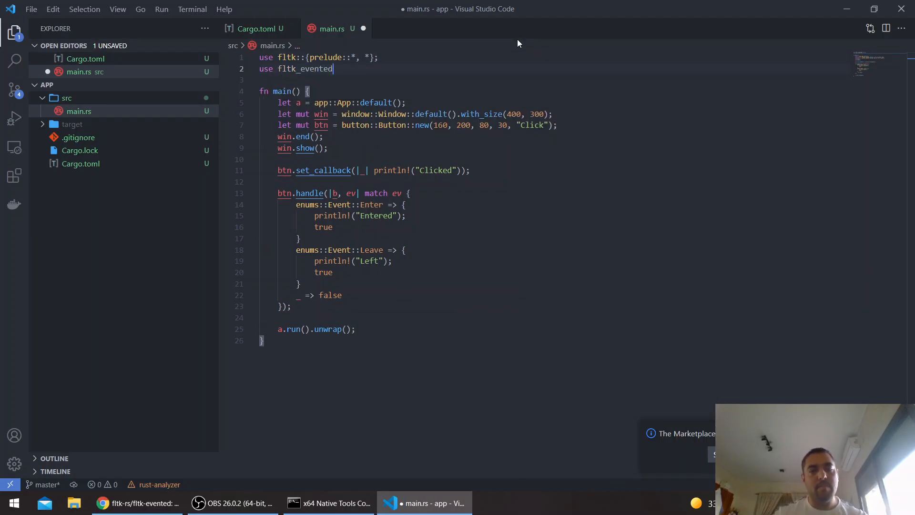
text(::Listener;)
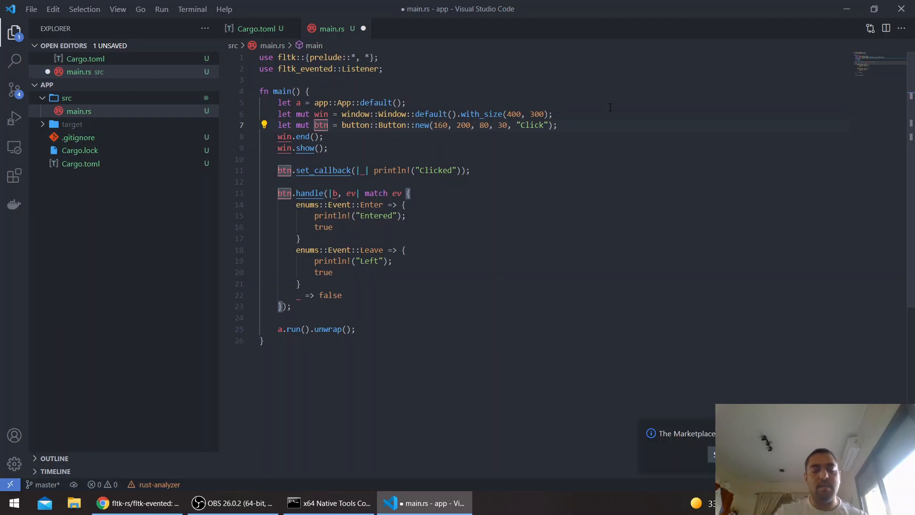
Declare btn as Listener<_> via .into() and rebuild in the command prompt
text(: Listener<_>)
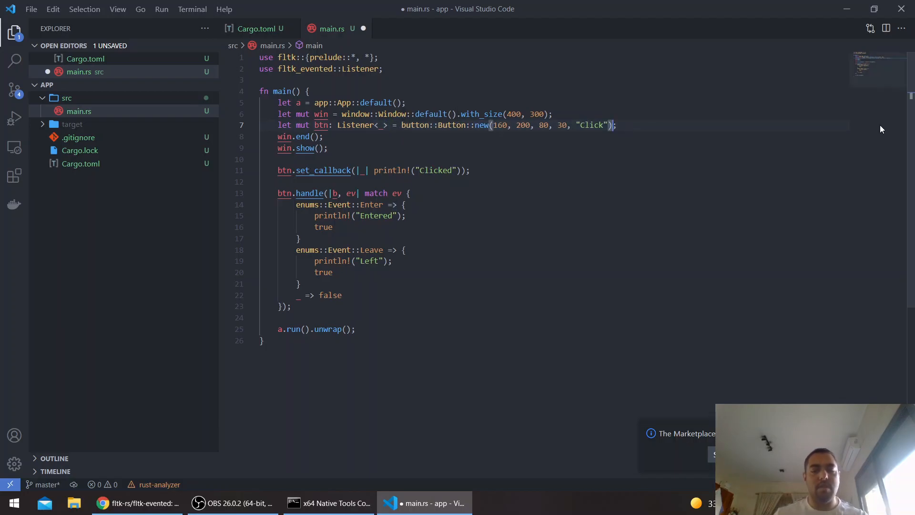
text(.into()
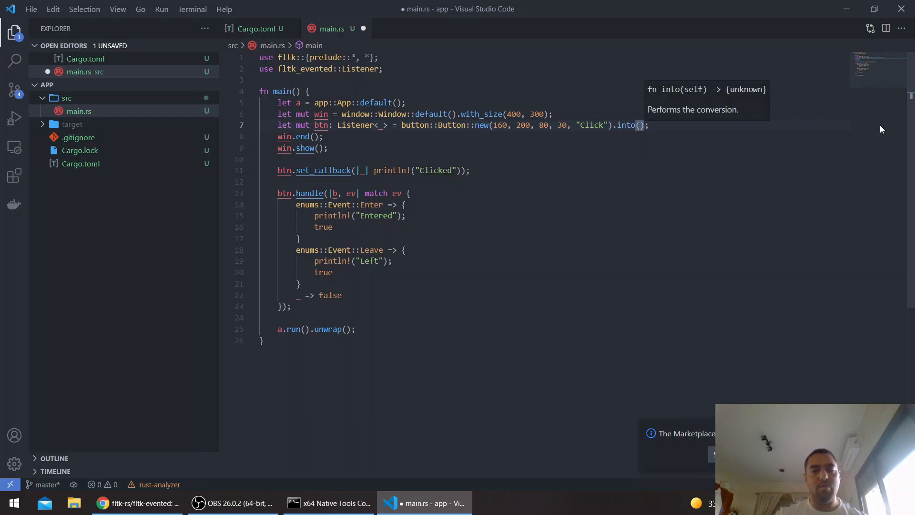
click(329, 503)
text(cargo run)
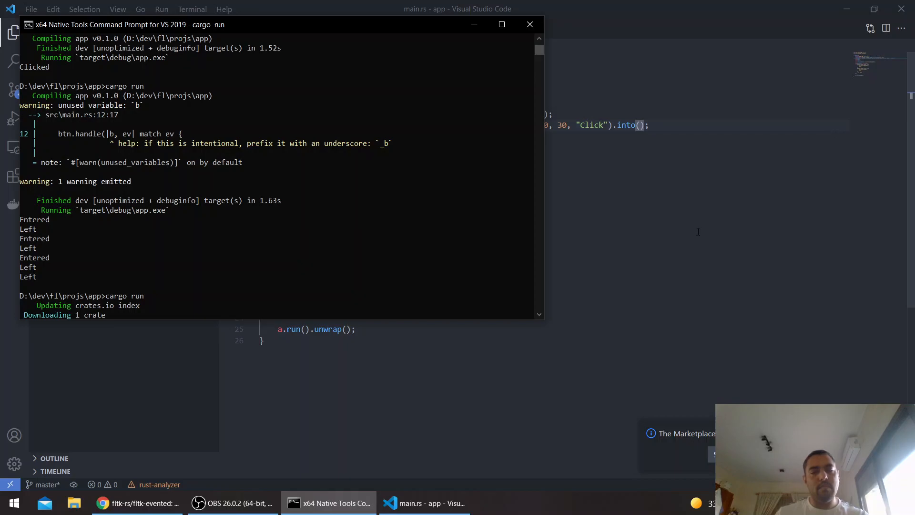
scroll(down, 3)
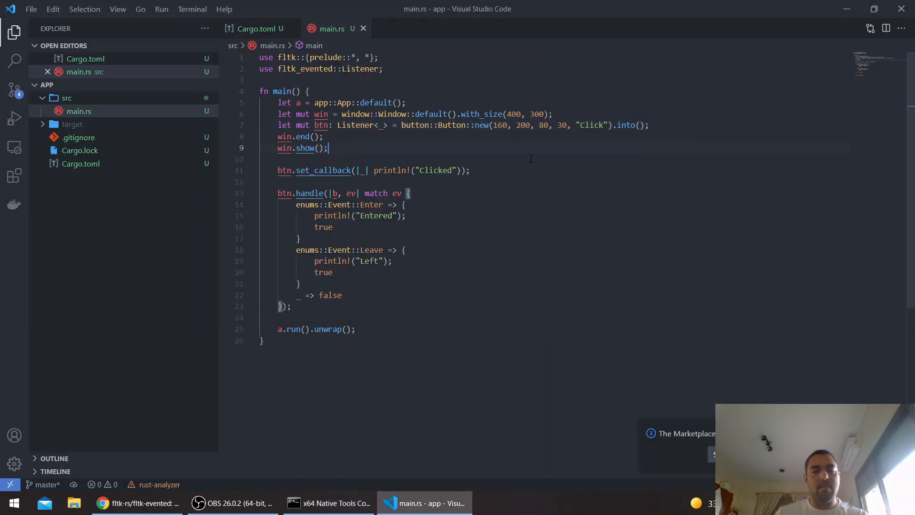
Replace the old handle block with an on_hover closure printing 'Entered'
click(284, 193)
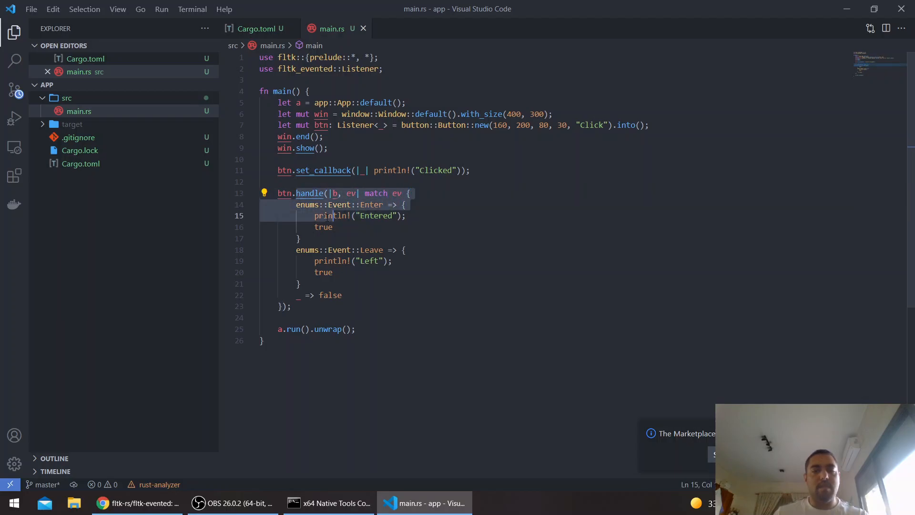
click(330, 239)
text(b)
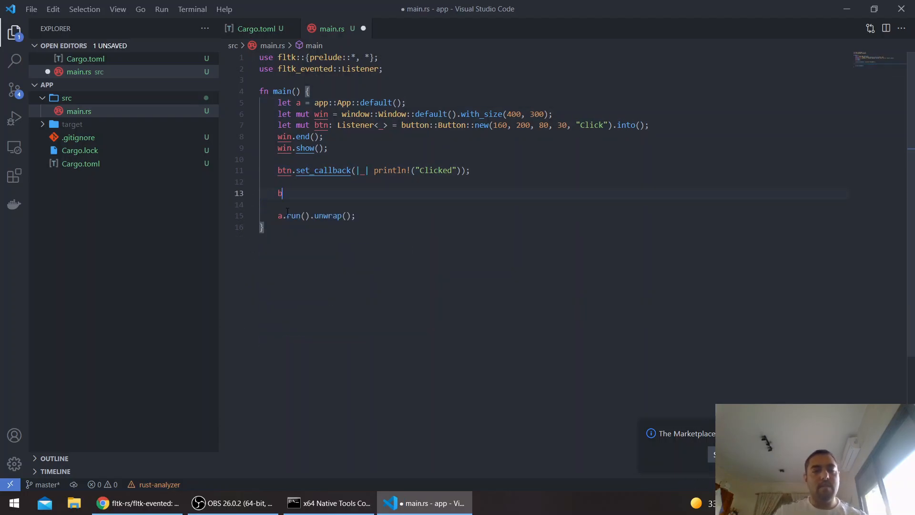
text(tn.on_hover(||)
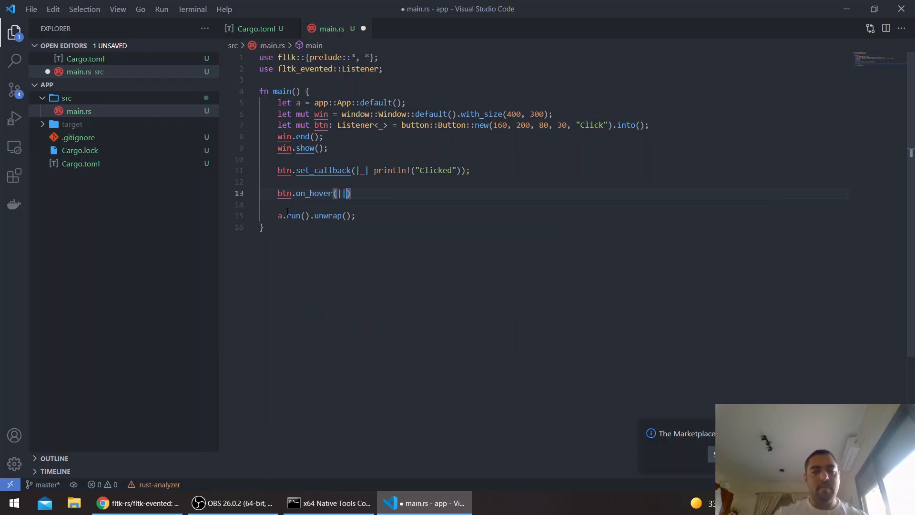
text(b| {)
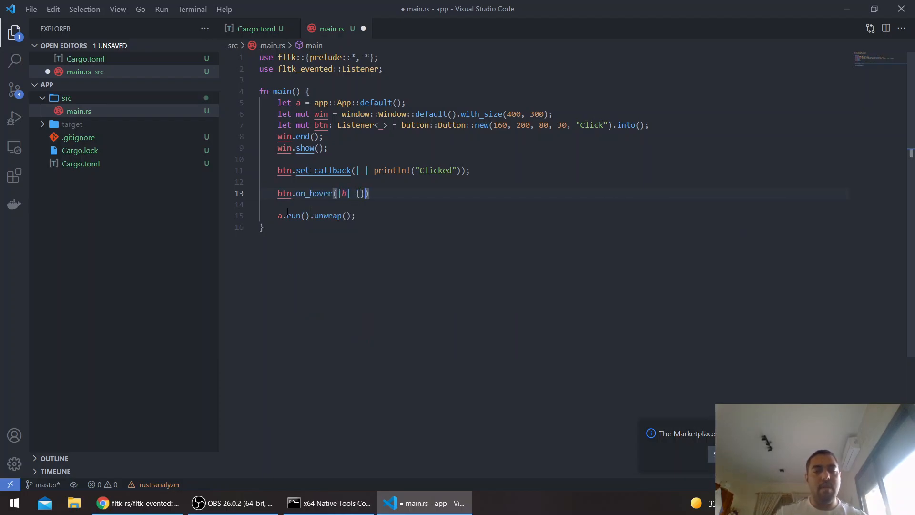
key(enter)
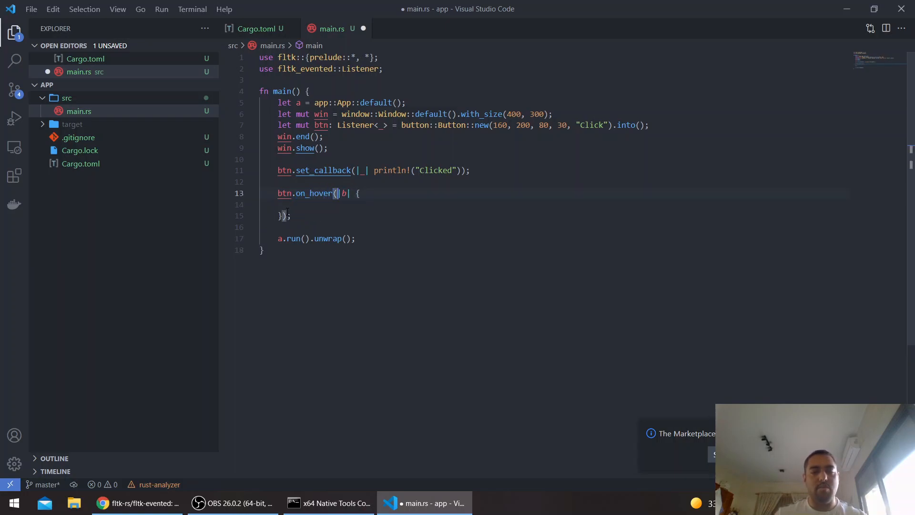
text(m)
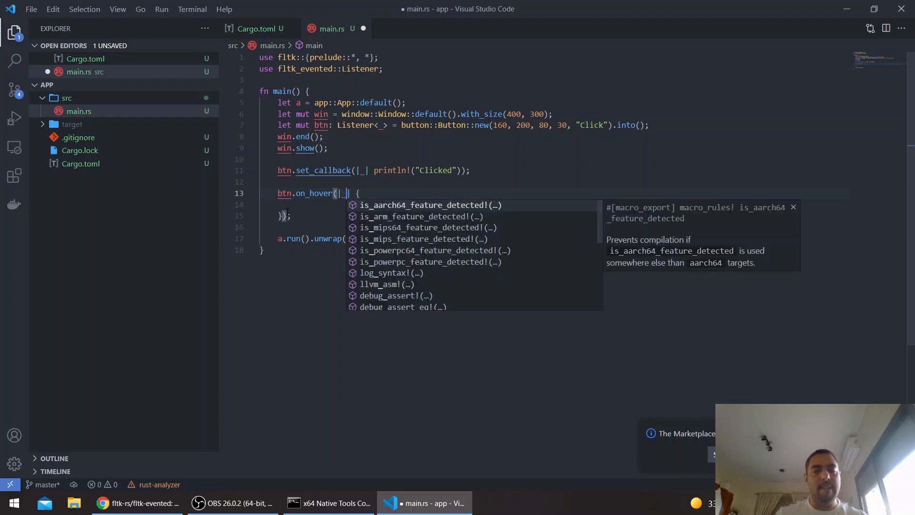
key(Escape)
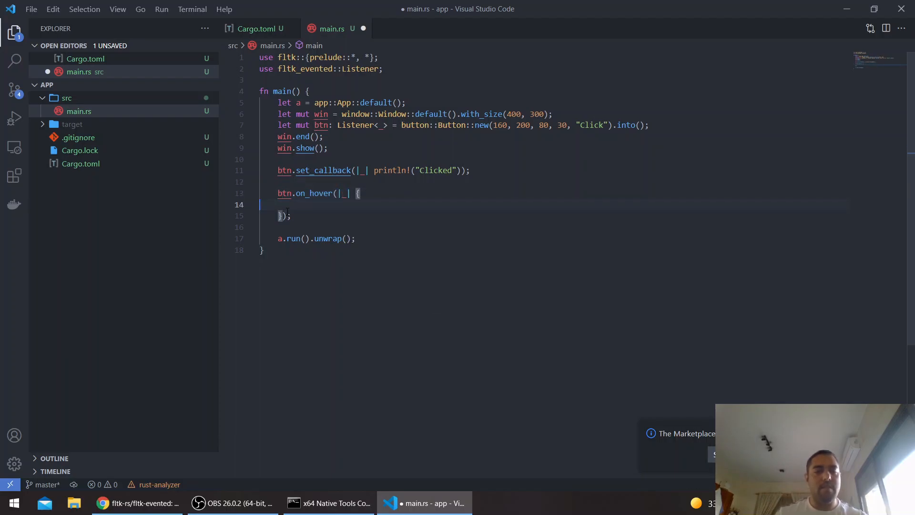
text(println!()
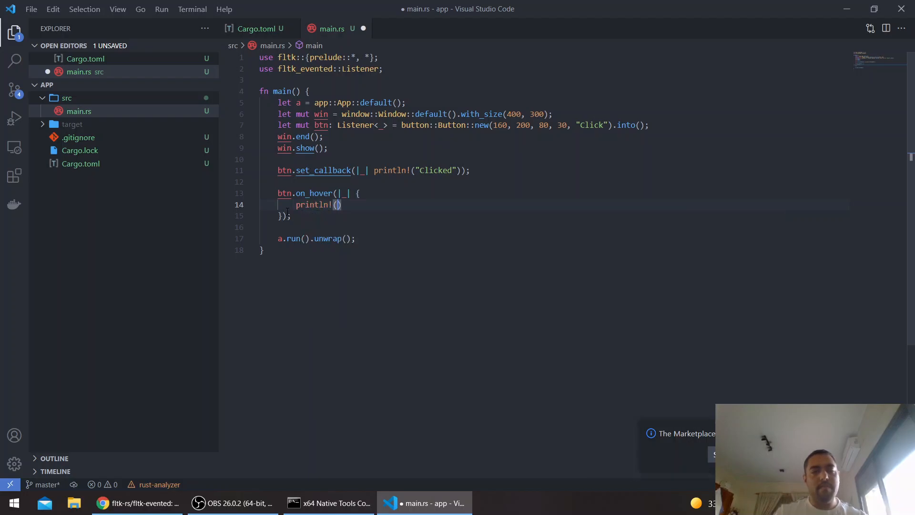
text("Entern")
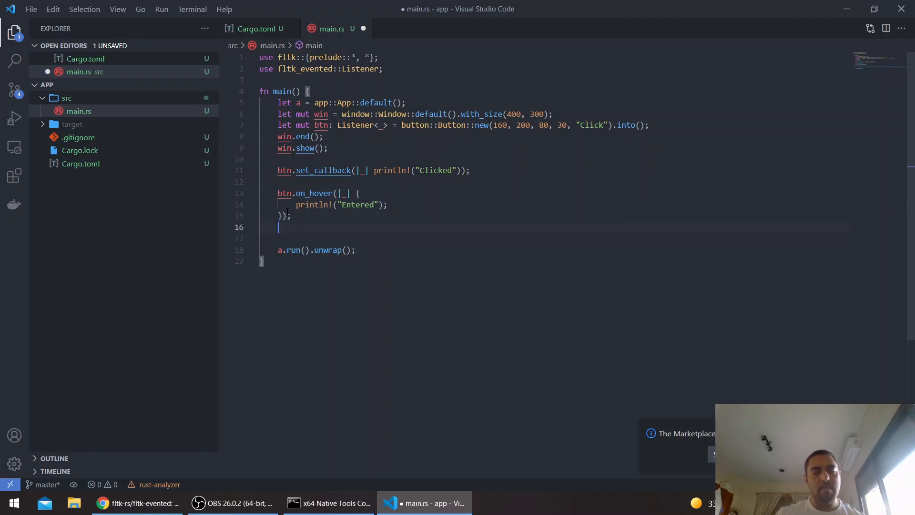
Add an on_leave closure printing 'Left' and check the command prompt
text(btn.on_hover(|_| {)
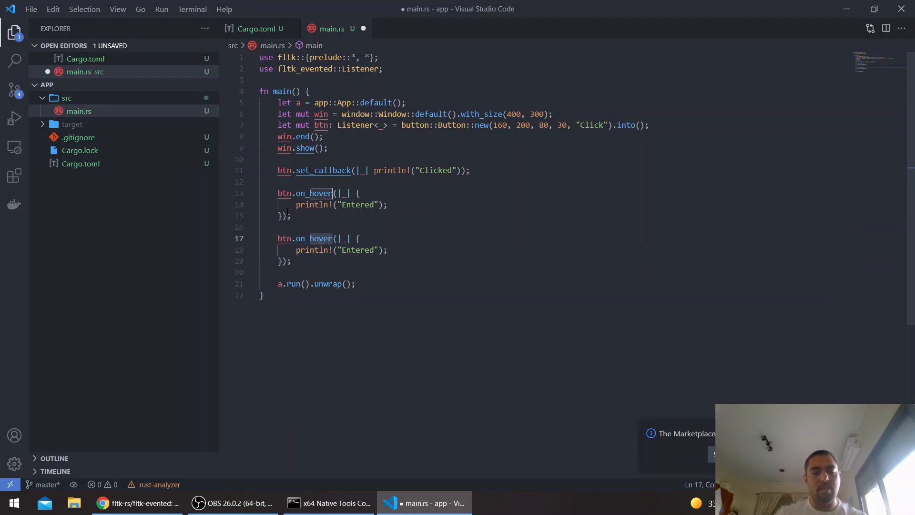
text(on_leave)
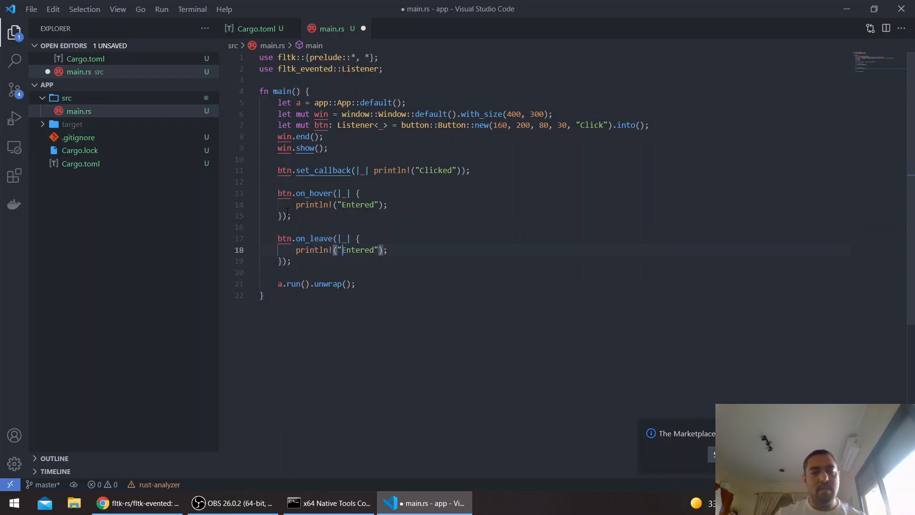
text(Le)
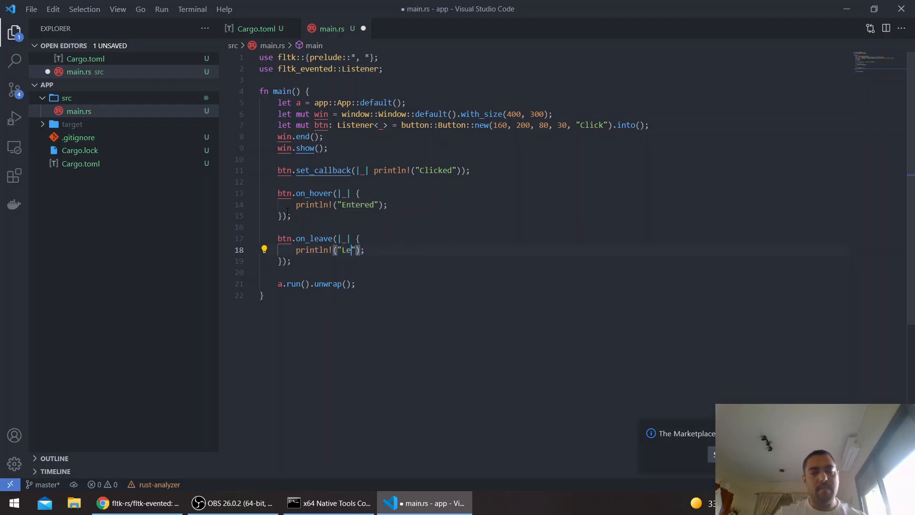
click(329, 503)
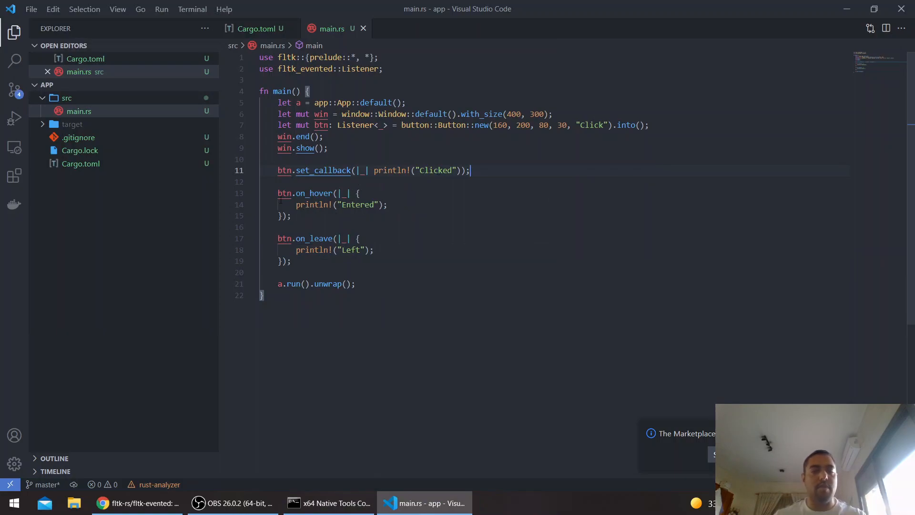
click(314, 216)
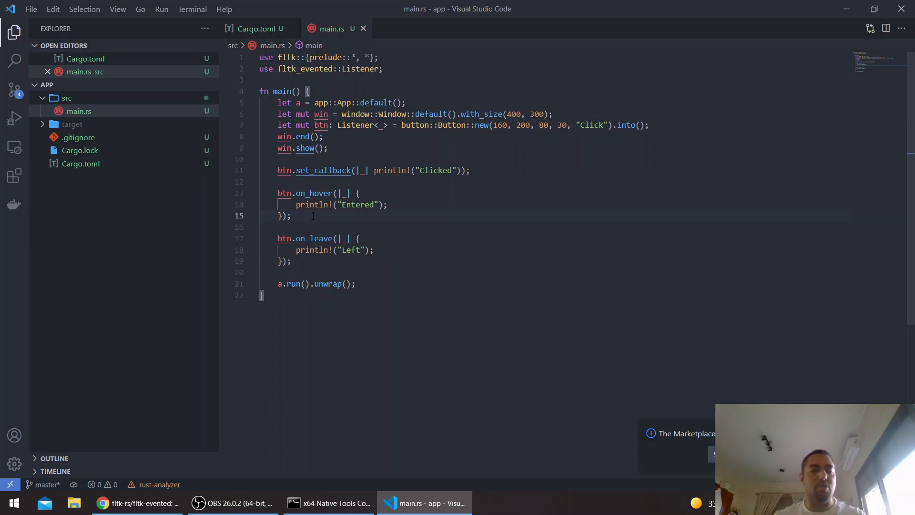
click(470, 169)
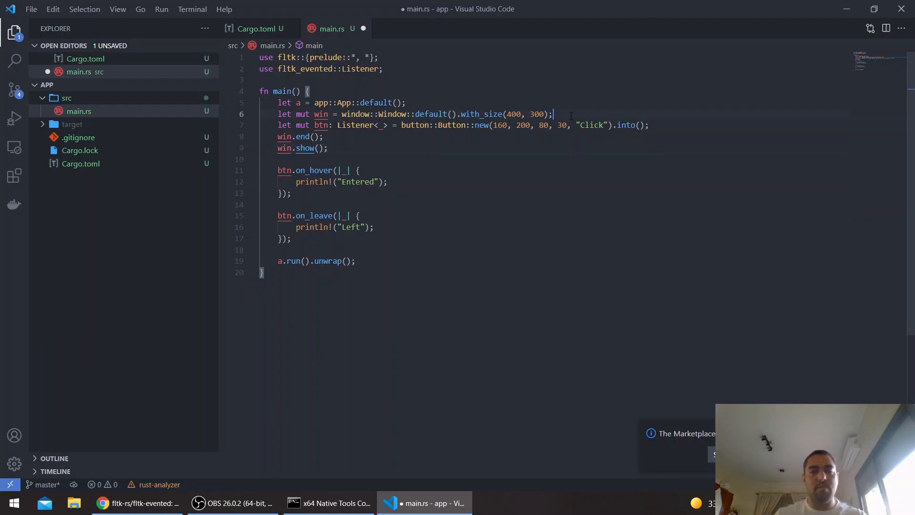
Set the window color to White and import enums
text(win.set_color(Color:)
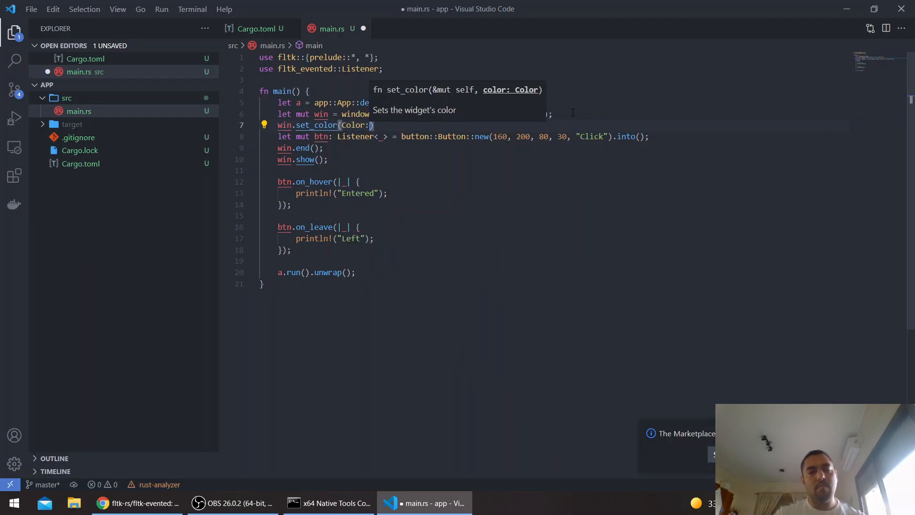
text(White)
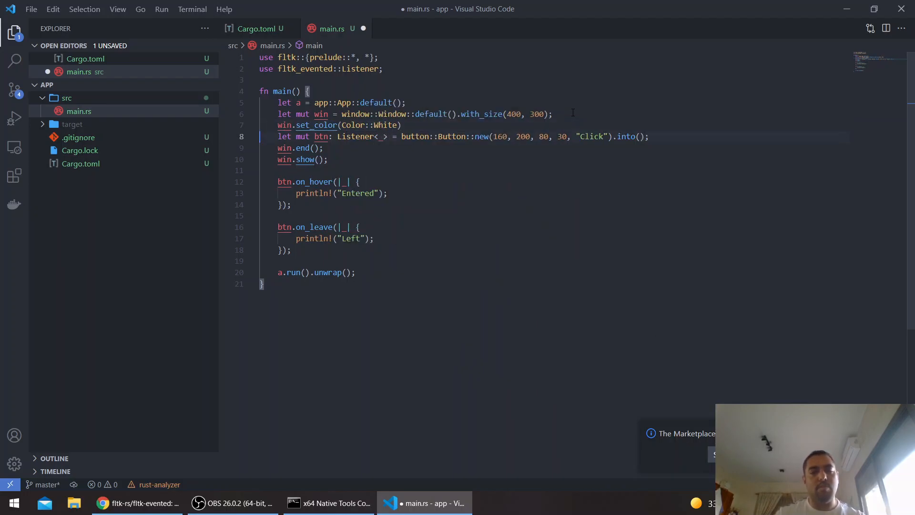
click(378, 57)
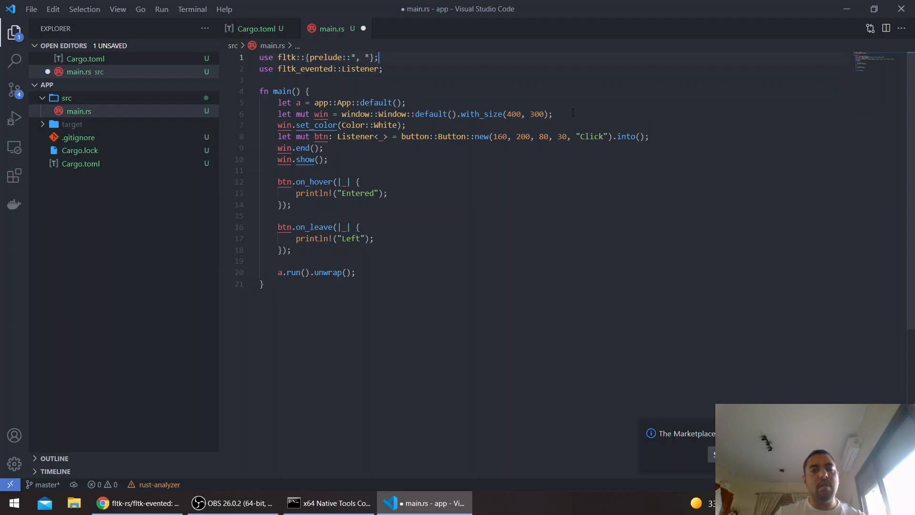
text(enums::*,)
text(btn.set_frame()
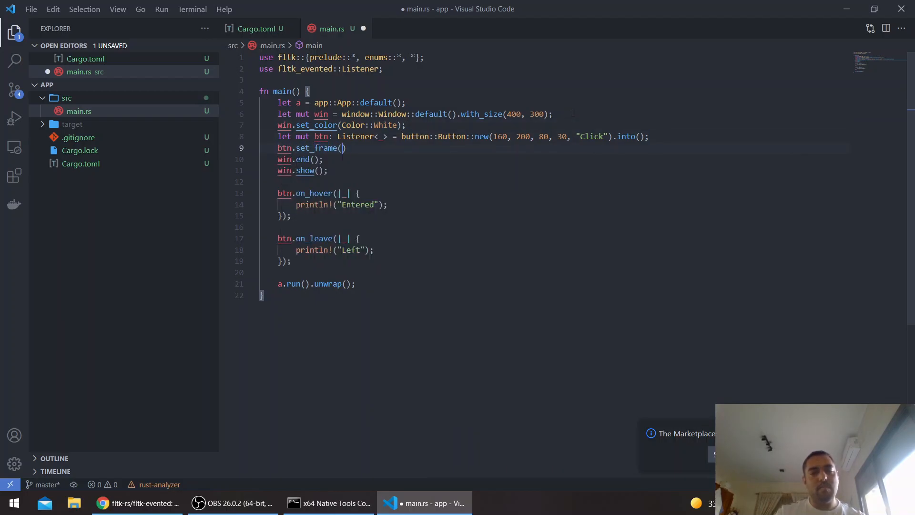
Give the button a FlatBox frame, then run and test the cyan button
text(FrameTy)
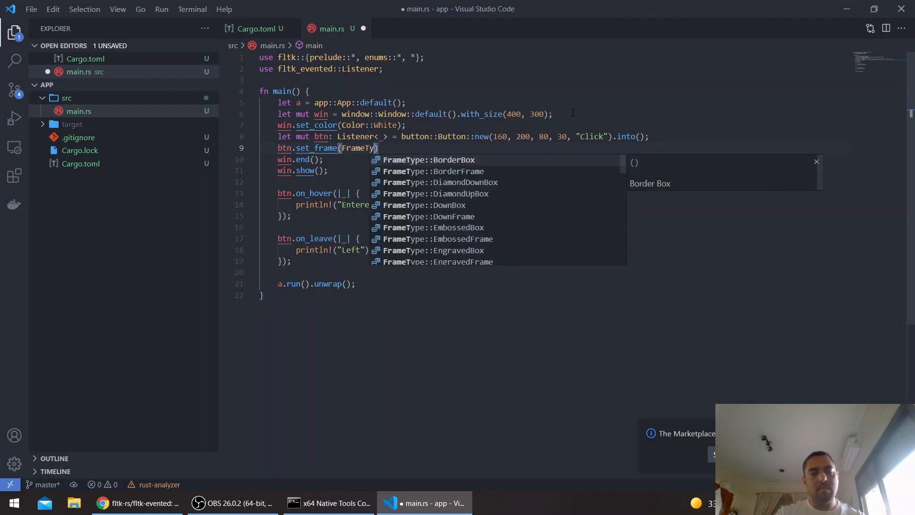
text(FlatB)
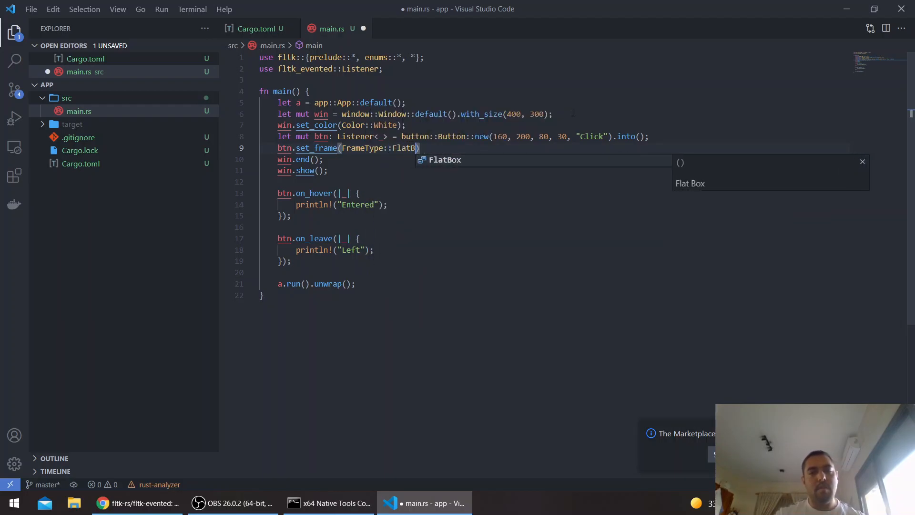
key(Enter)
text(btn.set_color(Color::Cyan);)
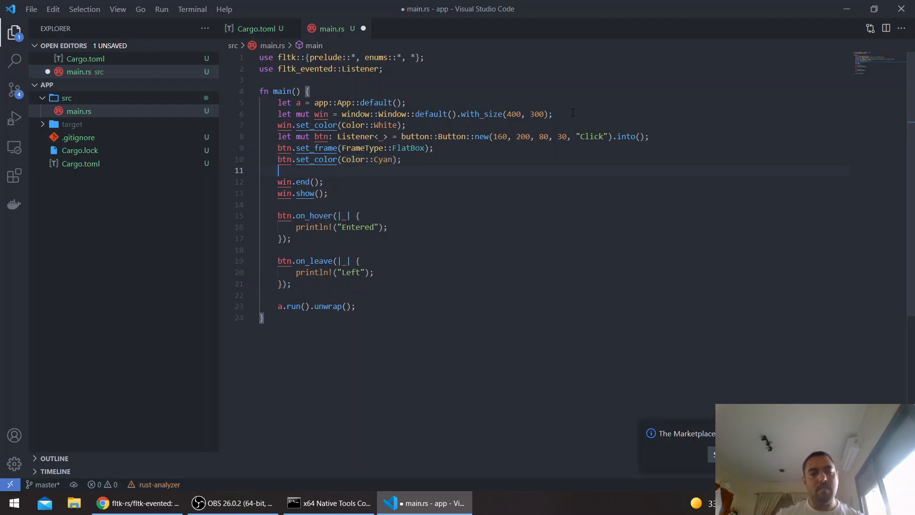
click(329, 503)
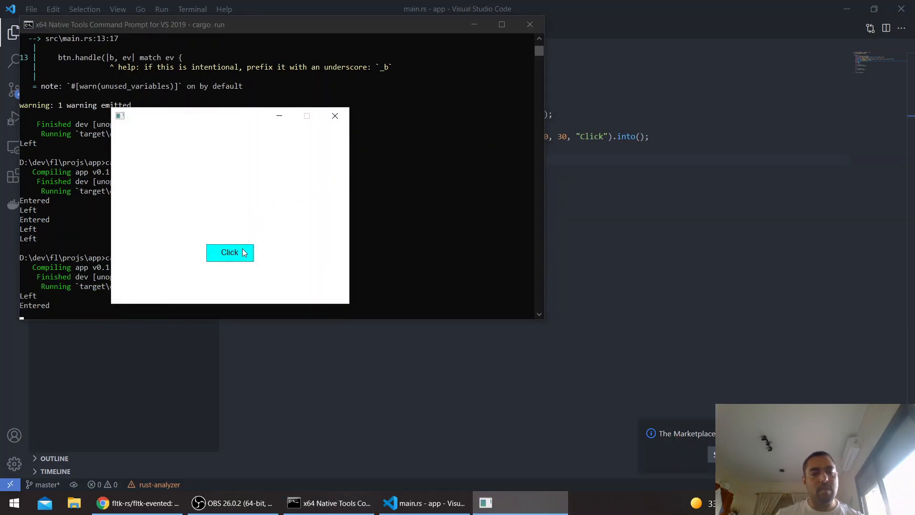
click(229, 252)
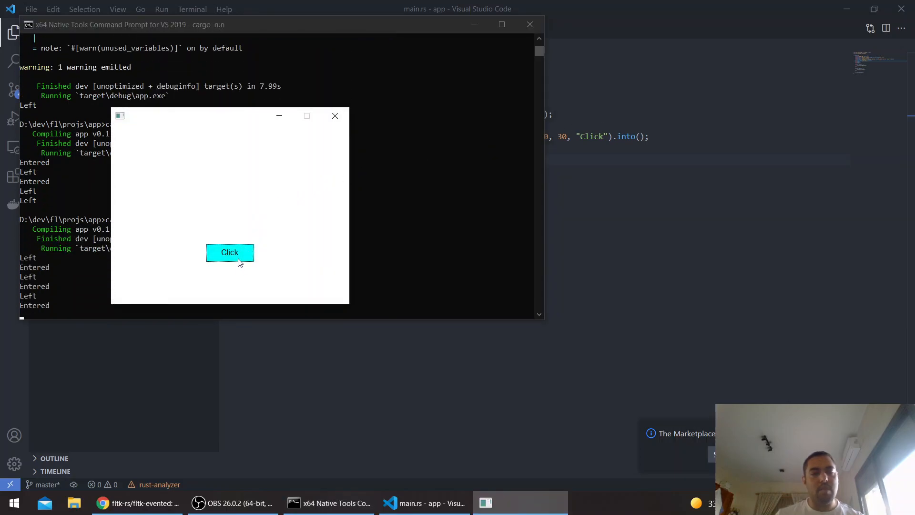
click(424, 502)
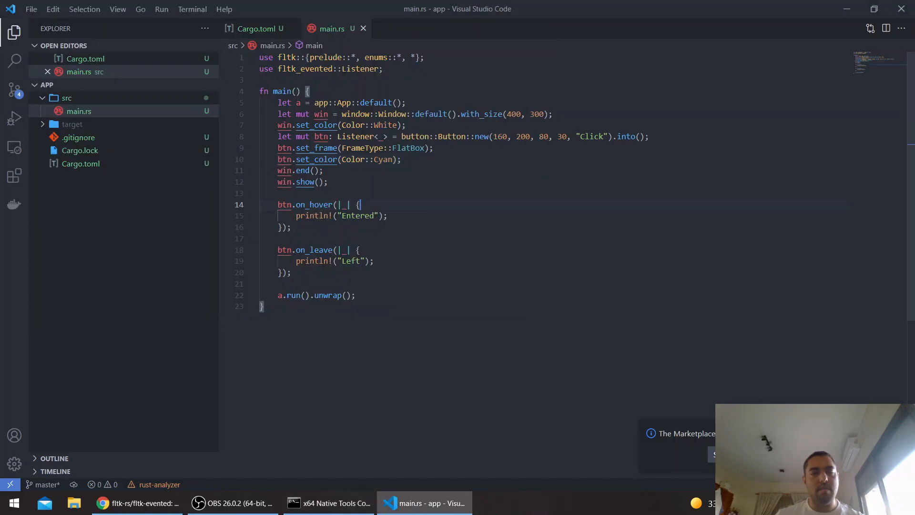
Add btn.set_selection_color(Color::Cyan.darker()) after the button colour and run a build
click(402, 159)
text(btn.set_selection_color(Color::Cyan);)
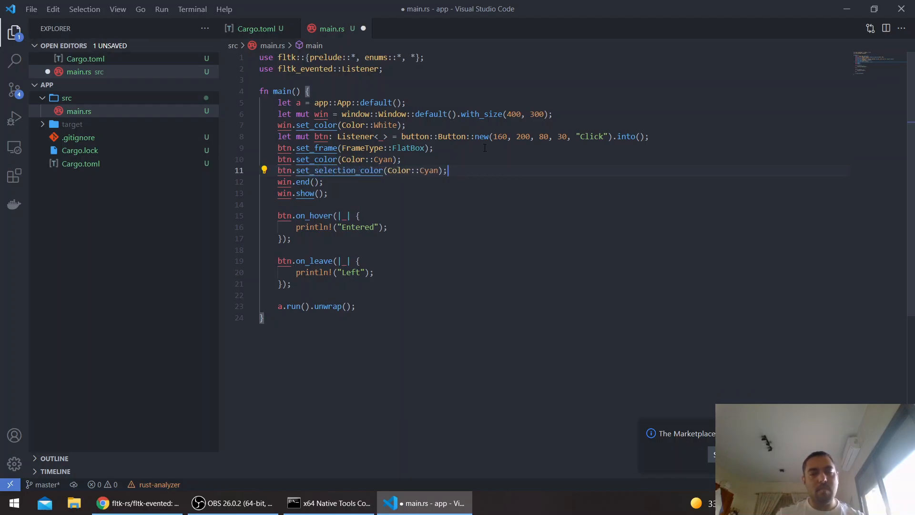
text(.dar)
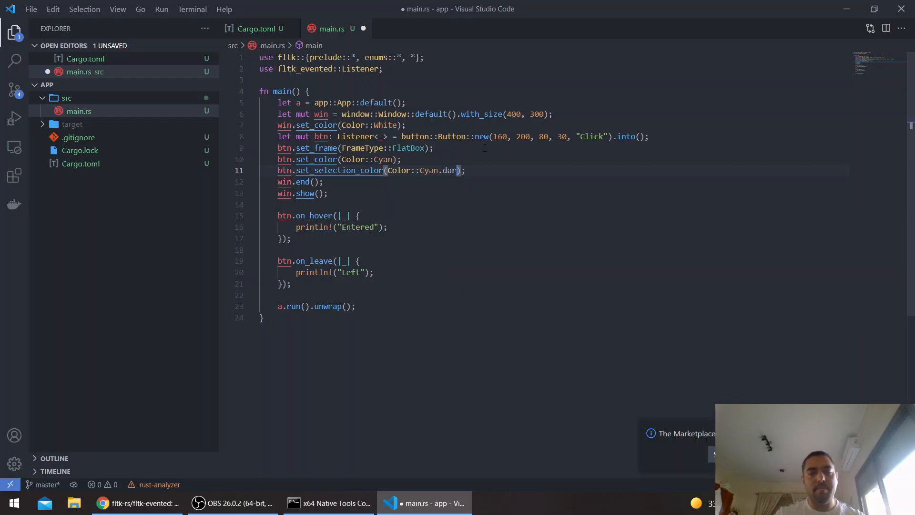
click(329, 503)
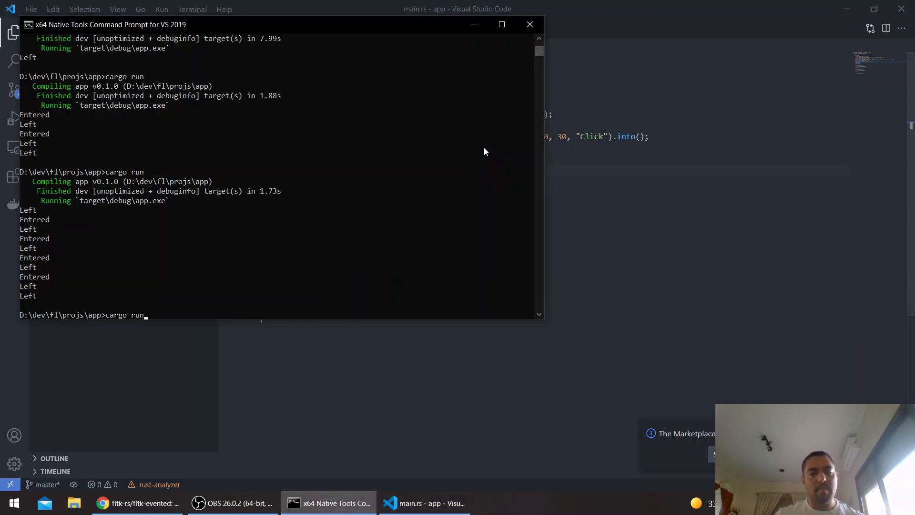
key(Return)
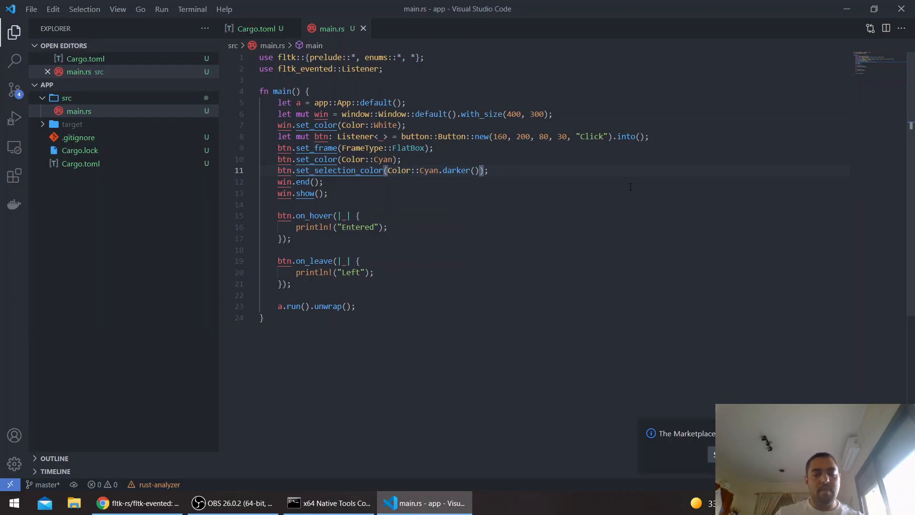
Append a second .darker() to the selection colour and rerun the app
text(.darker())
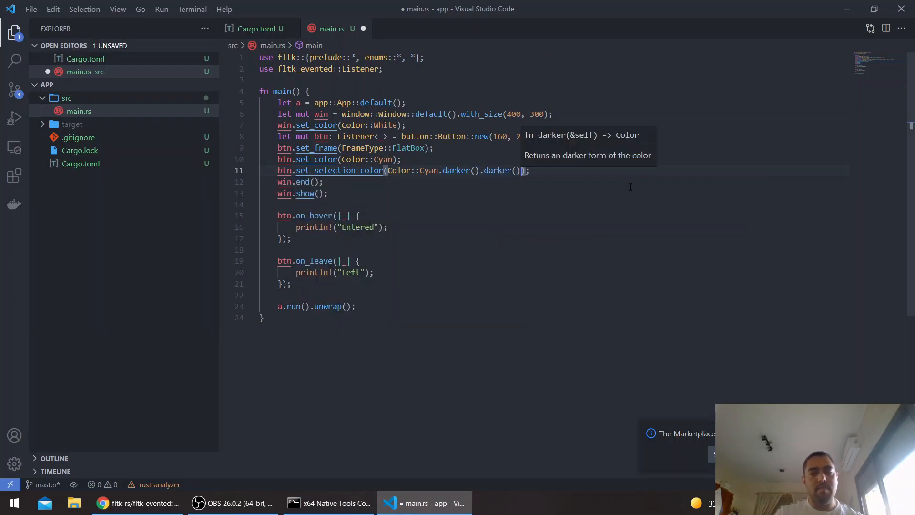
click(328, 504)
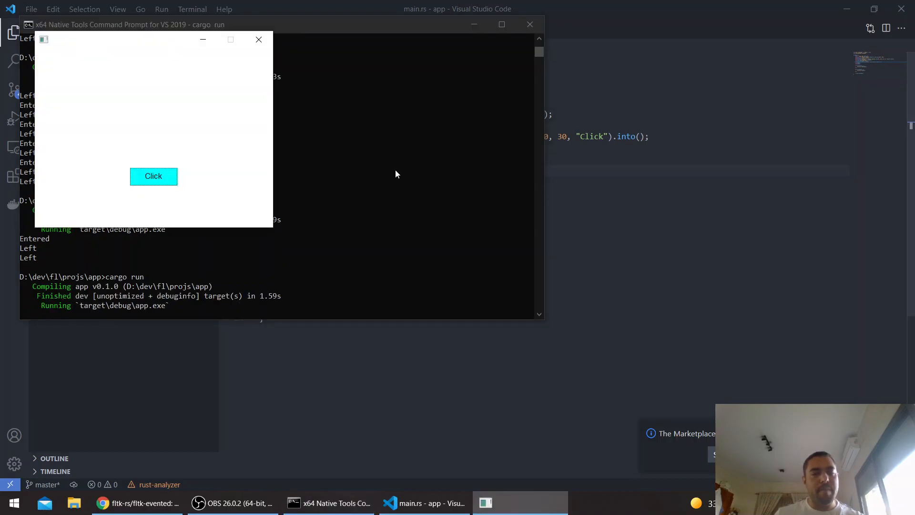
click(154, 176)
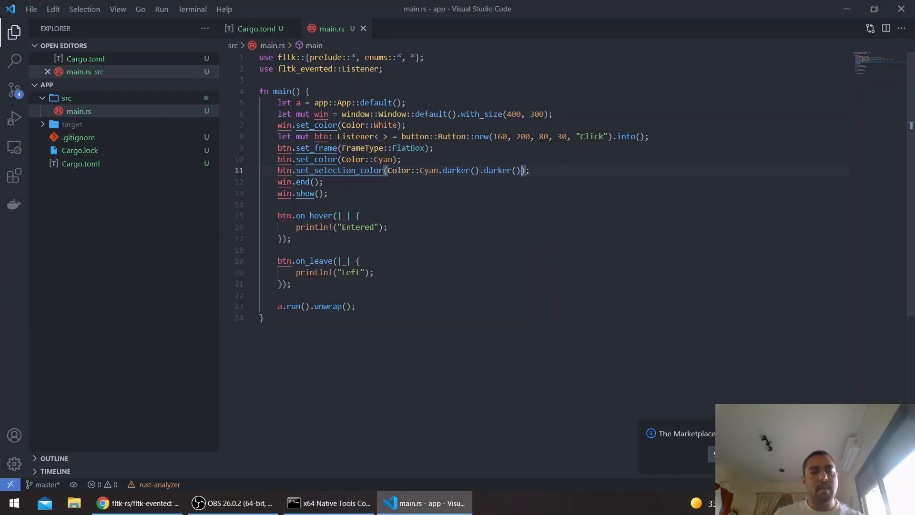
Replace the on_hover println with btn.set_color(Color::Cyan.lighter()) and change the on_leave line to set Color::Cyan
click(388, 227)
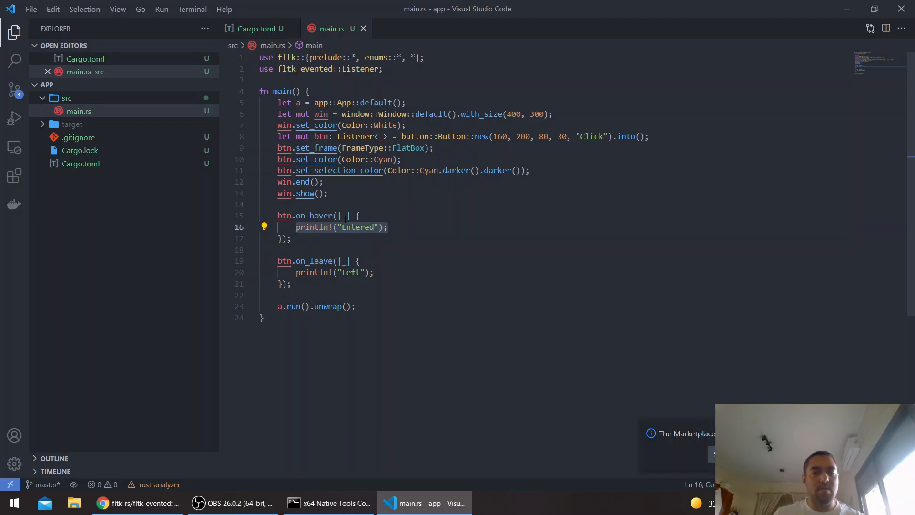
text(b)
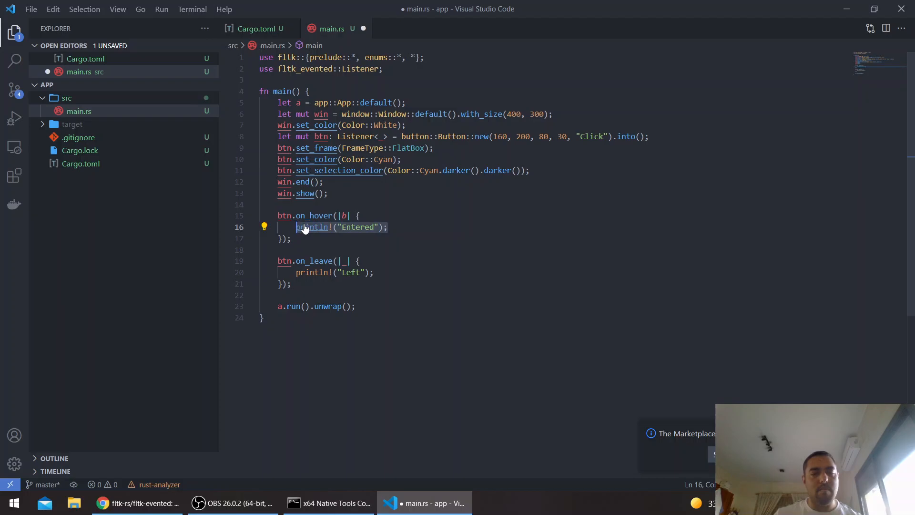
text(btn.set_color(Color::Cyan.l);)
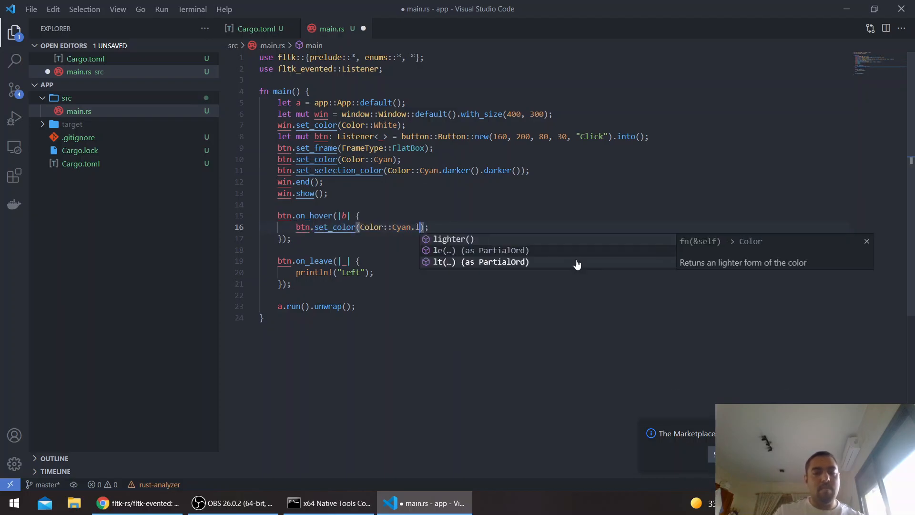
click(453, 239)
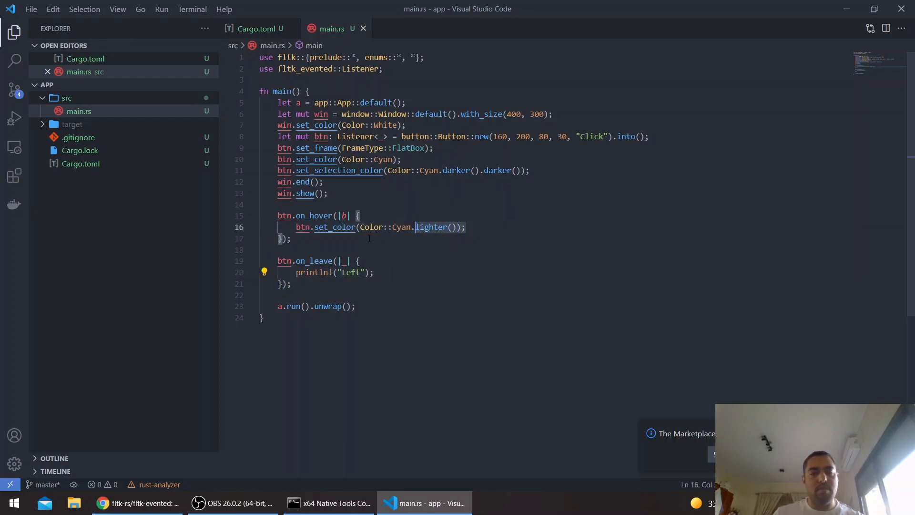
click(341, 158)
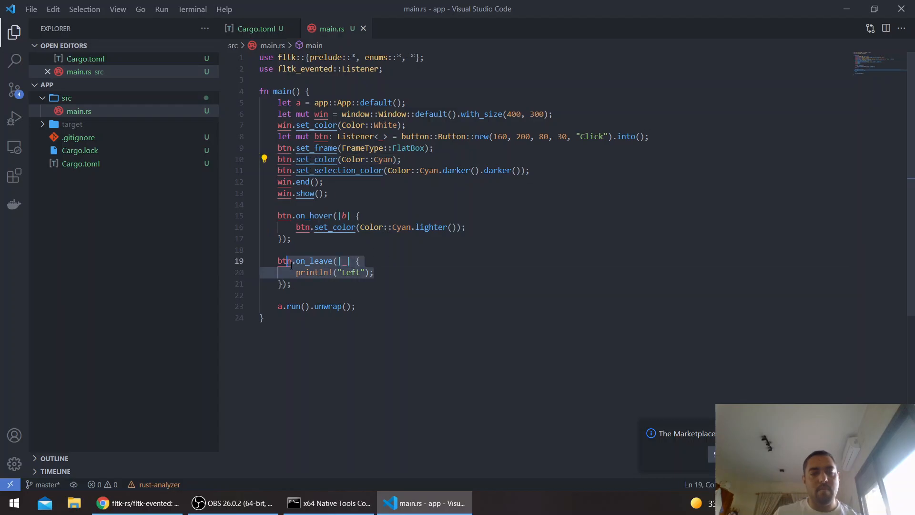
click(327, 504)
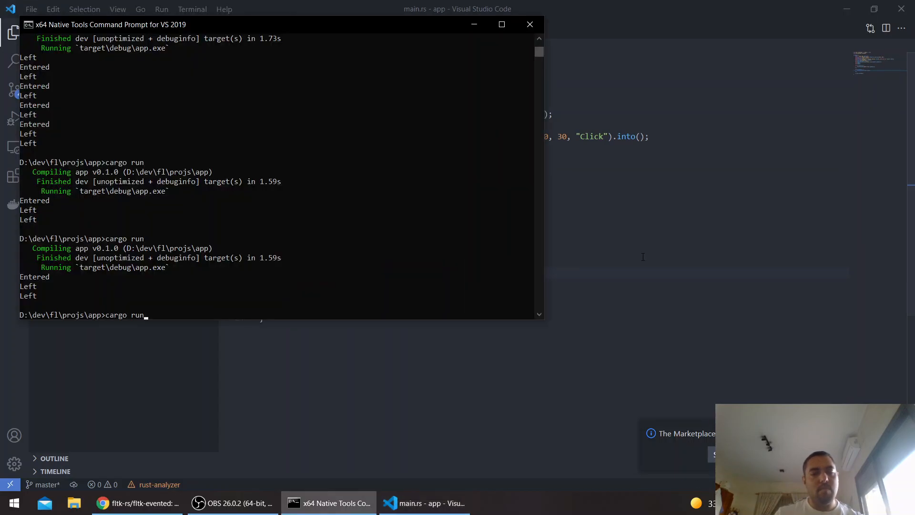
Fix the E0499/E0373 borrow errors by calling set_color on closure argument b, then rebuild
key(Return)
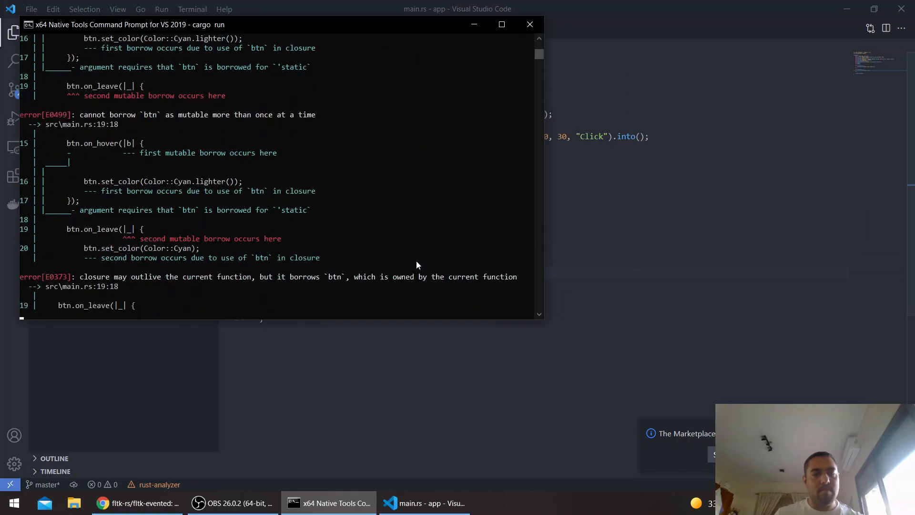
click(425, 502)
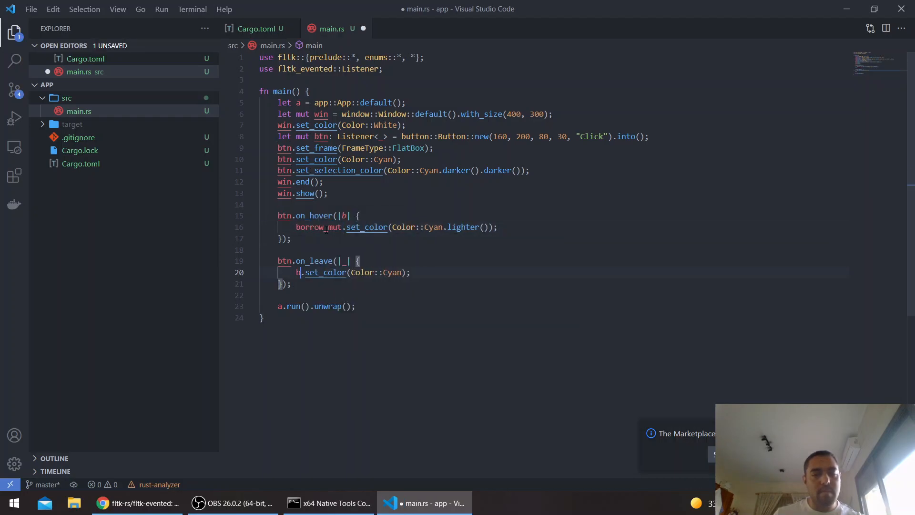
click(328, 503)
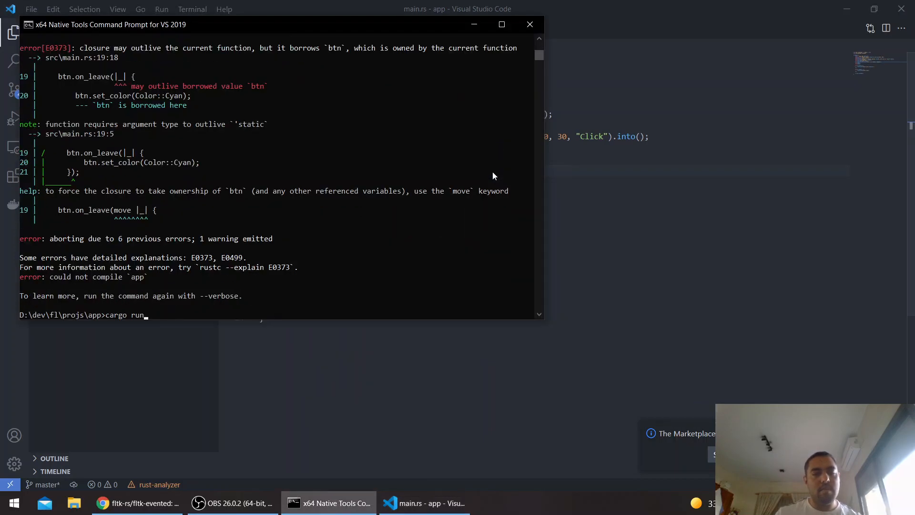
key(Return)
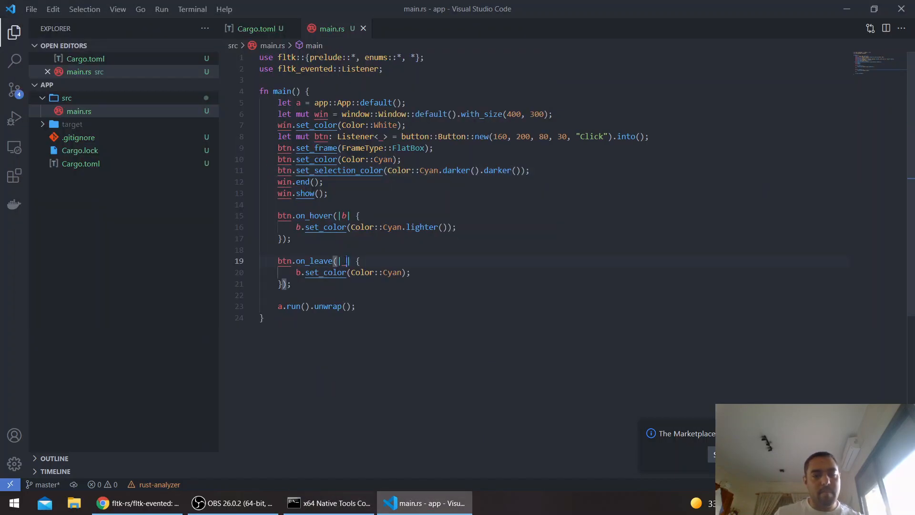
Name the on_leave parameter b, lighten the hover colour twice, and test the rebuilt app
text(b)
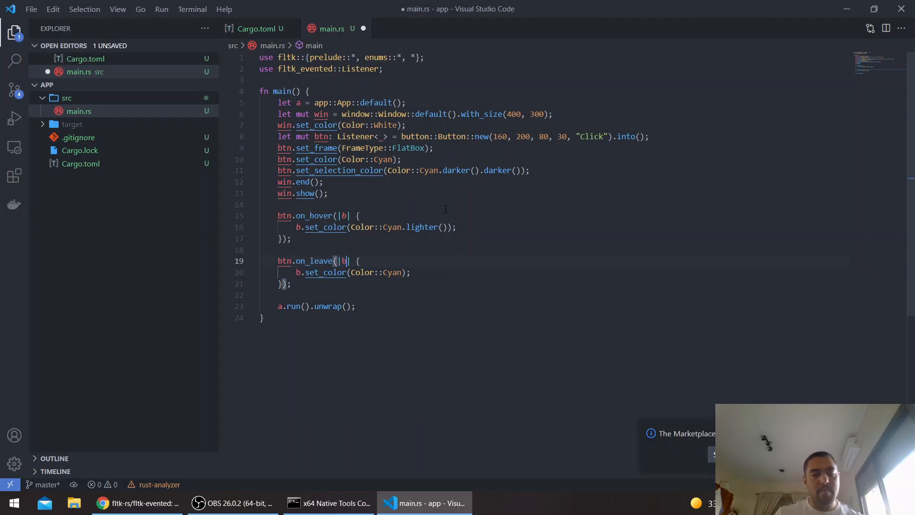
click(328, 503)
text(.)
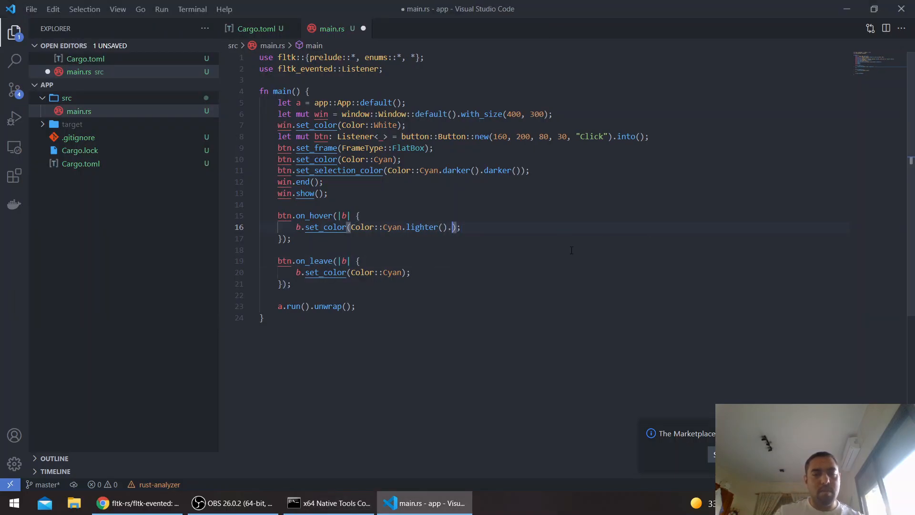
text(lighter())
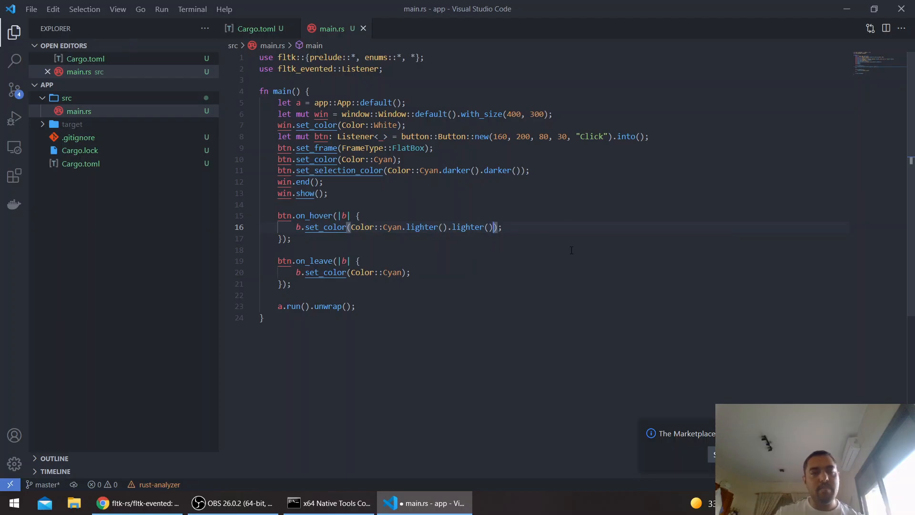
click(329, 503)
text(cargo run)
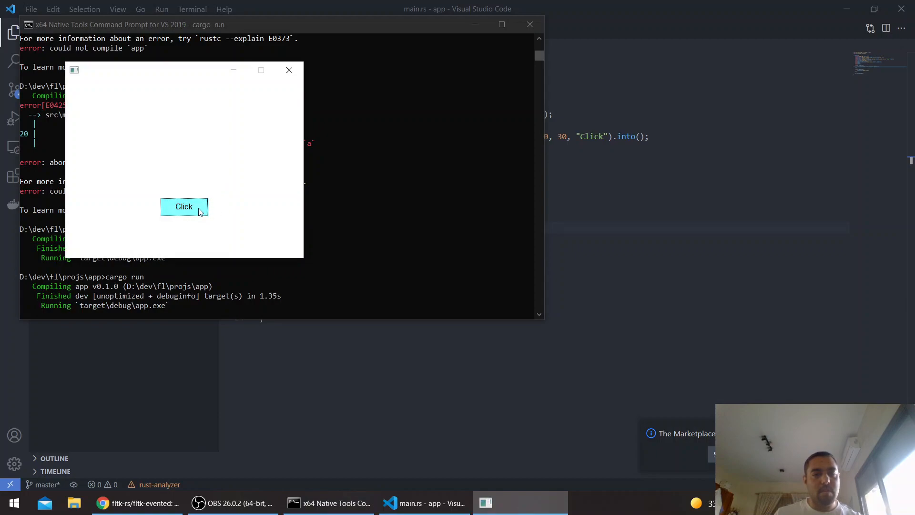
mouse_move(231, 201)
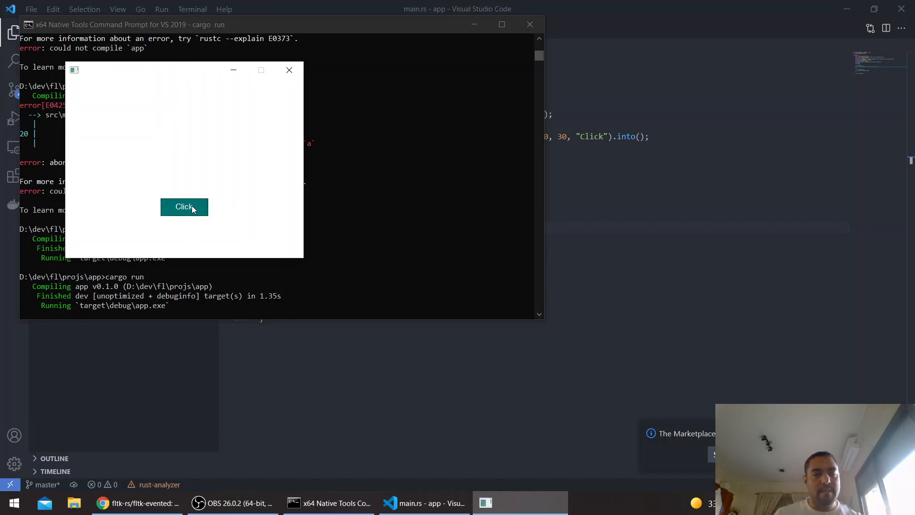
click(184, 206)
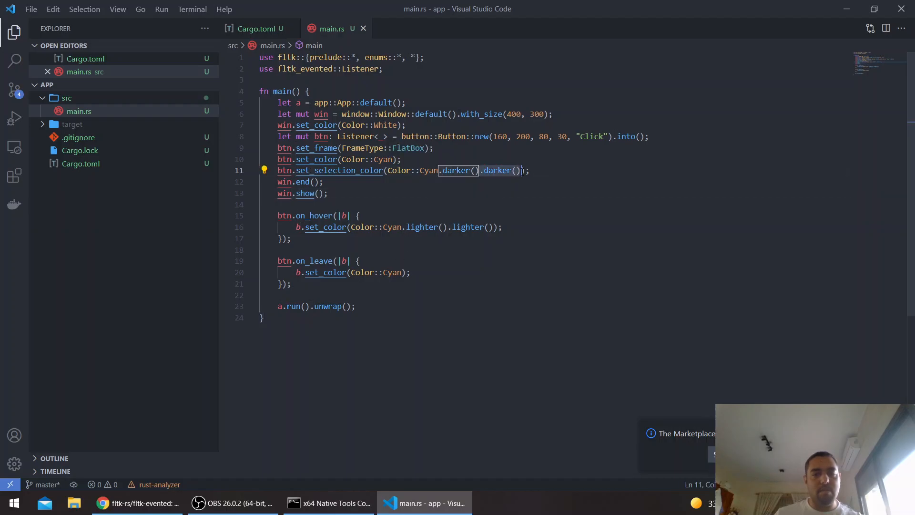
Rerun the app with the selection colour darkened only once, then close its window
click(329, 503)
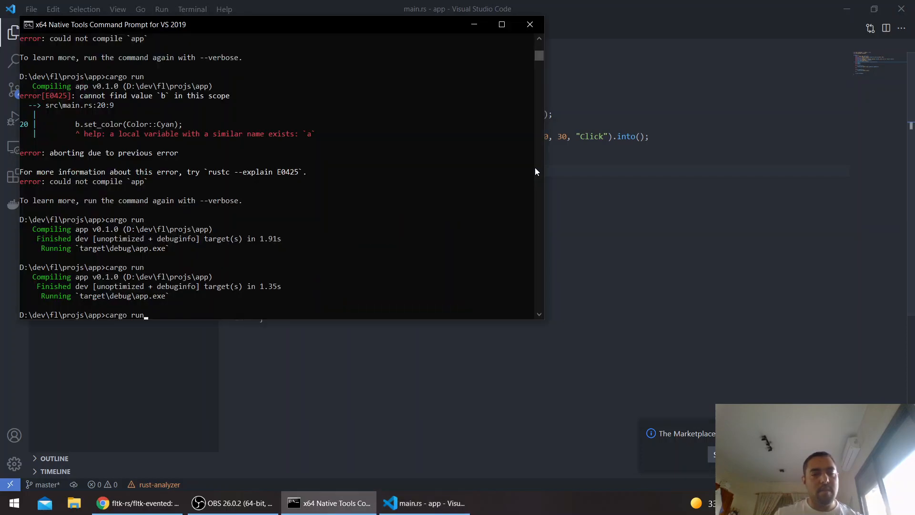
key(Return)
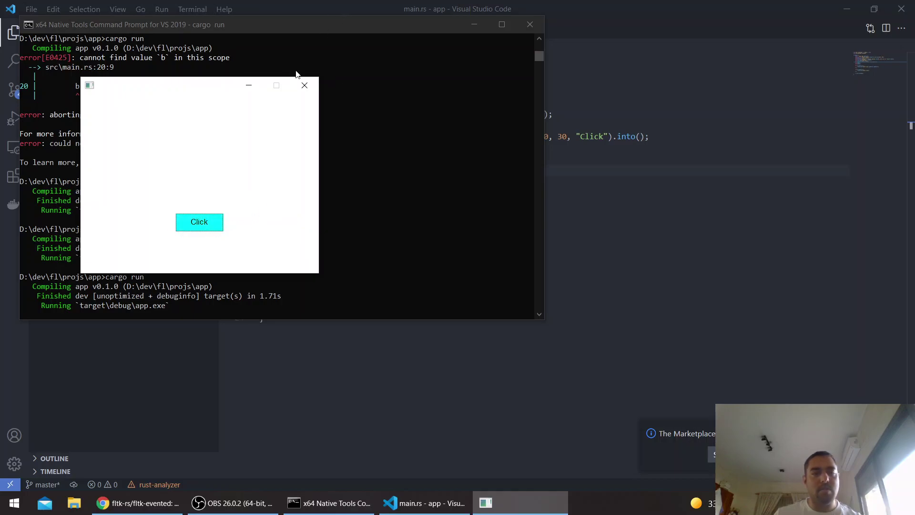
click(303, 85)
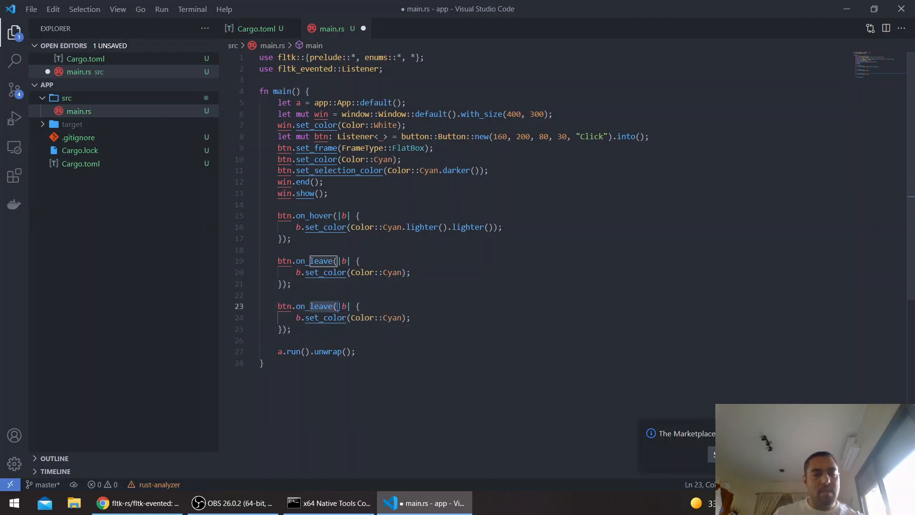
Turn the copied block into an on_push handler printing Clicked with a White label
text(on_pu)
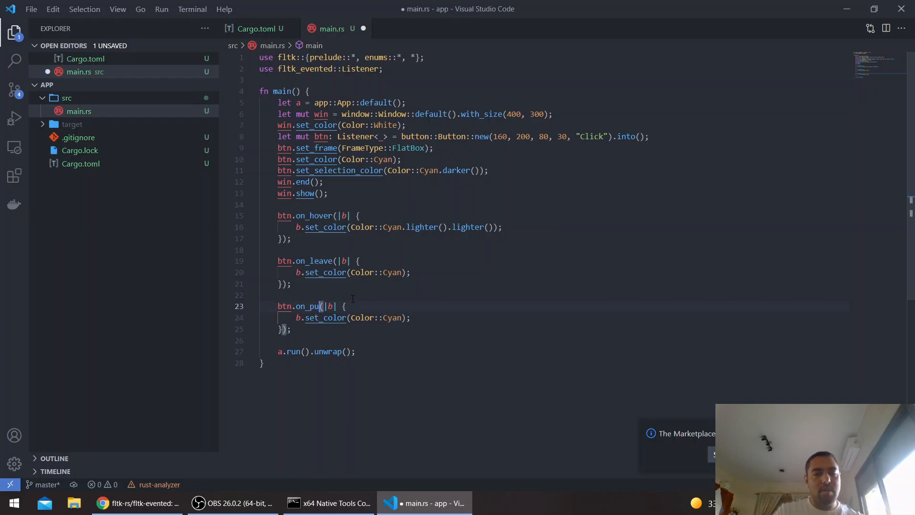
text(sh)
click(572, 317)
text(_label)
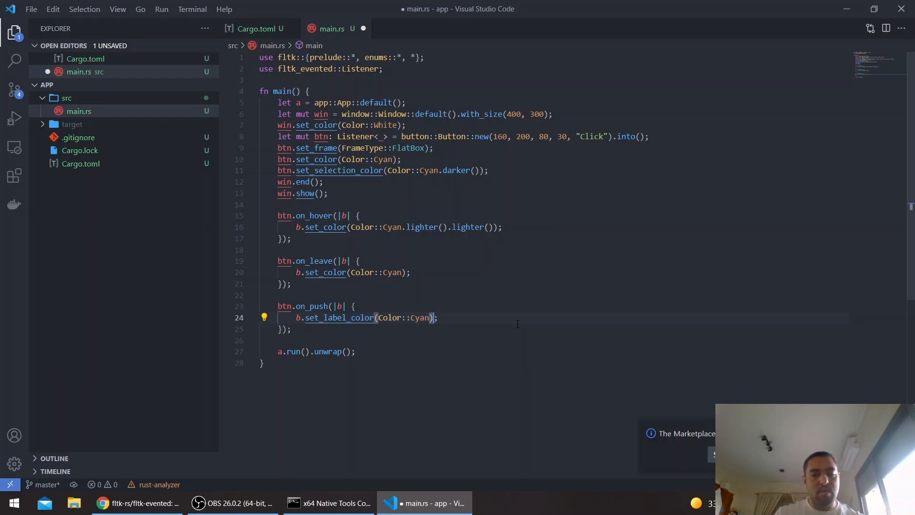
text(White)
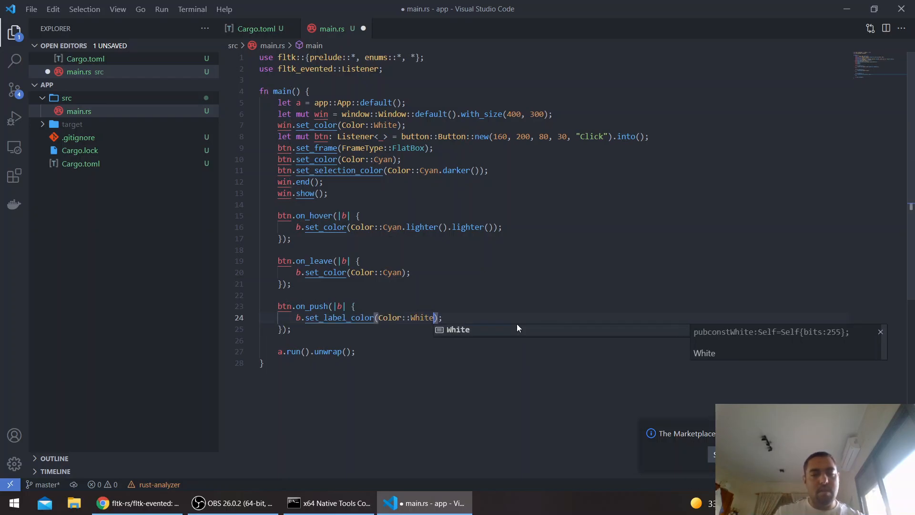
text(println!("Clicked");)
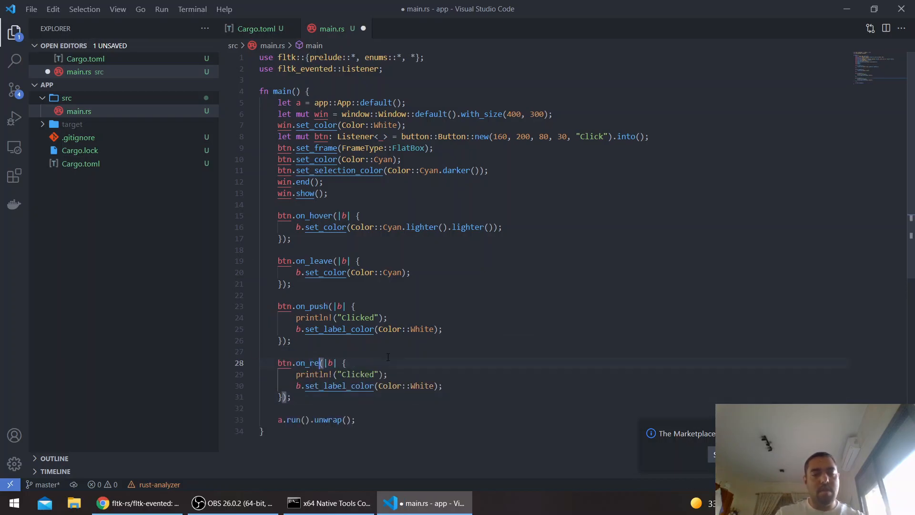
Add an on_release handler setting the label colour to Black, then run the app
text(lease)
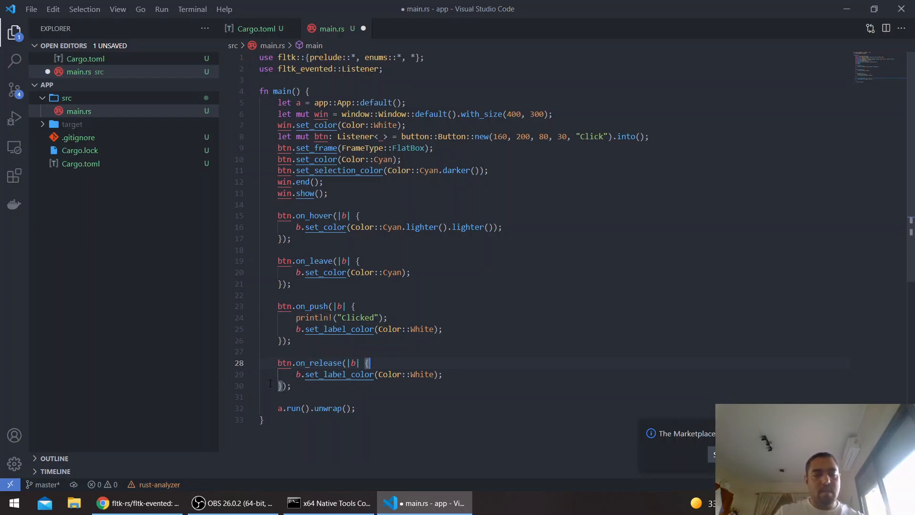
text(B)
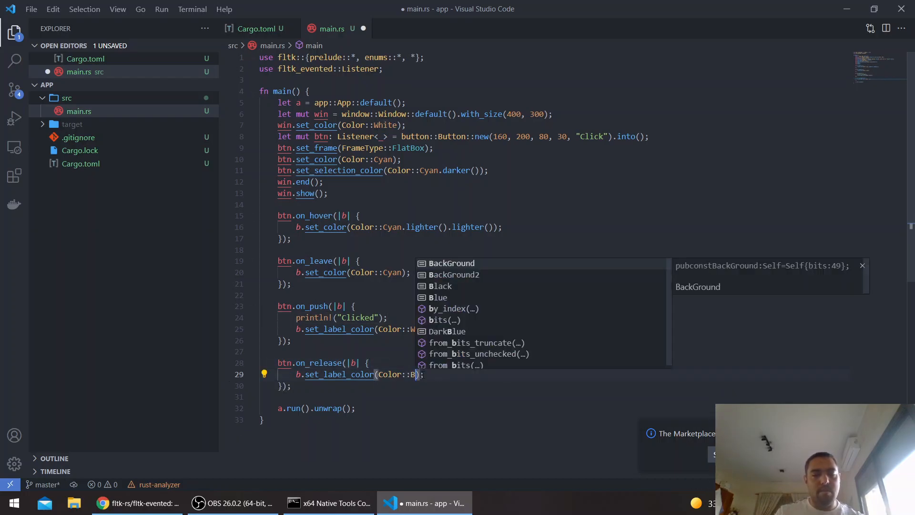
click(329, 502)
text(click)
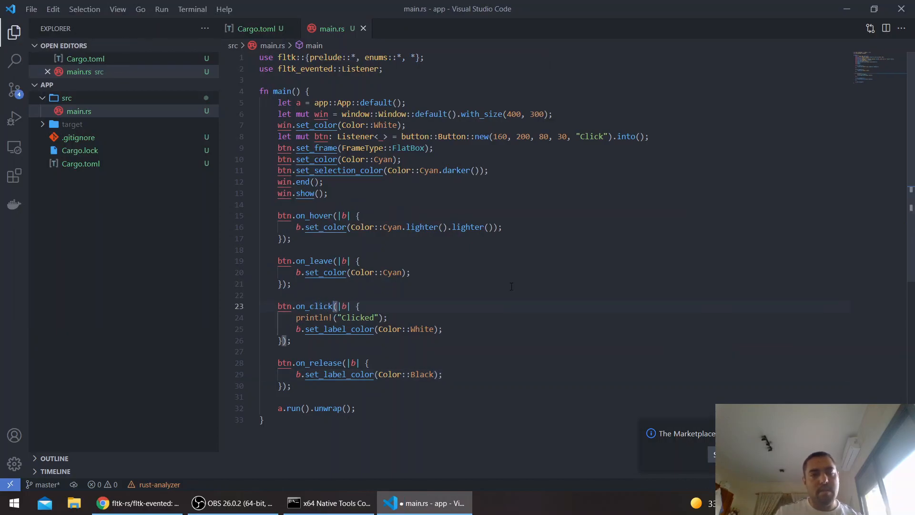
click(328, 502)
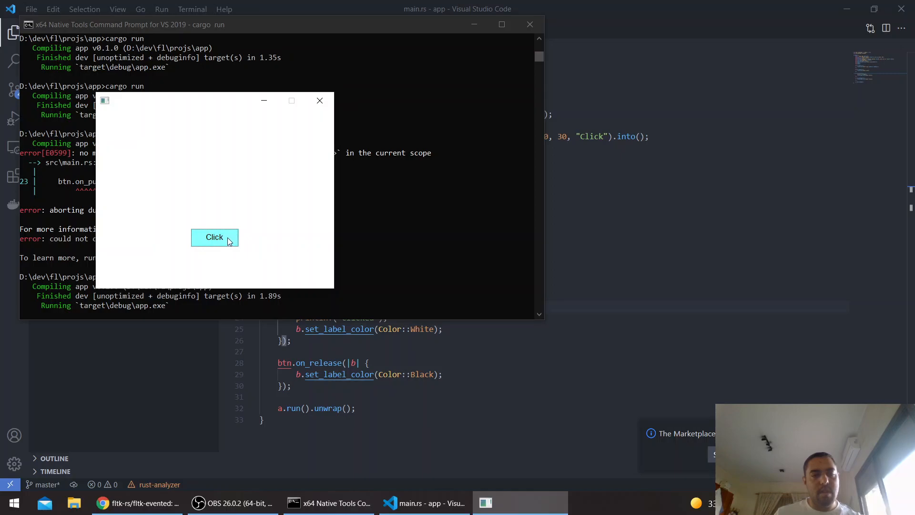
click(214, 237)
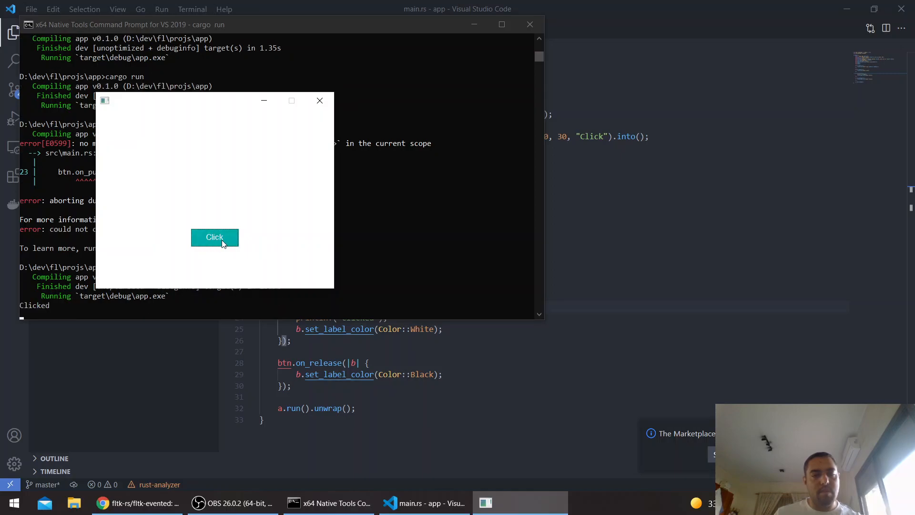
click(214, 237)
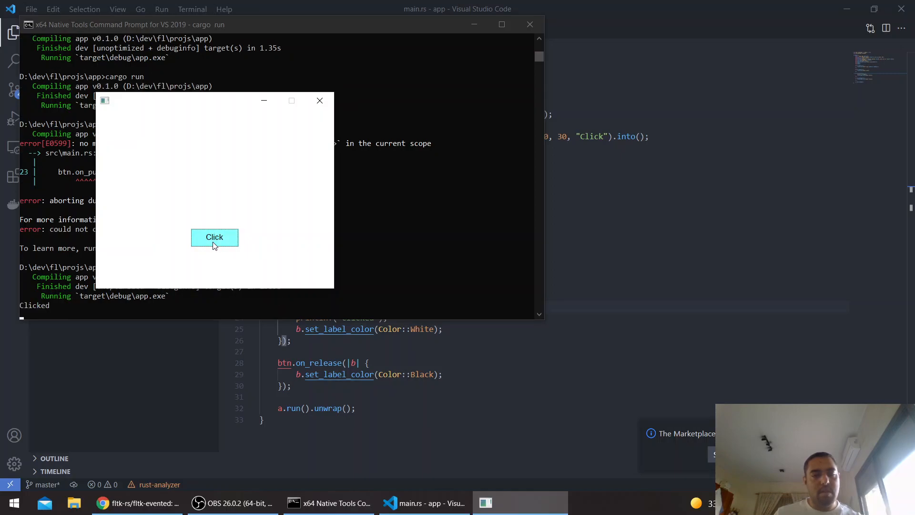
click(214, 237)
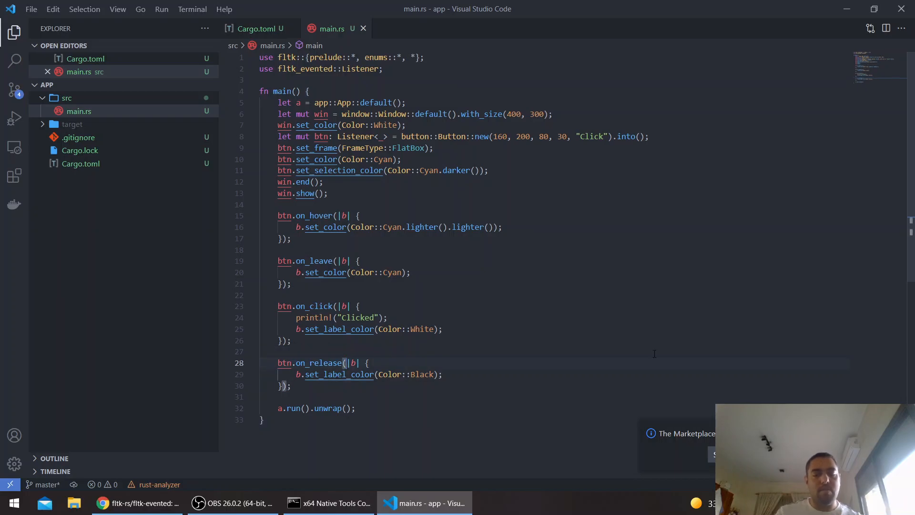
Make the on_release closure move, set the window label to 'Button clicked', and run the app
text(move)
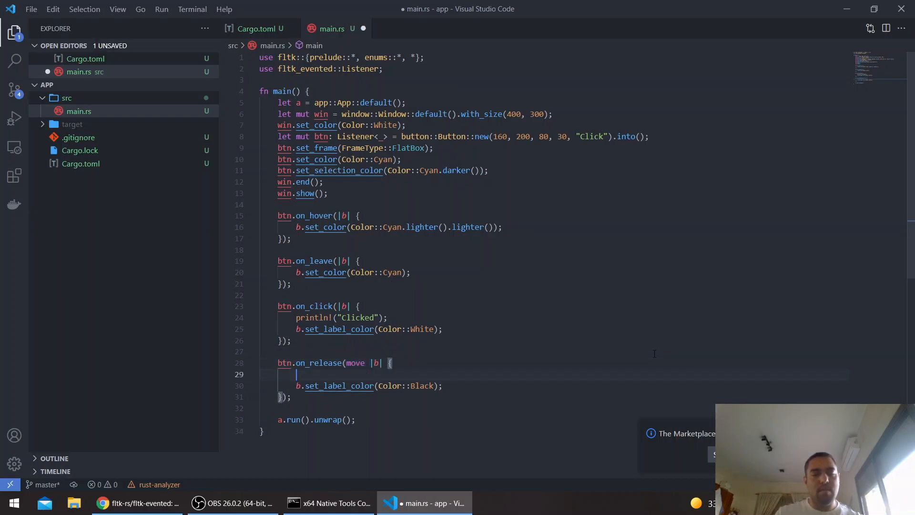
text(win.set_label("Button clicked");)
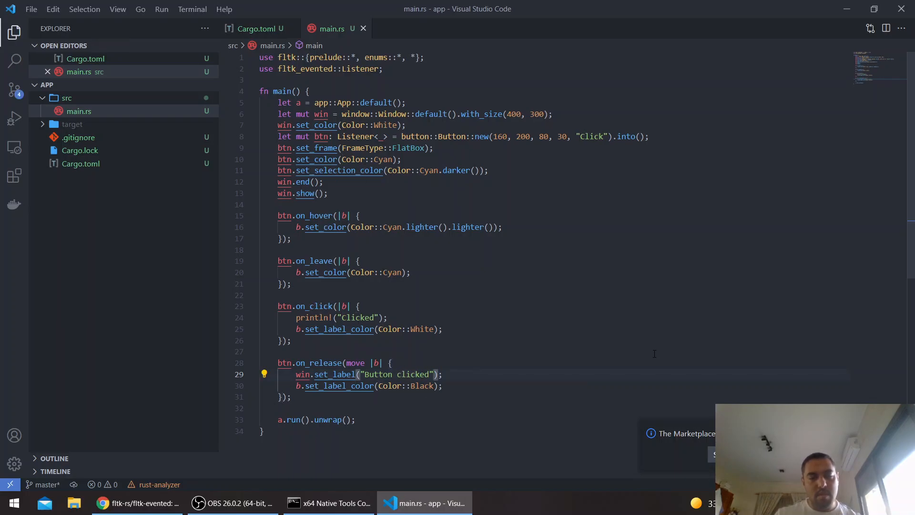
click(328, 504)
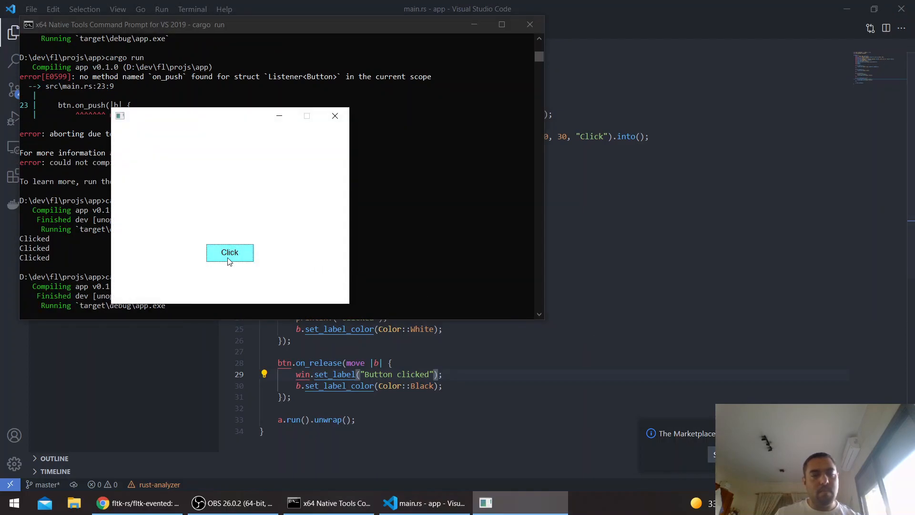
Change the release title to 'Button released' and confirm it by clicking the rebuilt app's button
click(230, 253)
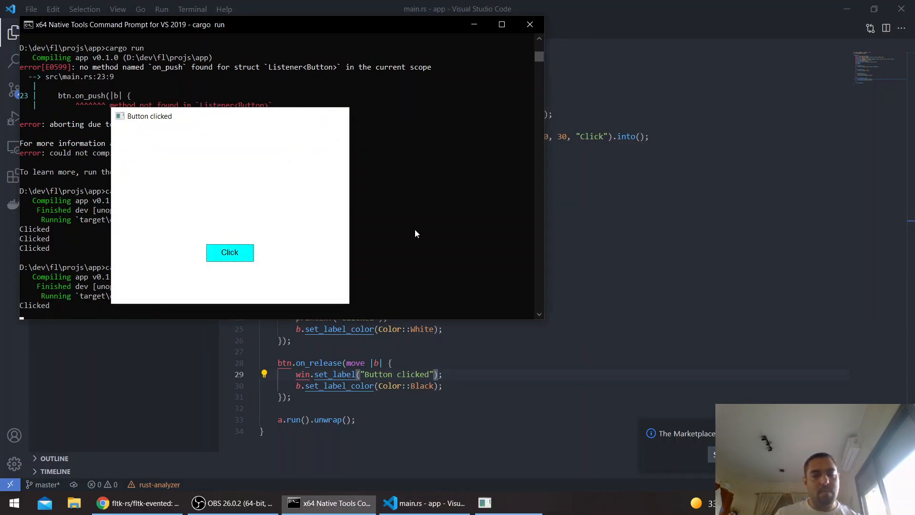
click(423, 504)
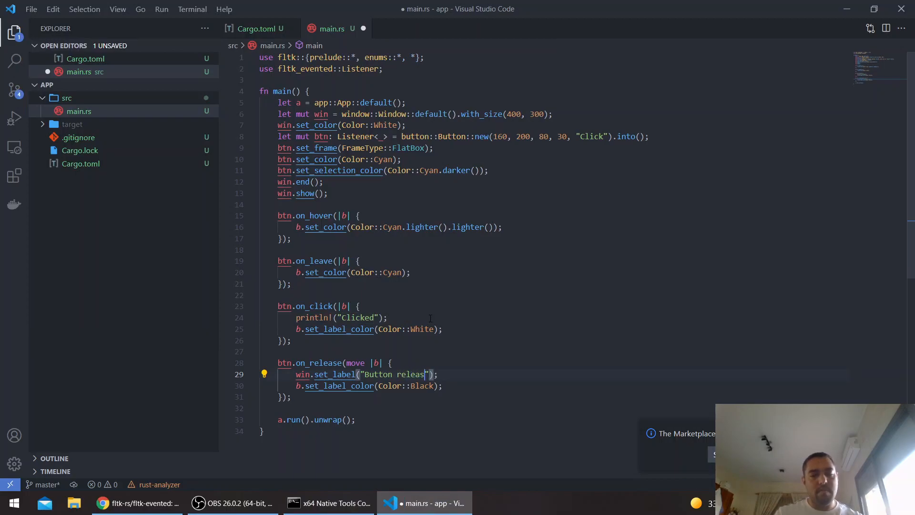
click(327, 503)
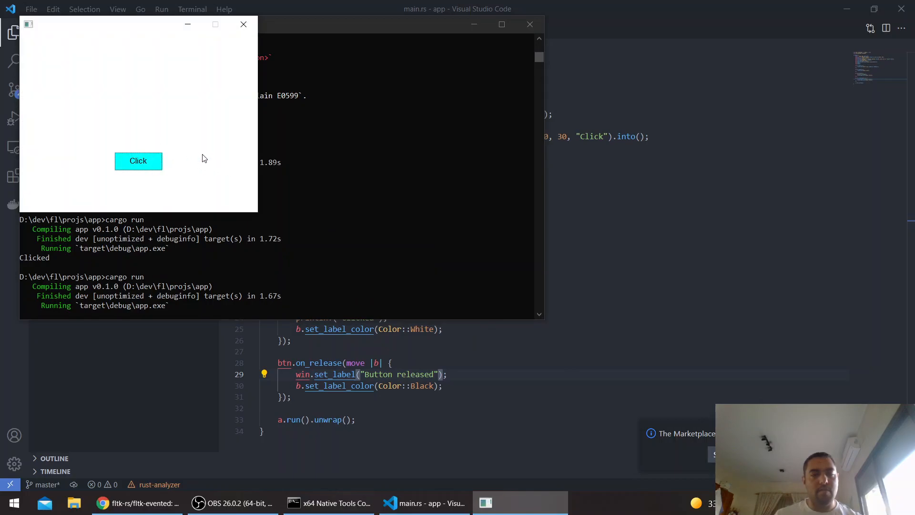
click(139, 162)
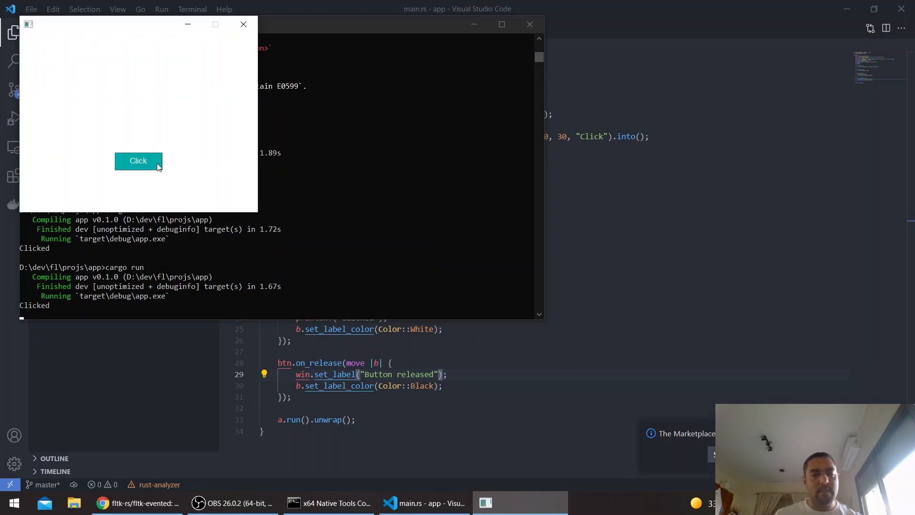
click(138, 161)
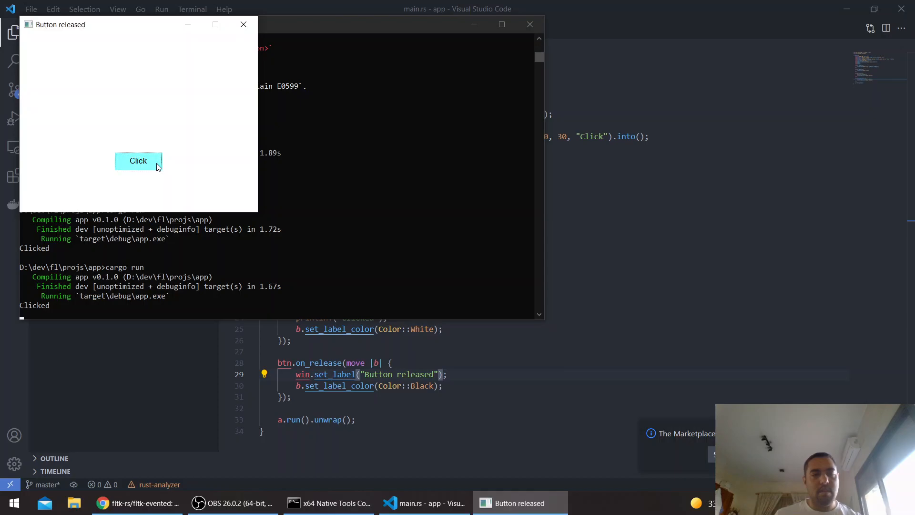